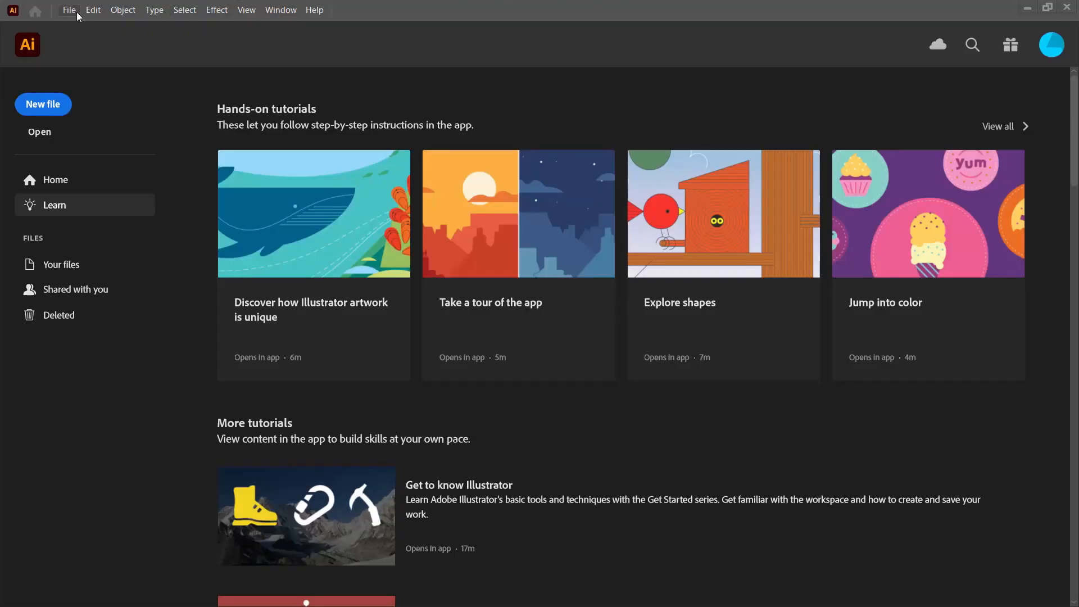
Create a new document from the Web 1920 × 1080 px preset.
{"action": "left_click", "coordinate": [43, 103]}
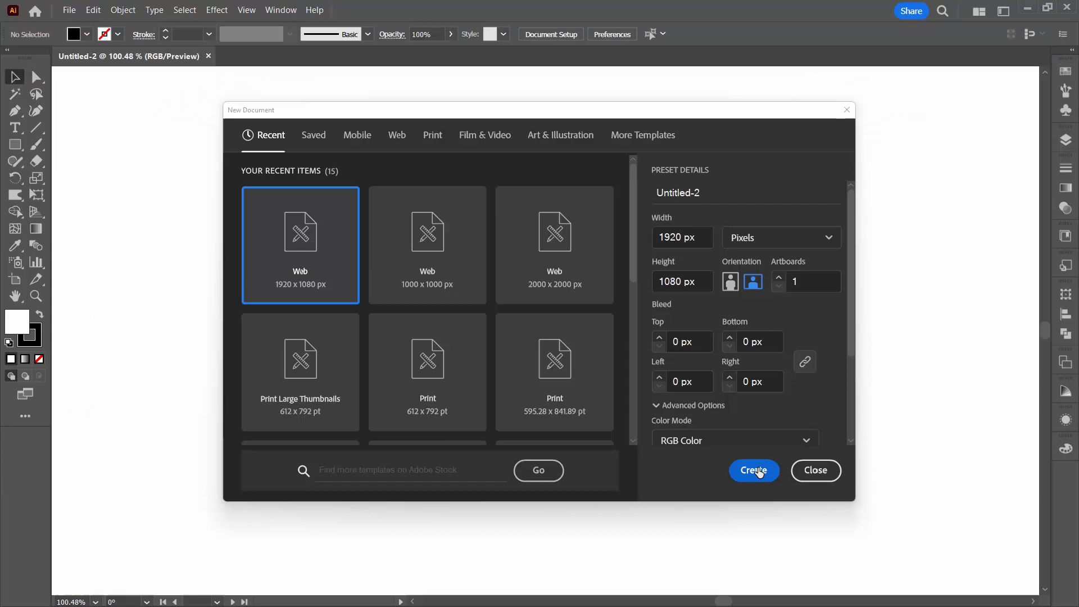
{"action": "left_click", "coordinate": [754, 470]}
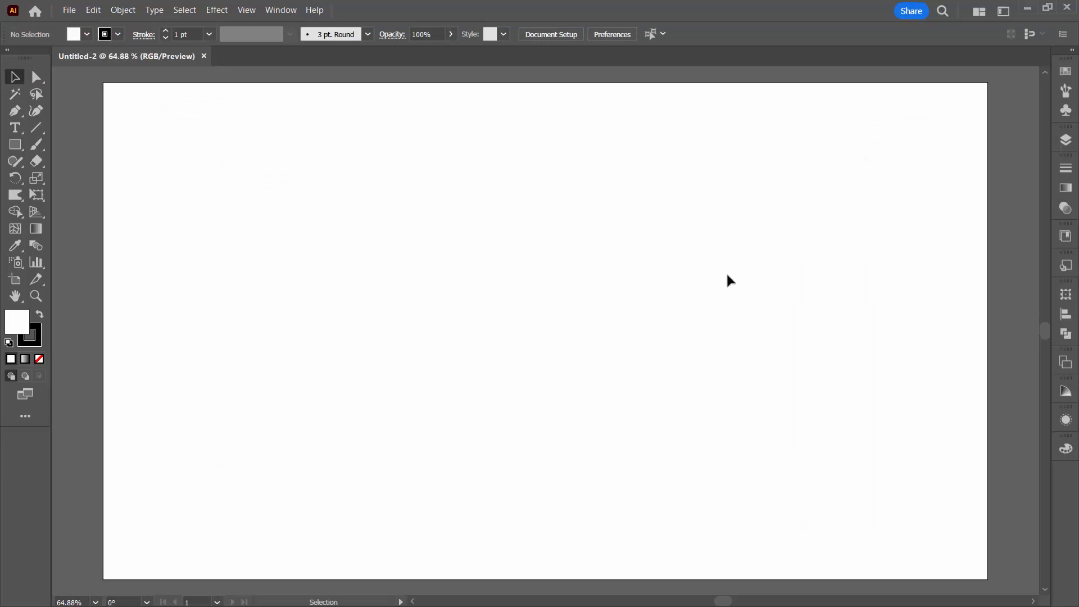
{"action": "mouse_move", "coordinate": [217, 35]}
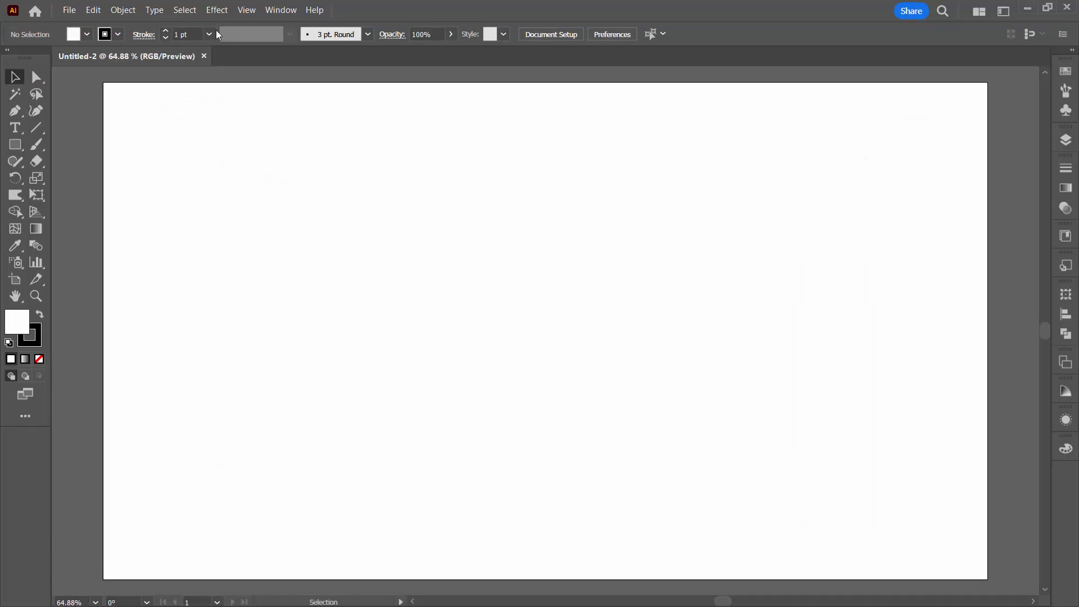
With black fill and no stroke, draw a thin rectangle across the artboard's top edge.
{"action": "left_click", "coordinate": [17, 322]}
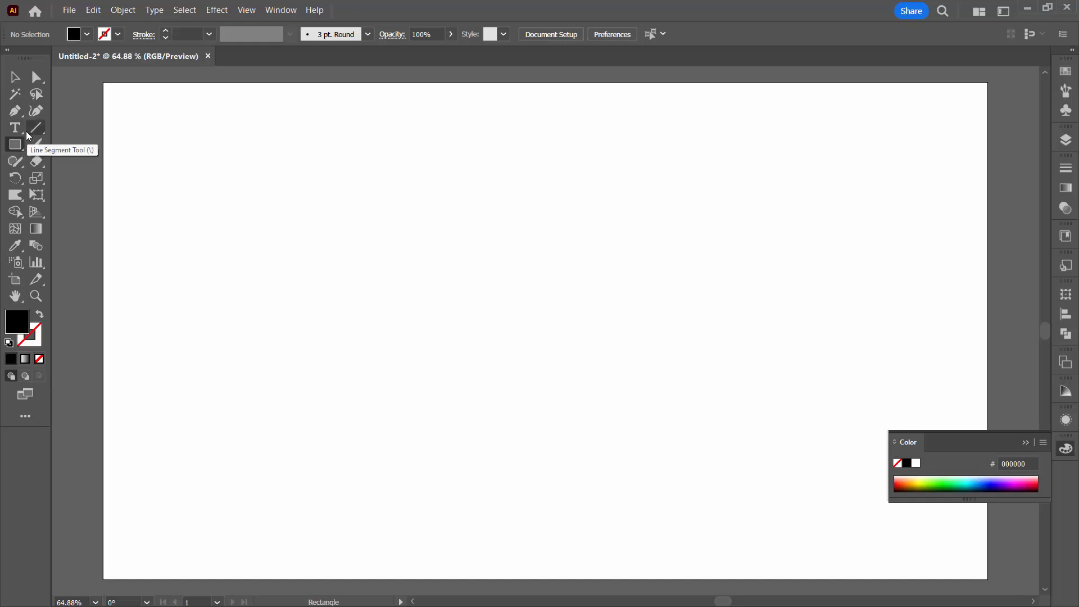
{"action": "left_click_drag", "start_coordinate": [112, 92], "coordinate": [658, 131]}
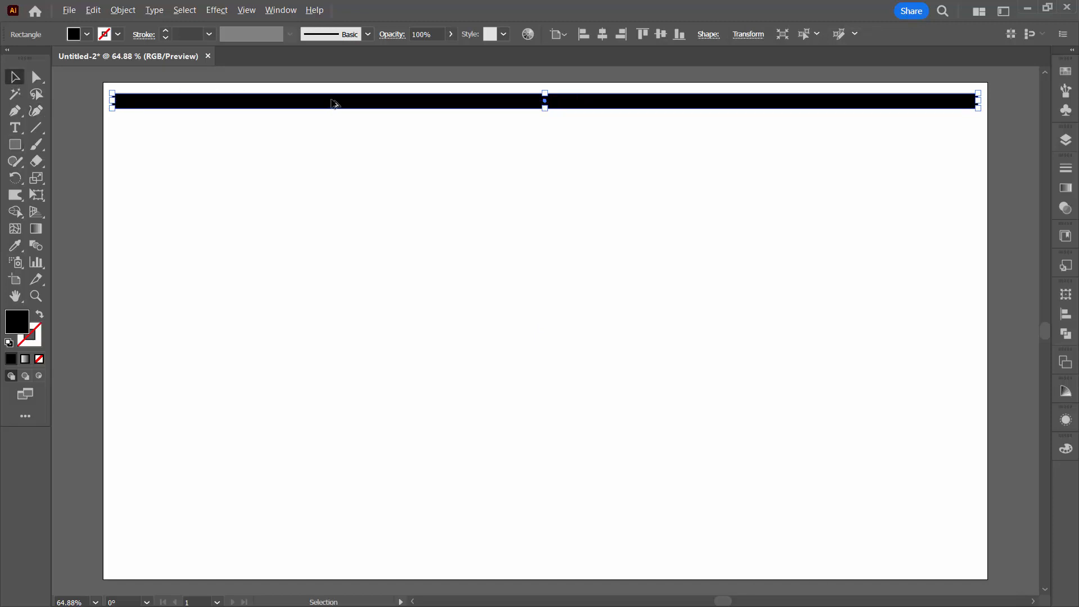
Duplicate the bar downward to fill the artboard with stripes and group them via Object > Group.
{"action": "left_click_drag", "start_coordinate": [545, 101], "coordinate": [544, 125]}
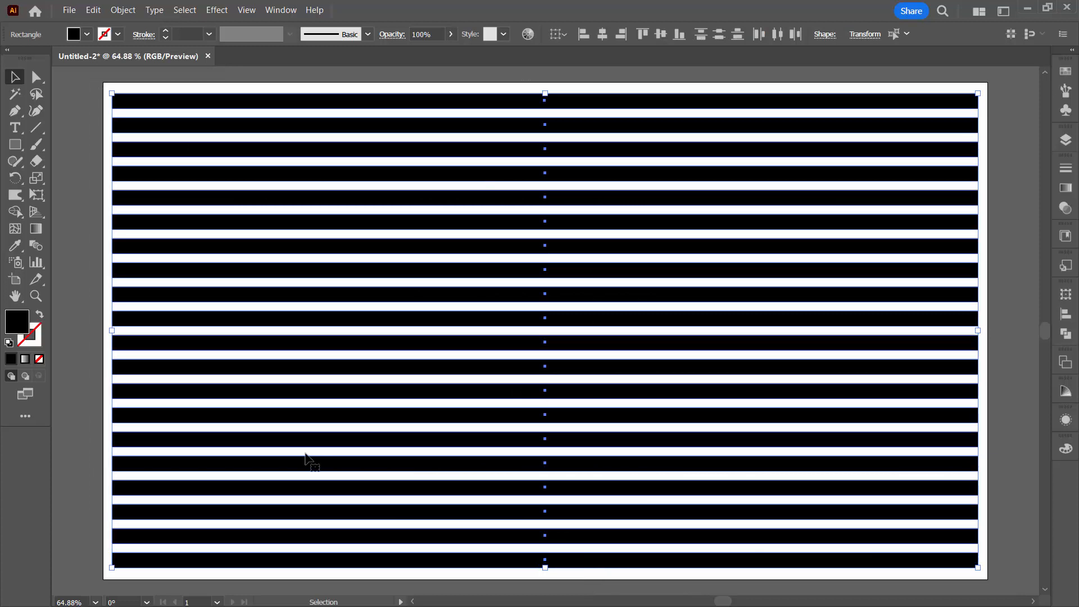
{"action": "mouse_move", "coordinate": [123, 10]}
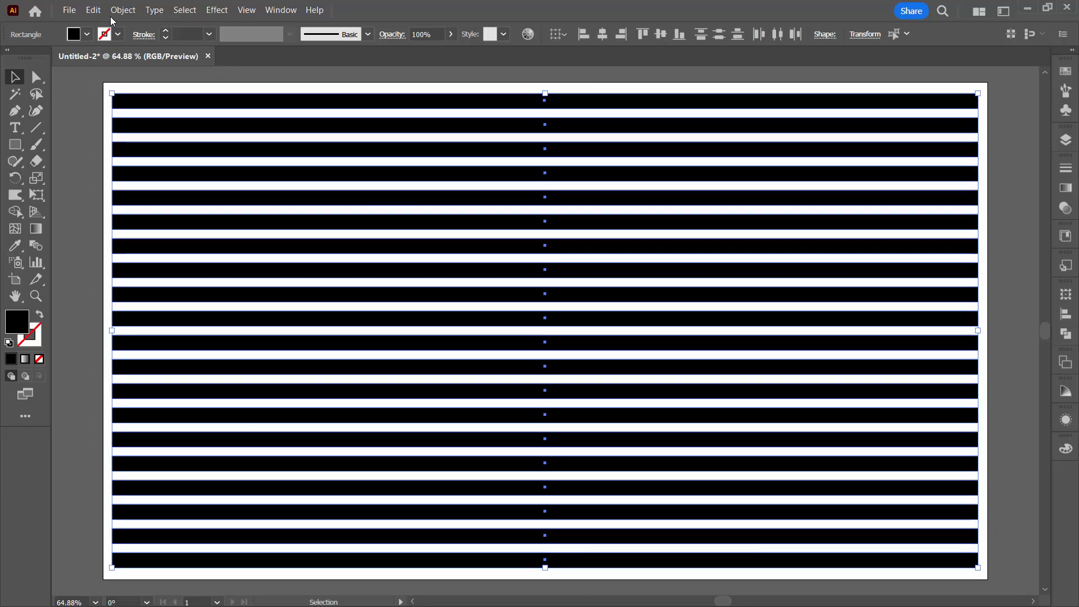
{"action": "left_click", "coordinate": [122, 10]}
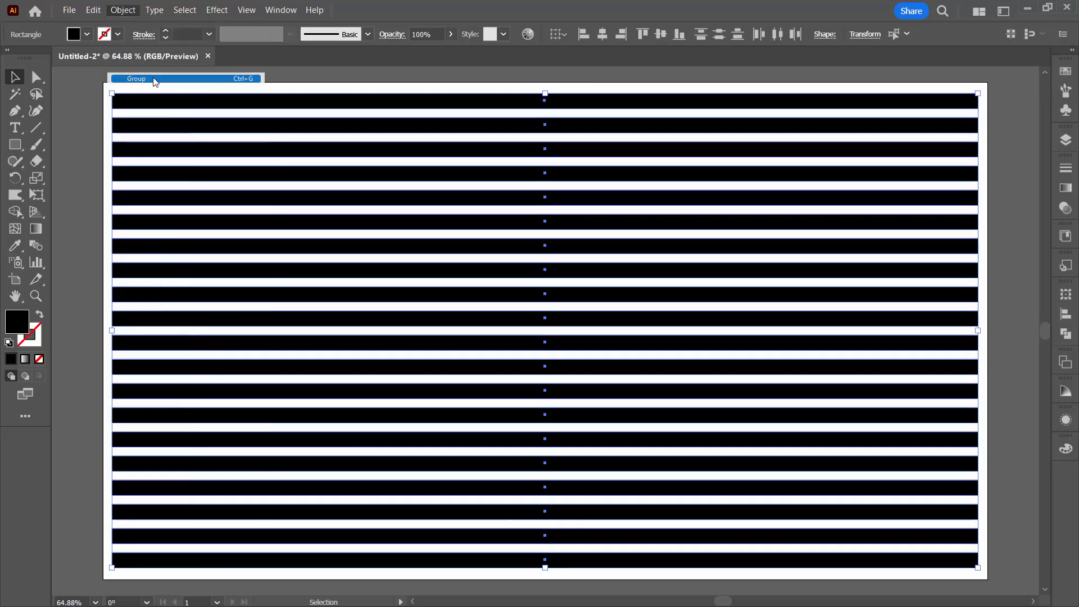
{"action": "left_click", "coordinate": [136, 78]}
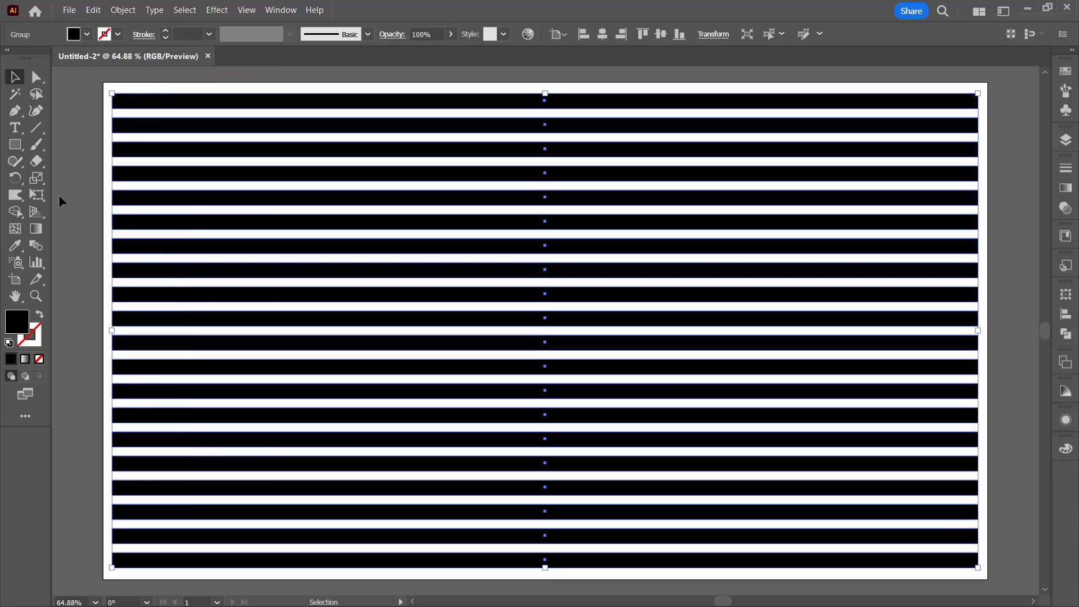
Pick the Width Tool from the liquify flyout and tear the flyout off as a floating panel.
{"action": "left_click", "coordinate": [15, 194]}
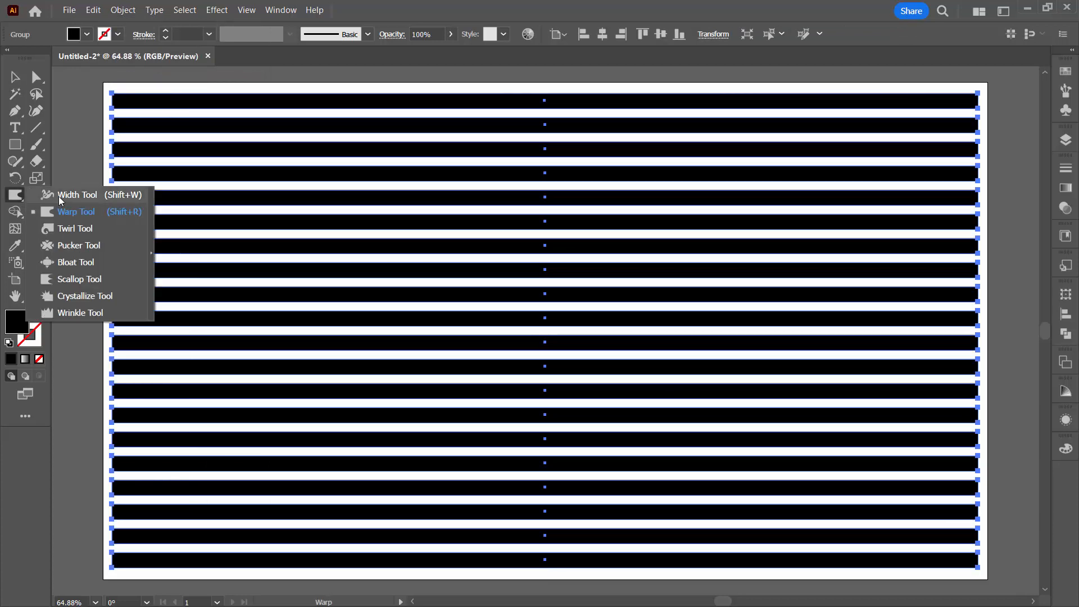
{"action": "left_click", "coordinate": [77, 195]}
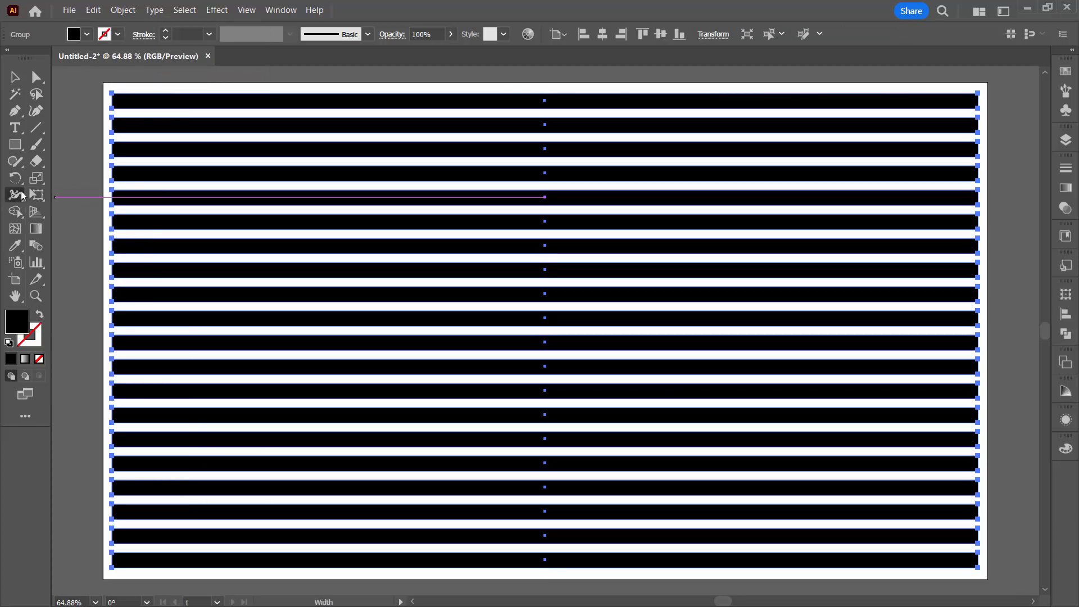
{"action": "mouse_move", "coordinate": [14, 194]}
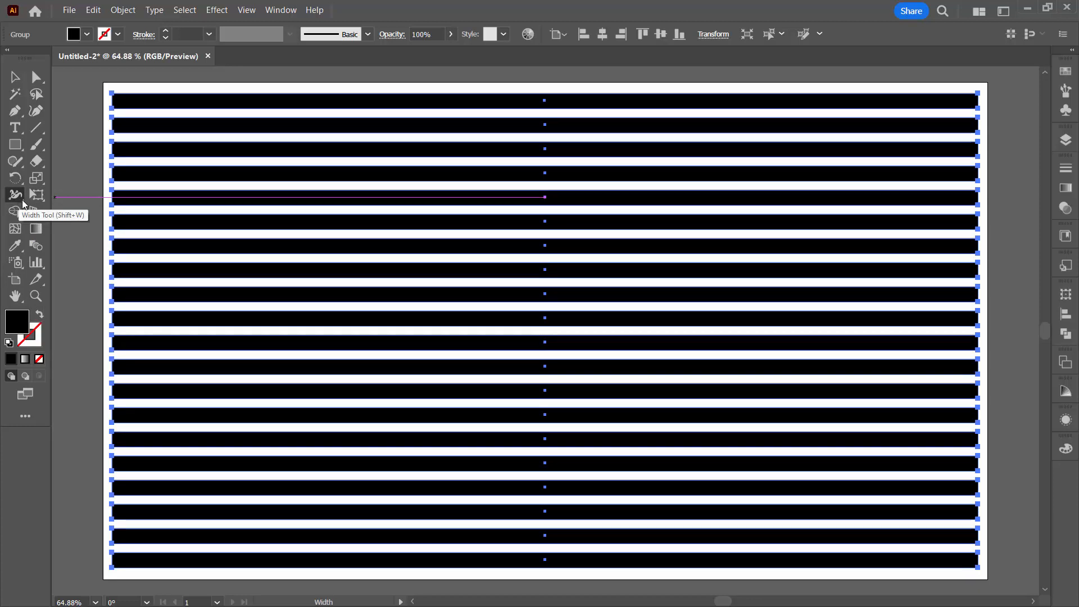
{"action": "left_click", "coordinate": [14, 195]}
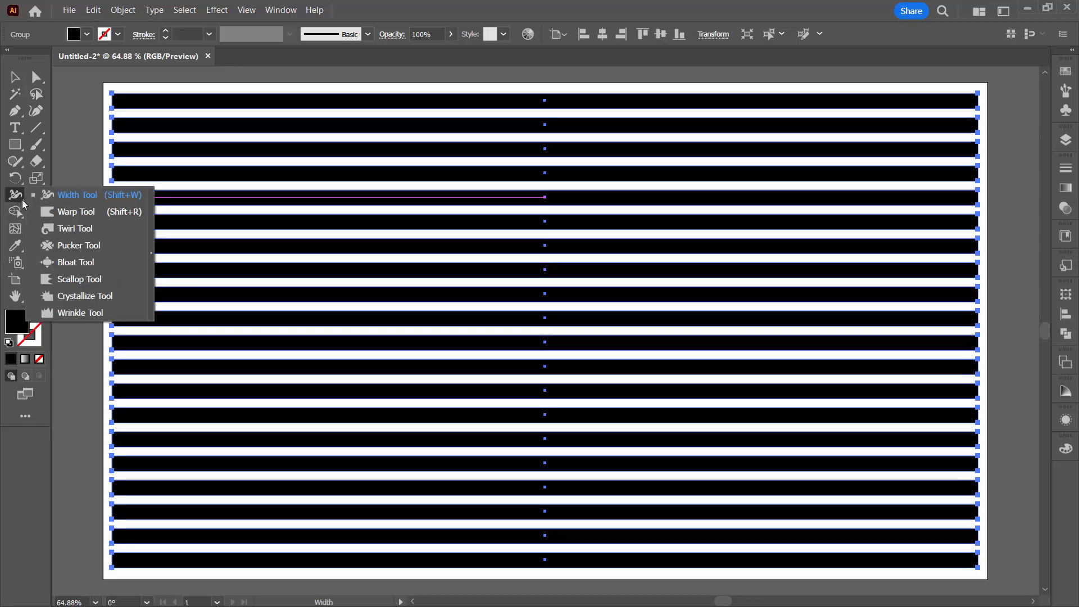
{"action": "mouse_move", "coordinate": [78, 245]}
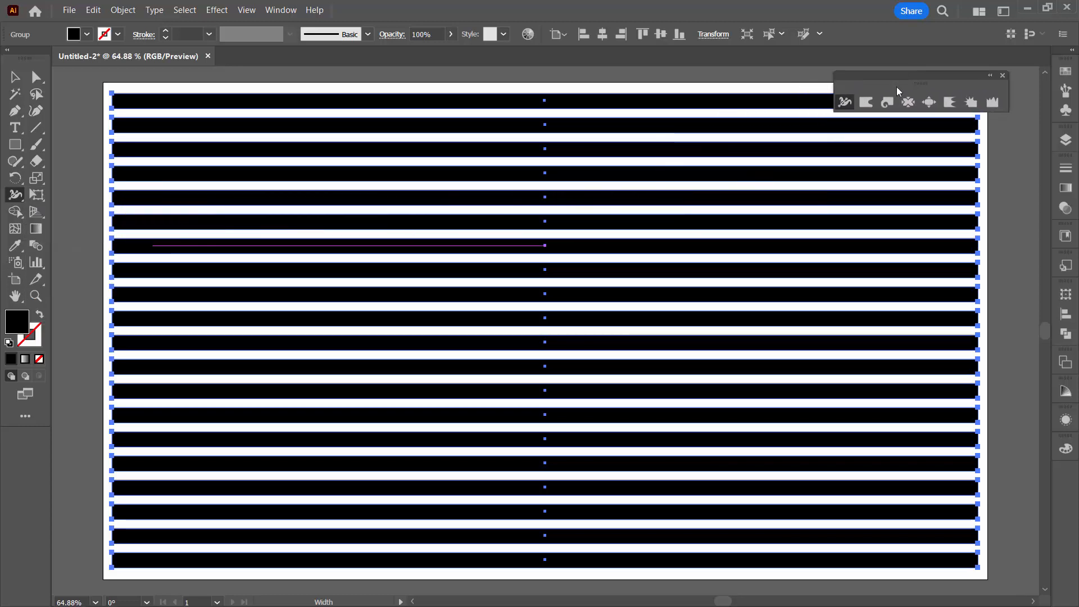
{"action": "mouse_move", "coordinate": [888, 102]}
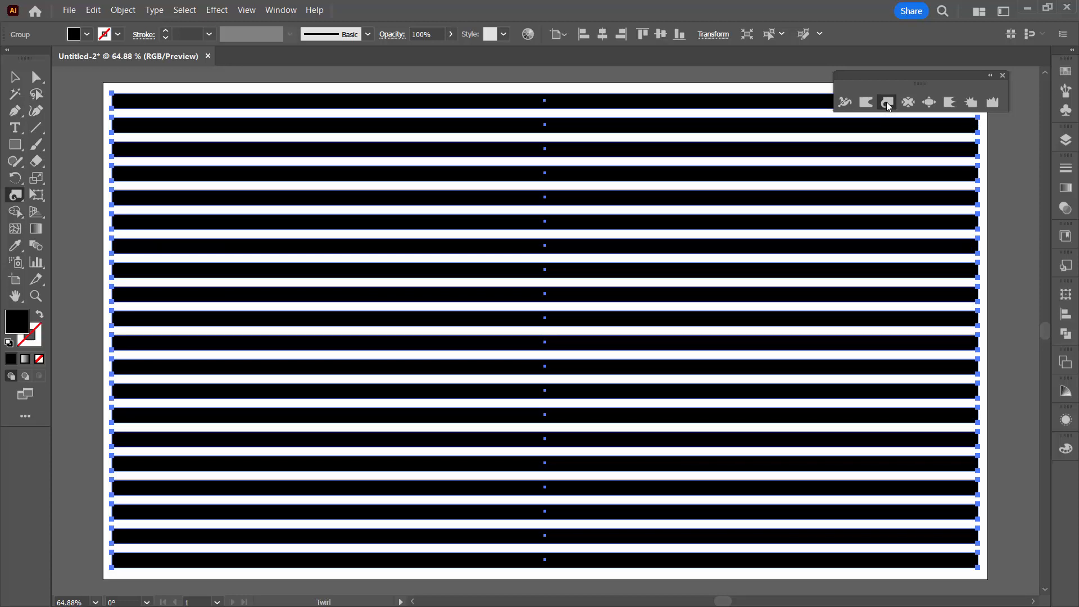
{"action": "mouse_move", "coordinate": [887, 102]}
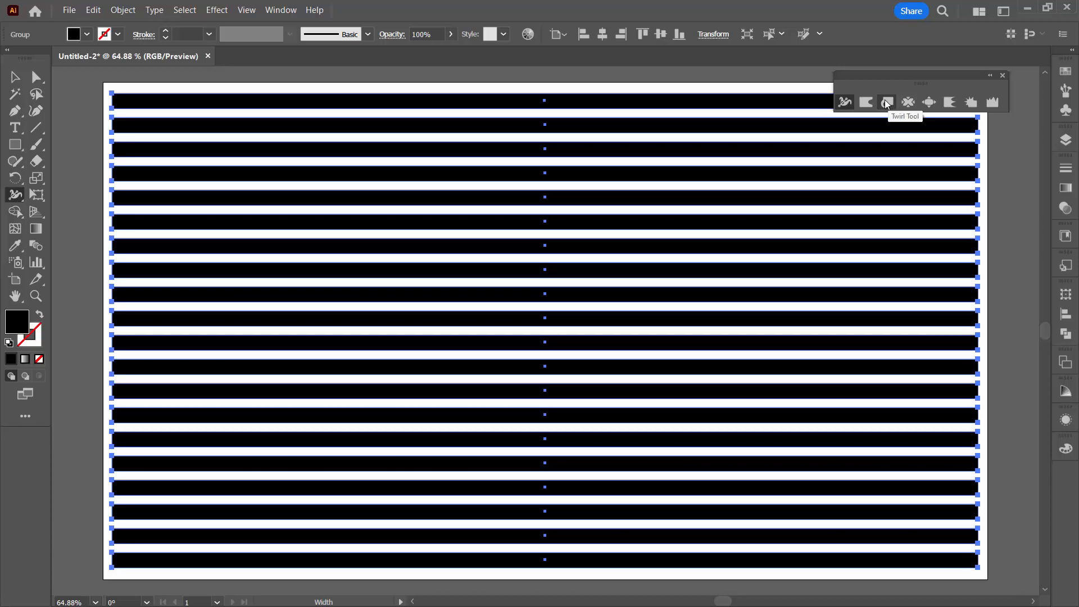
{"action": "mouse_move", "coordinate": [866, 102]}
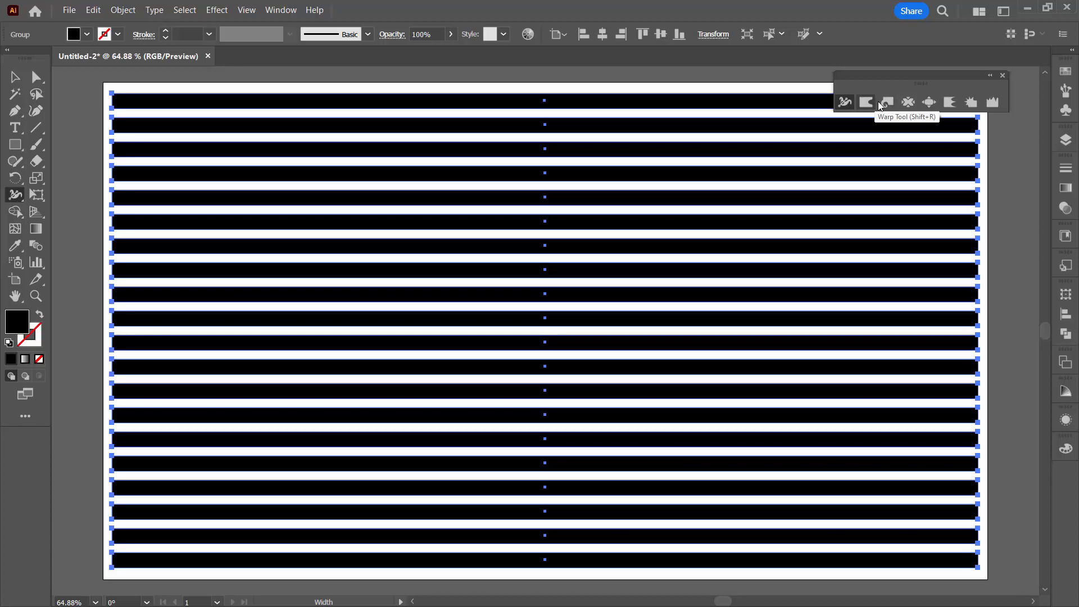
{"action": "mouse_move", "coordinate": [908, 102]}
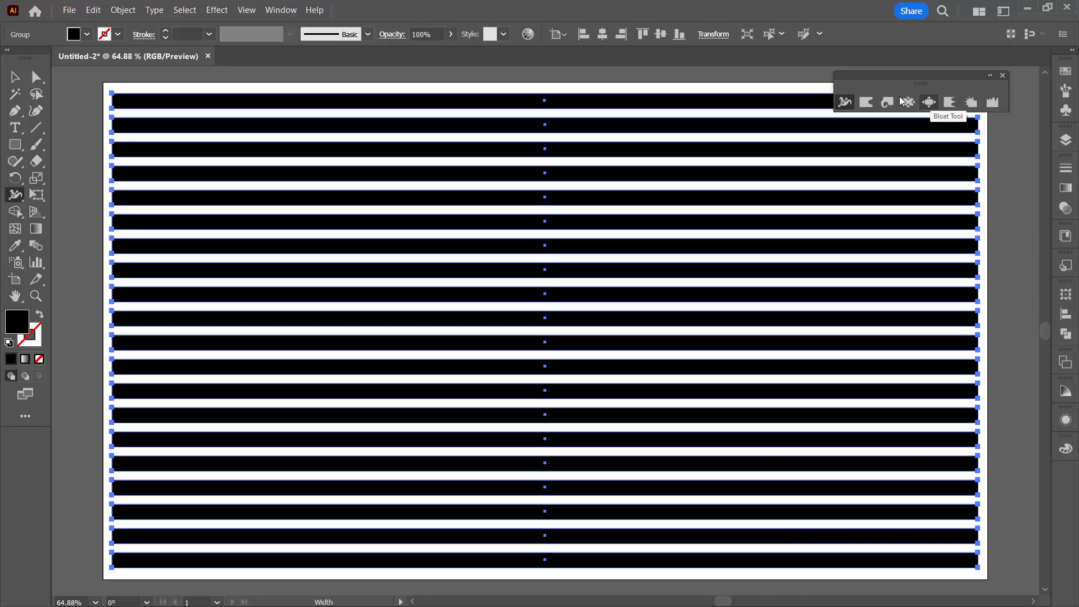
{"action": "mouse_move", "coordinate": [930, 101]}
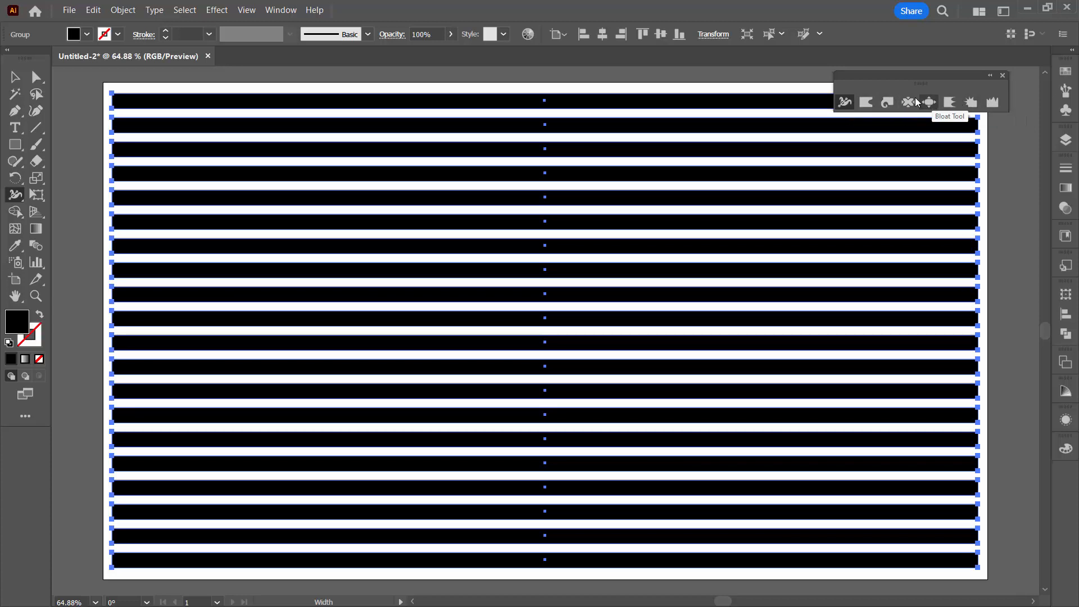
{"action": "mouse_move", "coordinate": [888, 102]}
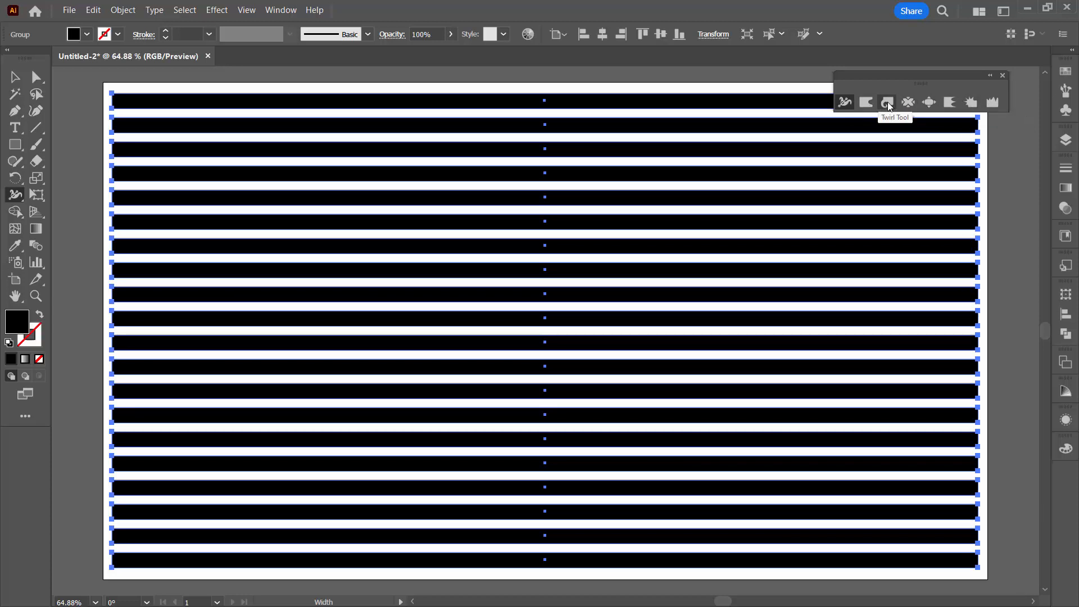
Set the Twirl Tool brush to 750 px wide and tall with 10% intensity.
{"action": "double_click", "coordinate": [887, 102]}
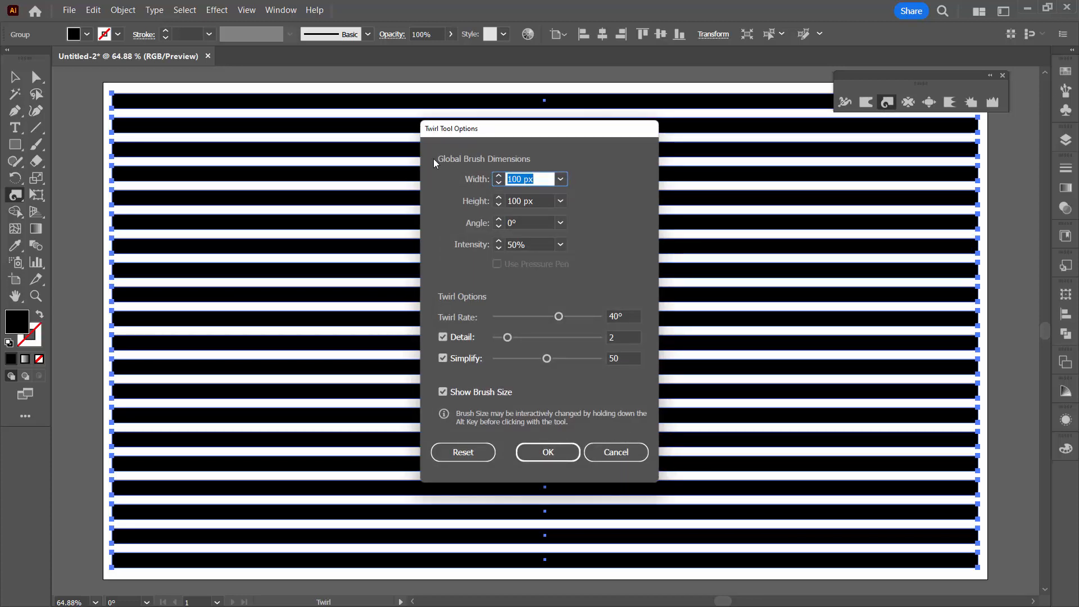
{"action": "mouse_move", "coordinate": [925, 104]}
{"action": "type", "text": "750"}
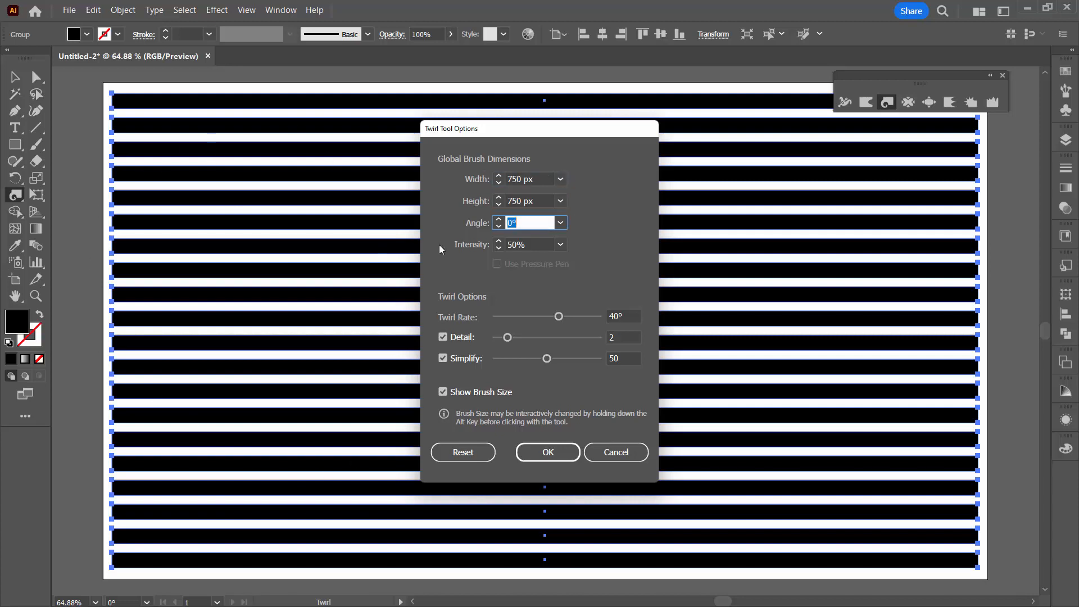
{"action": "mouse_move", "coordinate": [338, 202]}
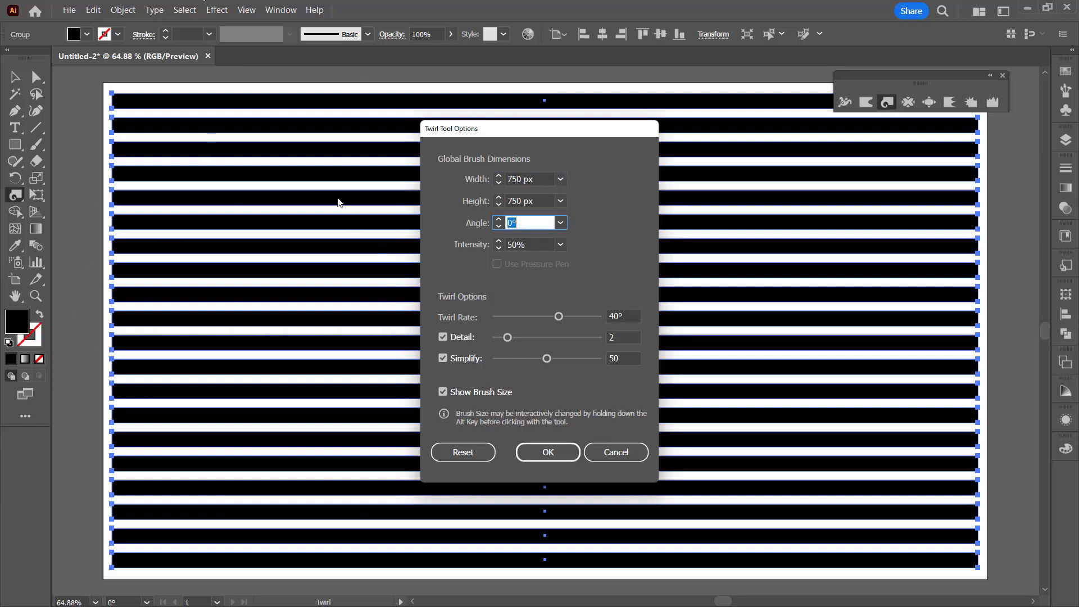
{"action": "mouse_move", "coordinate": [540, 265]}
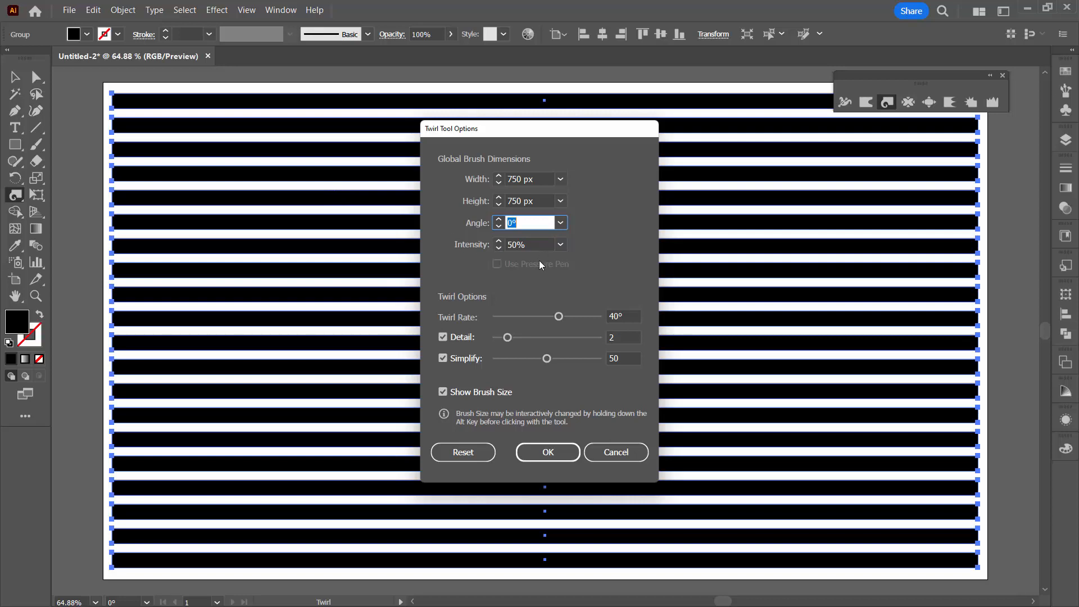
{"action": "left_click", "coordinate": [547, 452]}
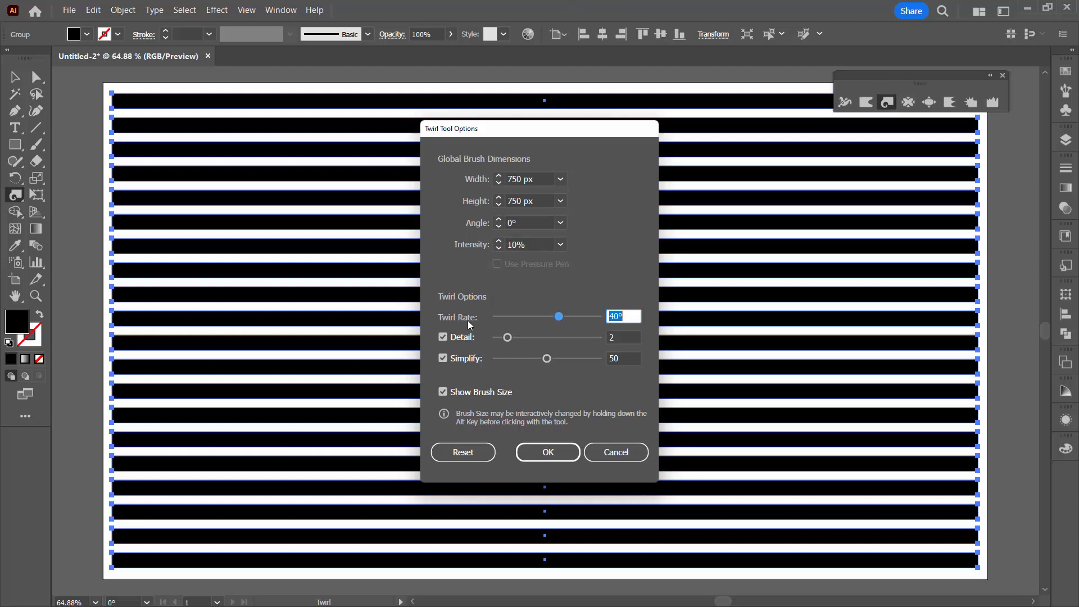
{"action": "mouse_move", "coordinate": [656, 297]}
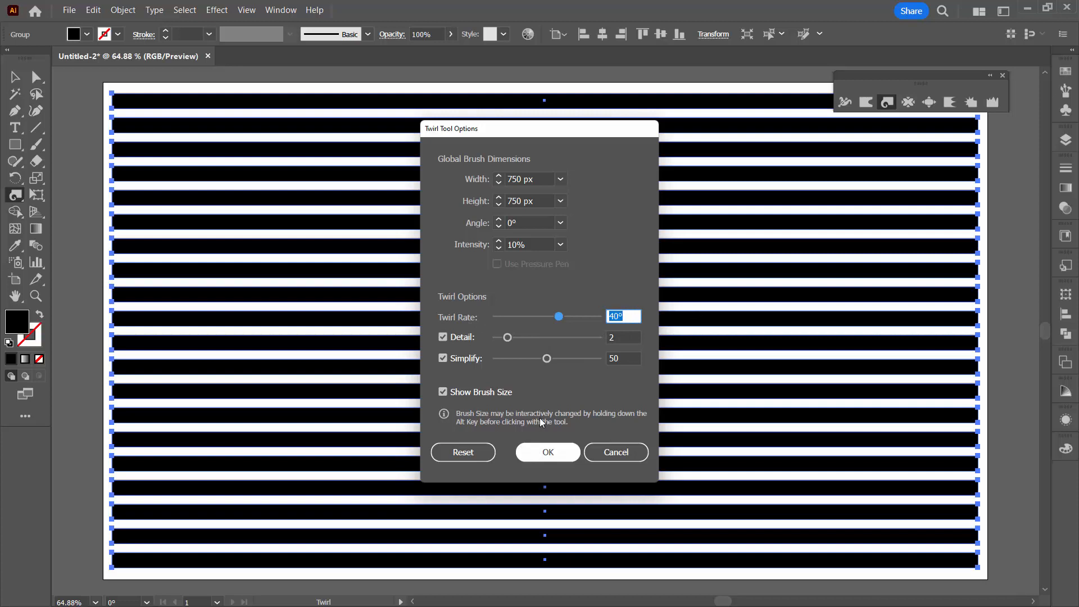
{"action": "mouse_move", "coordinate": [547, 452]}
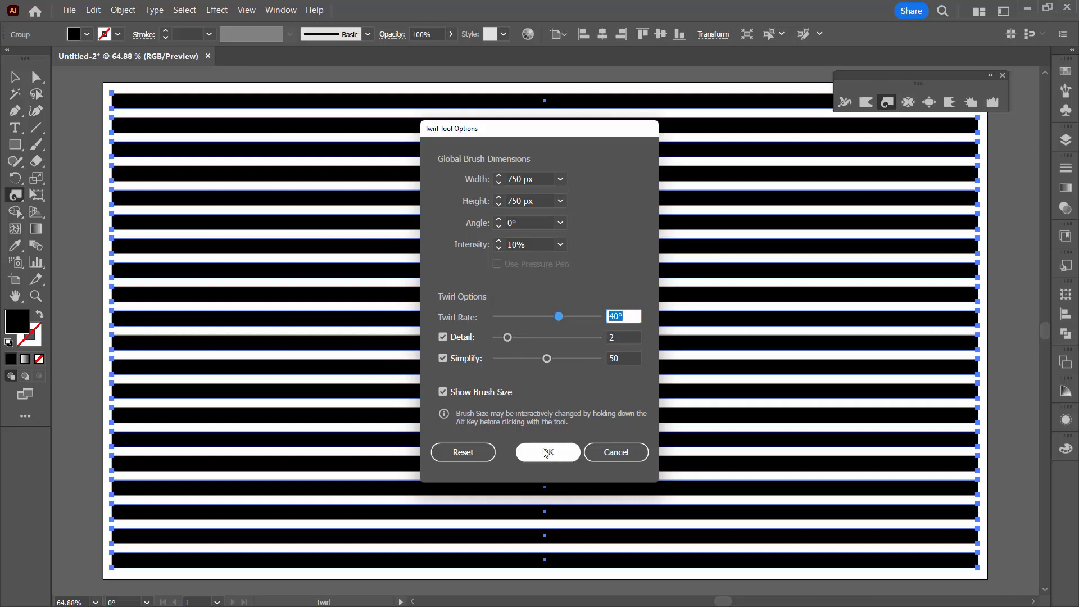
Confirm the twirl settings and twirl the stripes in the upper middle.
{"action": "left_click", "coordinate": [547, 452]}
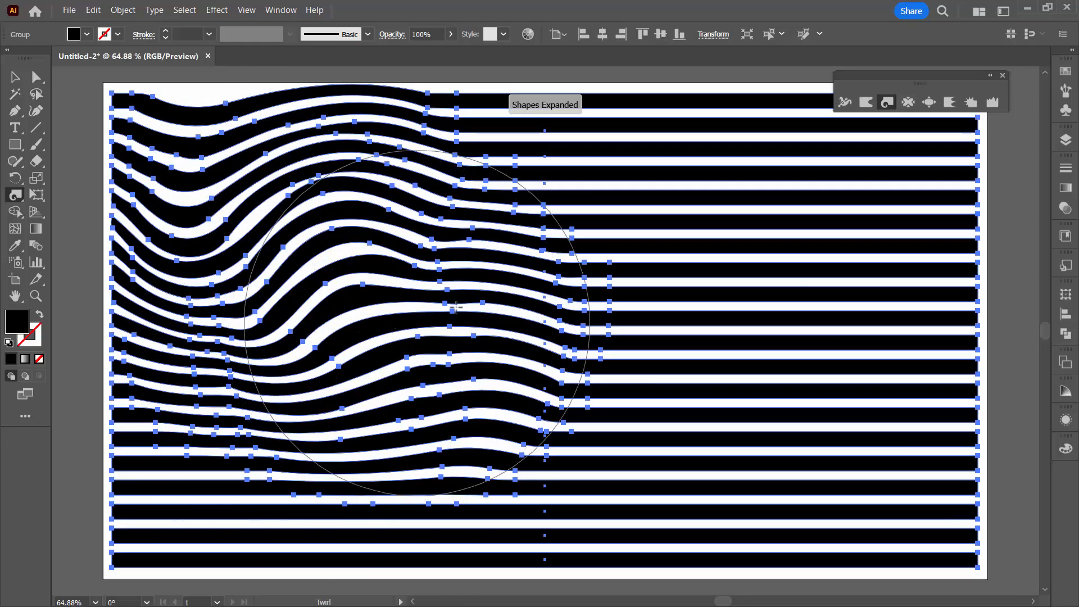
{"action": "left_click_drag", "start_coordinate": [455, 306], "coordinate": [675, 131]}
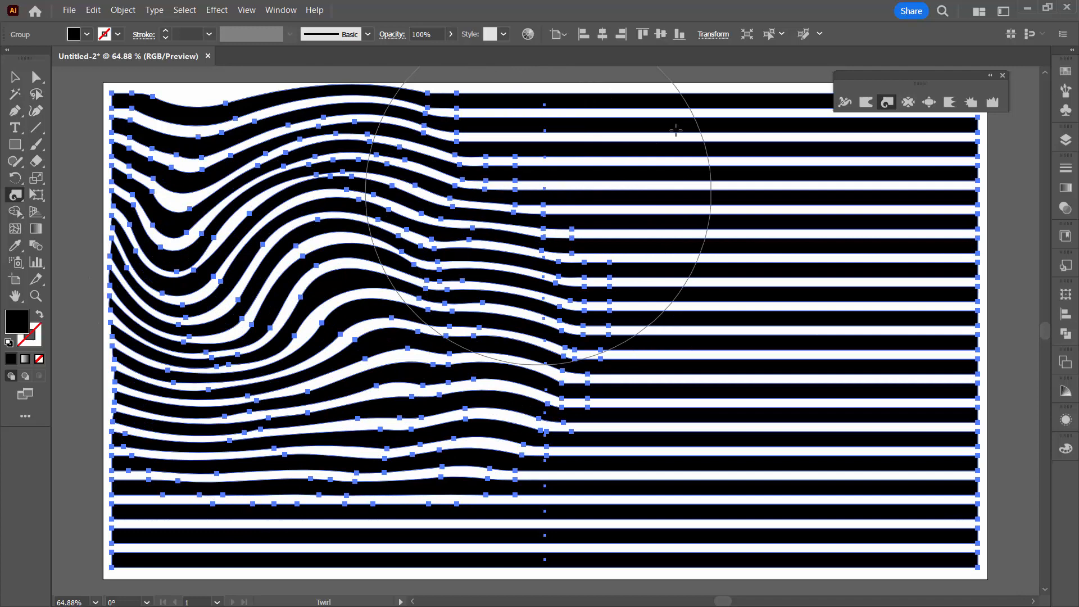
Reverse the Twirl Rate to −85° in Twirl Tool Options.
{"action": "double_click", "coordinate": [15, 195]}
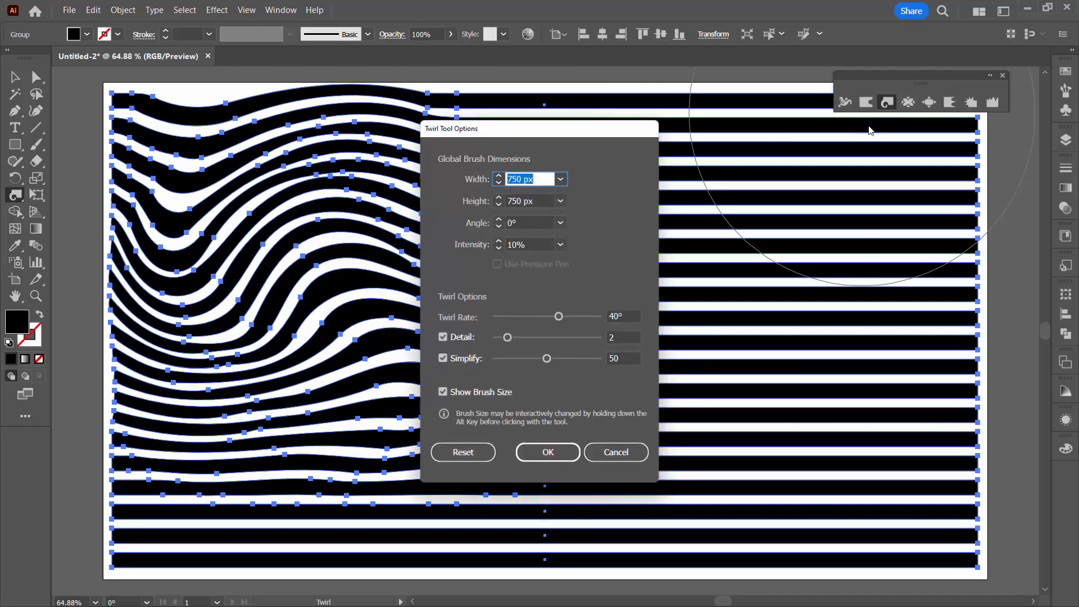
{"action": "left_click_drag", "start_coordinate": [559, 316], "coordinate": [522, 316]}
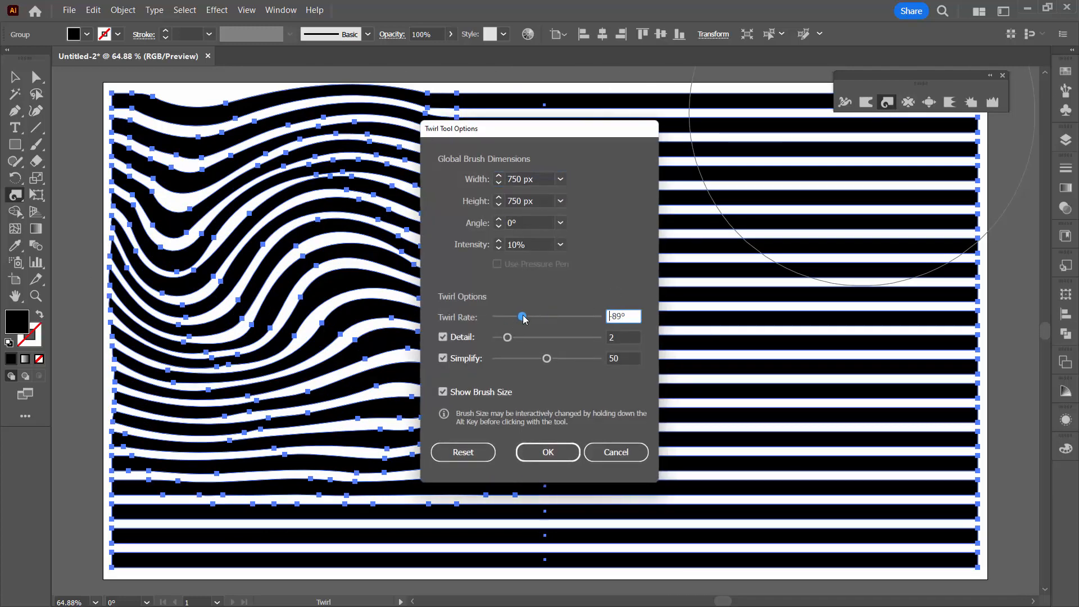
{"action": "left_click_drag", "start_coordinate": [521, 316], "coordinate": [523, 316]}
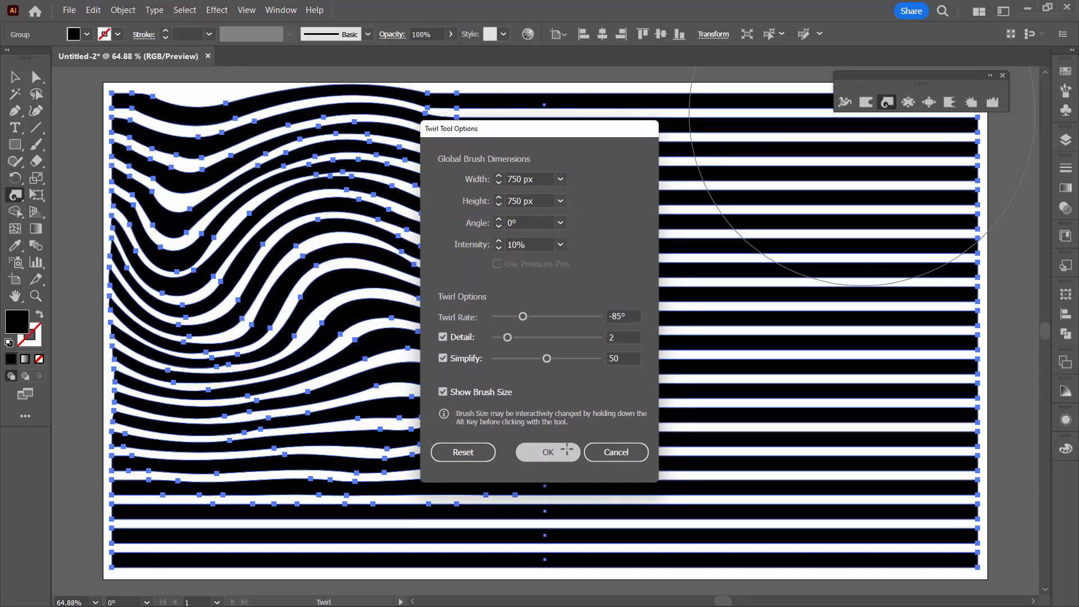
Confirm the −85° rate and twirl the bottom centre and right stripes the opposite way.
{"action": "left_click", "coordinate": [548, 452]}
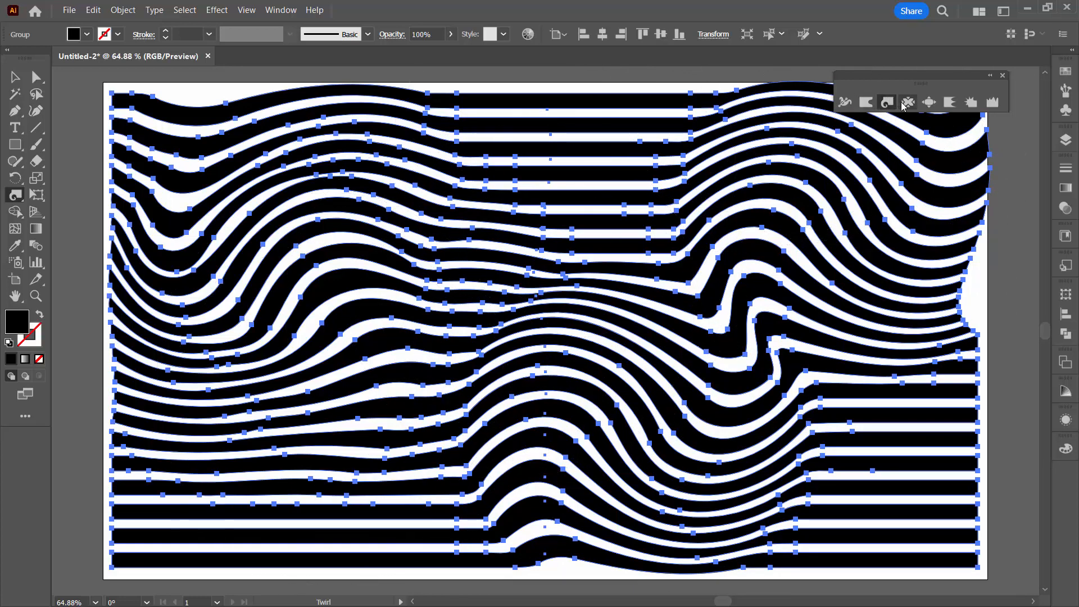
Pucker the stripes inward around the lower left, then switch to the Bloat tool.
{"action": "left_click", "coordinate": [908, 102]}
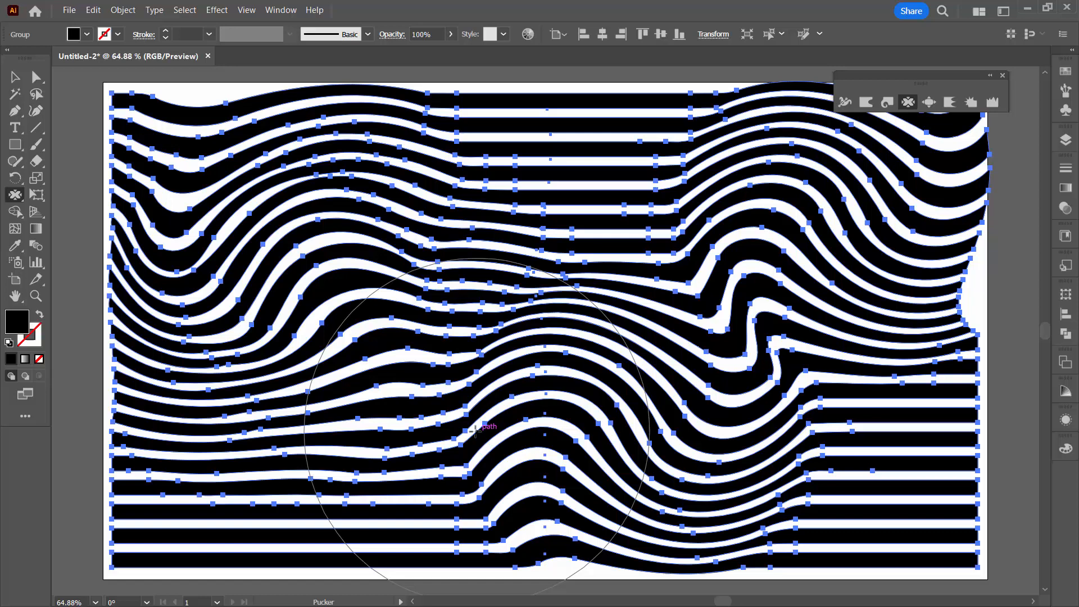
{"action": "left_click_drag", "start_coordinate": [482, 428], "coordinate": [334, 376]}
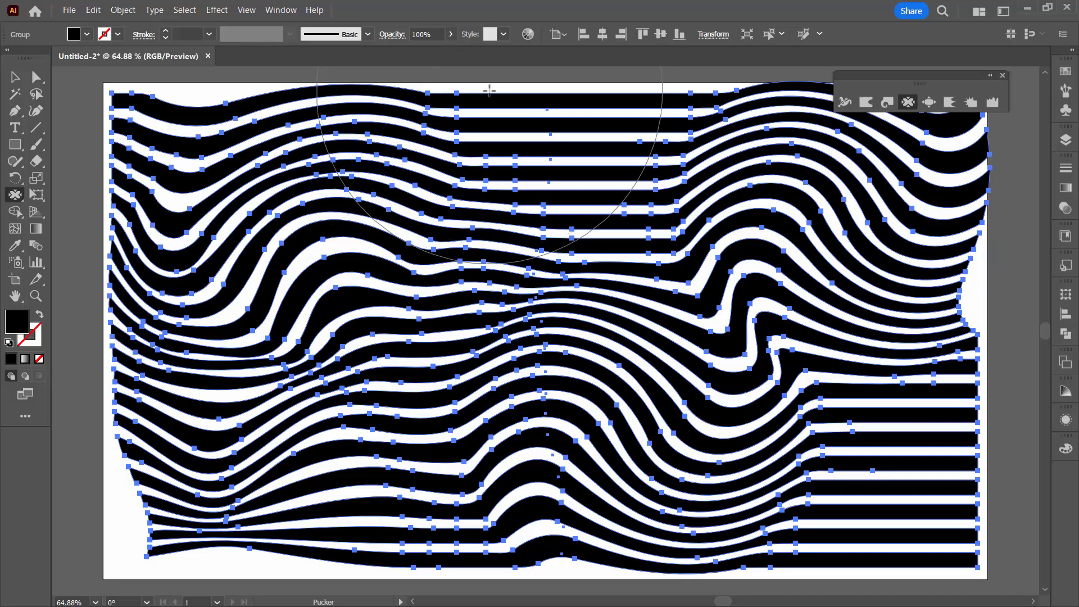
{"action": "left_click", "coordinate": [928, 103]}
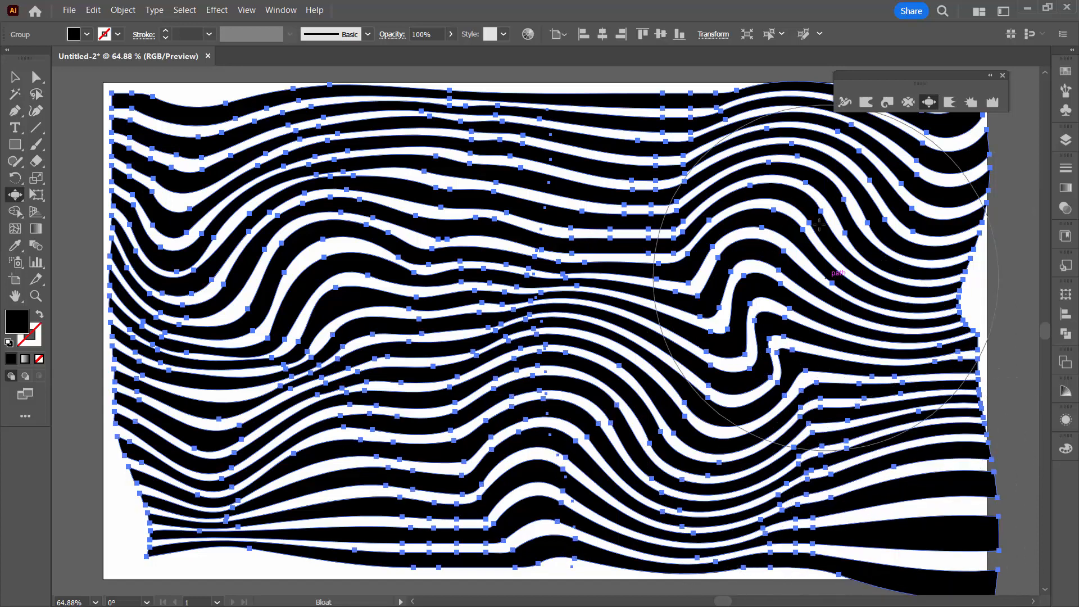
Bloat the stripes at the lower right and bottom centre.
{"action": "left_click_drag", "start_coordinate": [820, 227], "coordinate": [474, 385]}
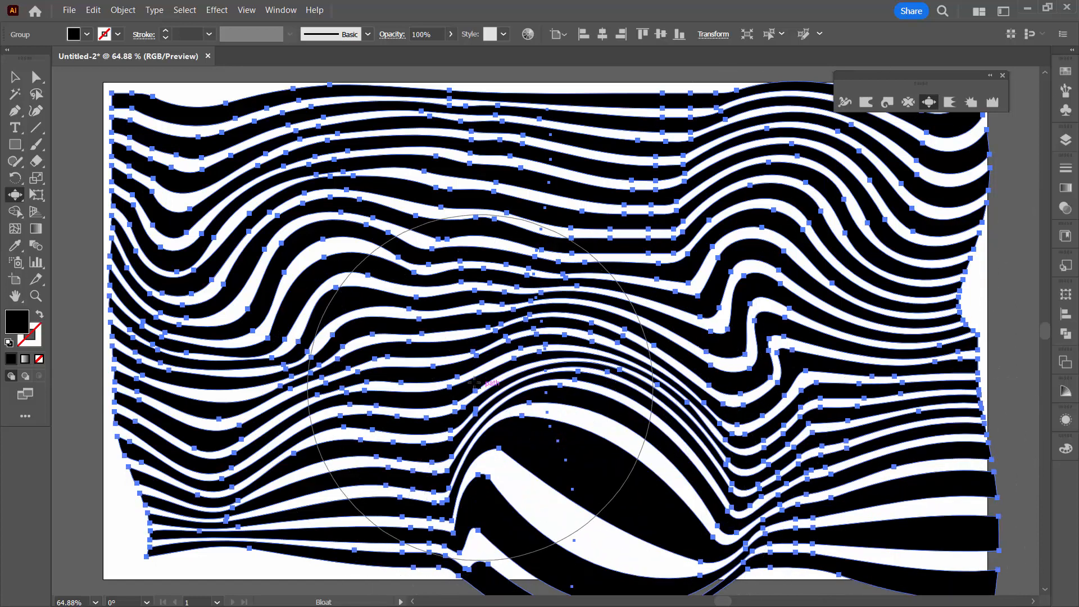
{"action": "left_click_drag", "start_coordinate": [471, 382], "coordinate": [678, 461]}
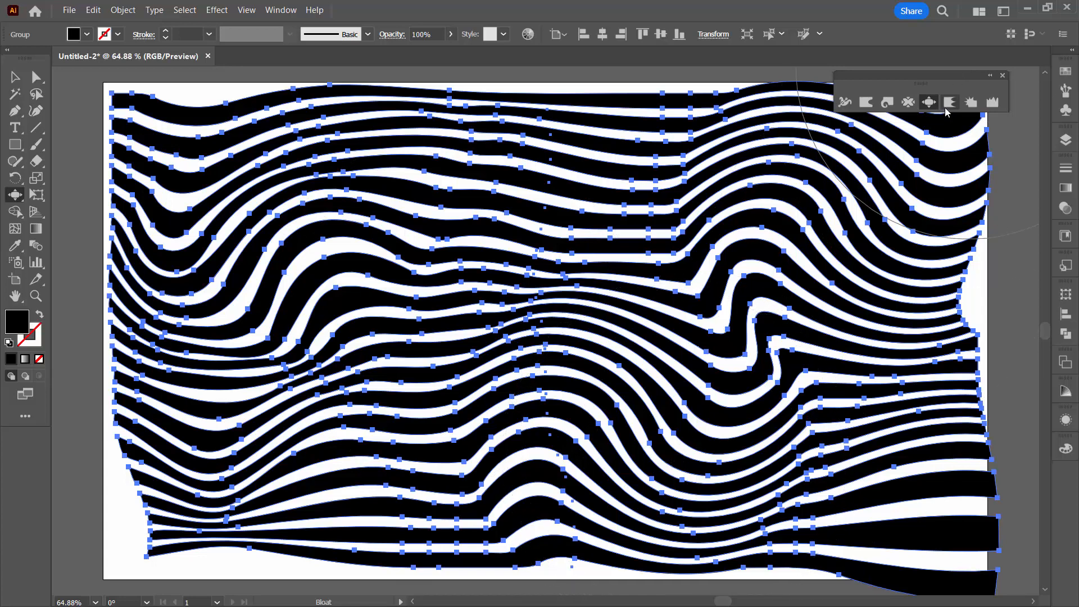
Wrinkle the upper-left stripes and crystallize a spiky burst into the right side.
{"action": "left_click", "coordinate": [950, 103]}
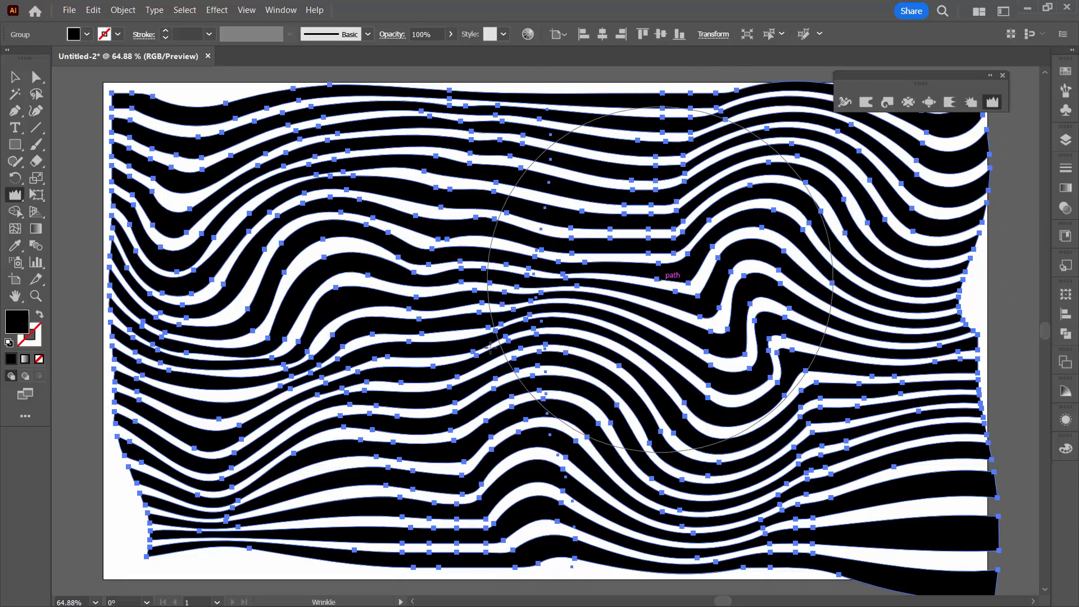
{"action": "left_click_drag", "start_coordinate": [671, 275], "coordinate": [344, 207]}
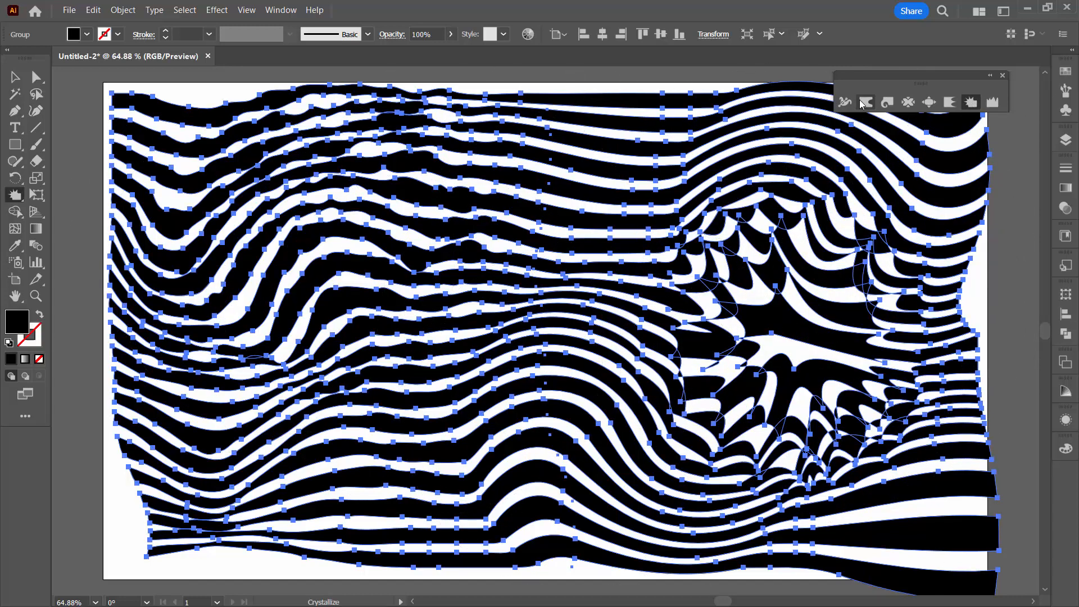
Warp the bottom and left stripes into flowing waves, then dismiss Warp Tool Options.
{"action": "left_click", "coordinate": [866, 102]}
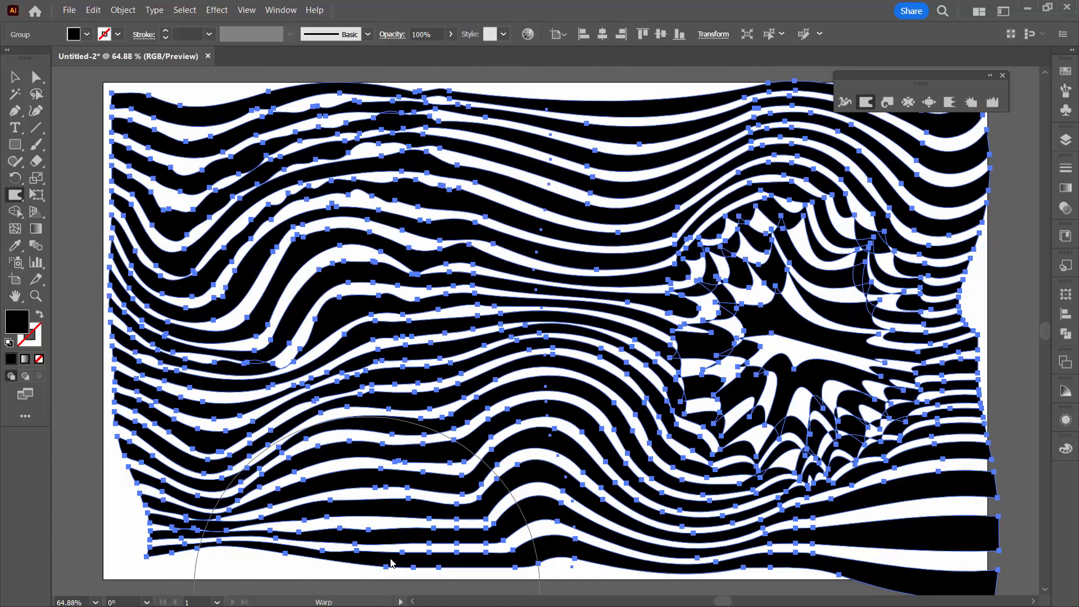
{"action": "left_click_drag", "start_coordinate": [393, 563], "coordinate": [581, 525]}
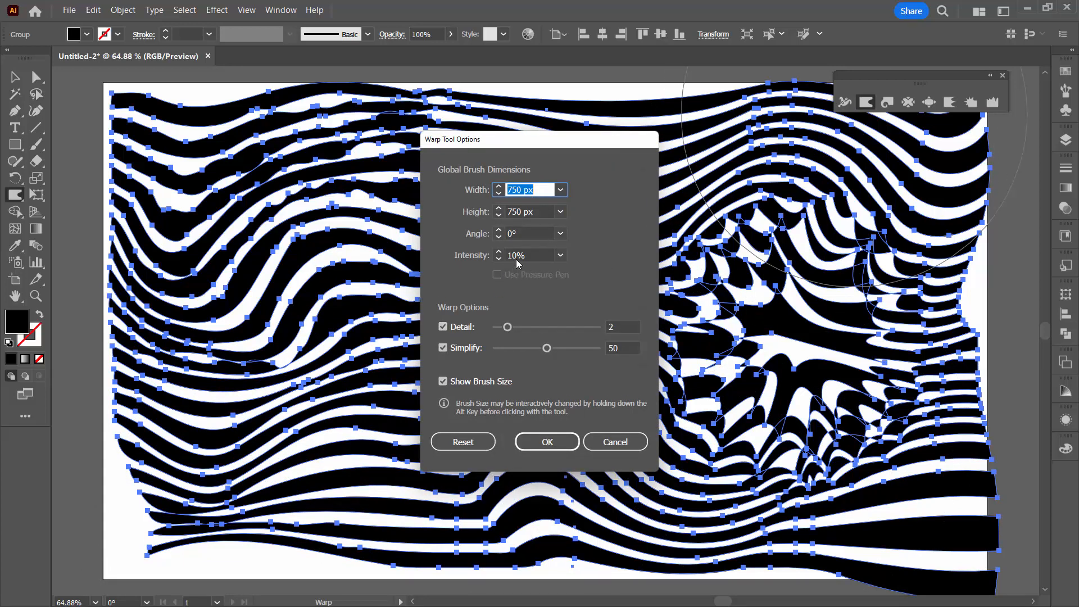
{"action": "left_click", "coordinate": [546, 441]}
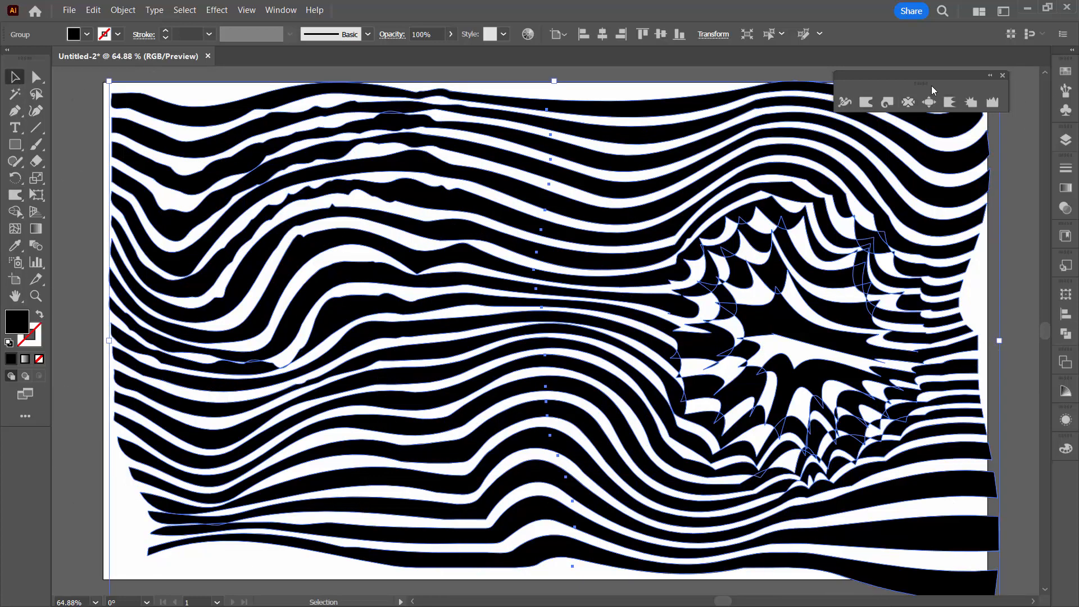
{"action": "mouse_move", "coordinate": [372, 255]}
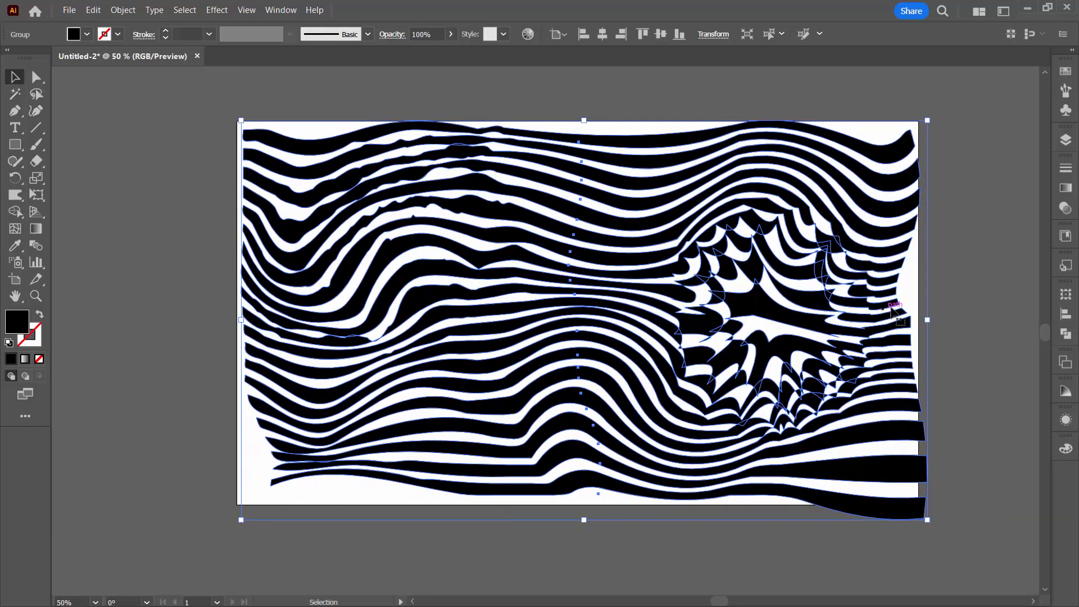
Drag the bounding box handle so the distorted stripe group fits the artboard.
{"action": "left_click_drag", "start_coordinate": [926, 318], "coordinate": [960, 318]}
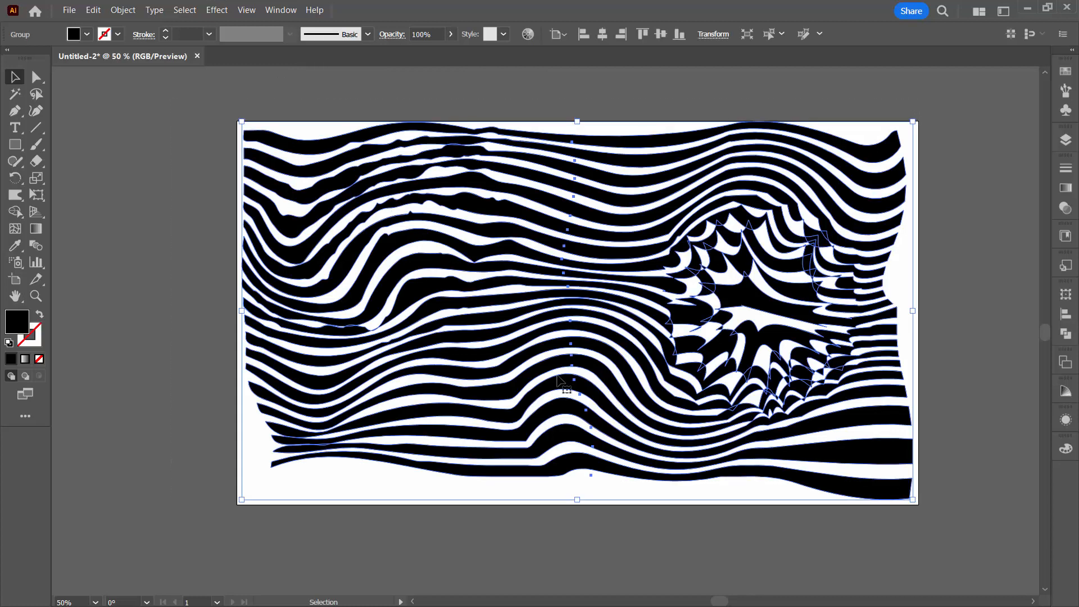
Make the stripes a single compound path and expand Layer 1 in the Layers panel.
{"action": "left_click", "coordinate": [123, 11]}
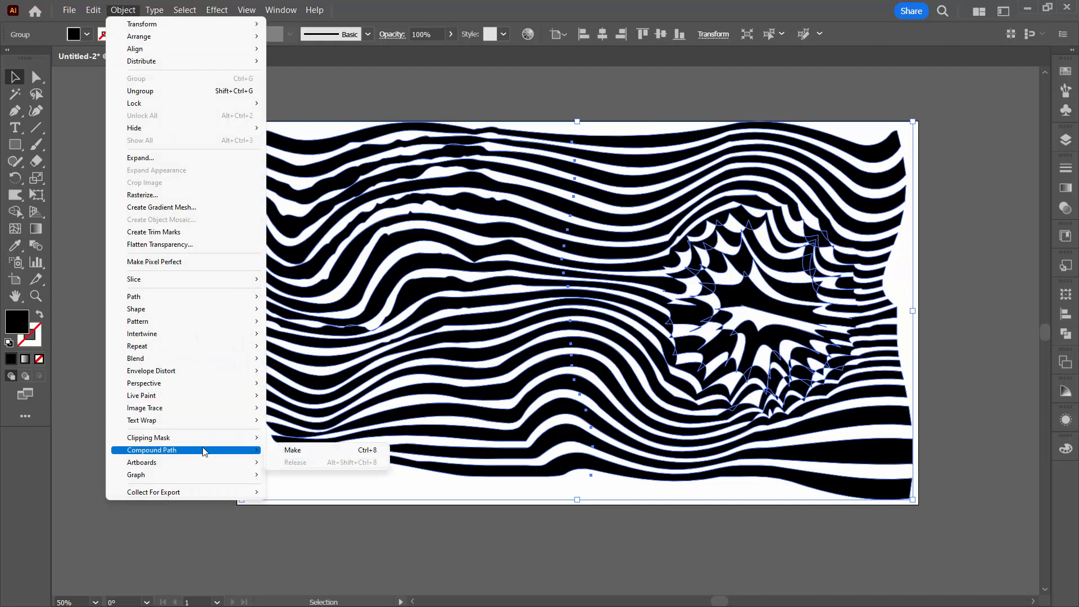
{"action": "left_click", "coordinate": [292, 449]}
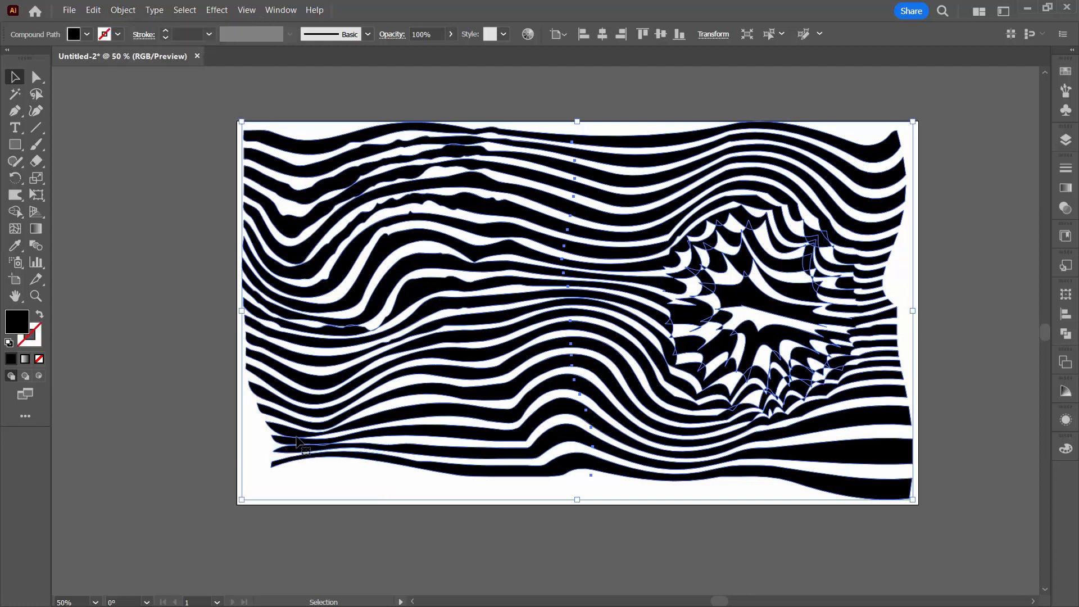
{"action": "mouse_move", "coordinate": [1023, 107]}
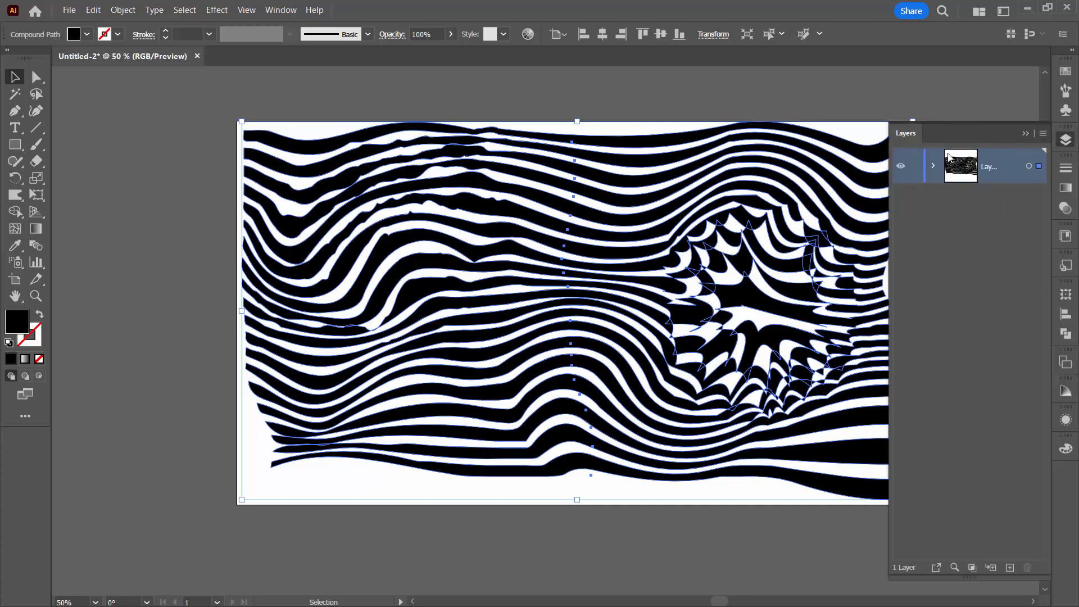
{"action": "left_click", "coordinate": [935, 166]}
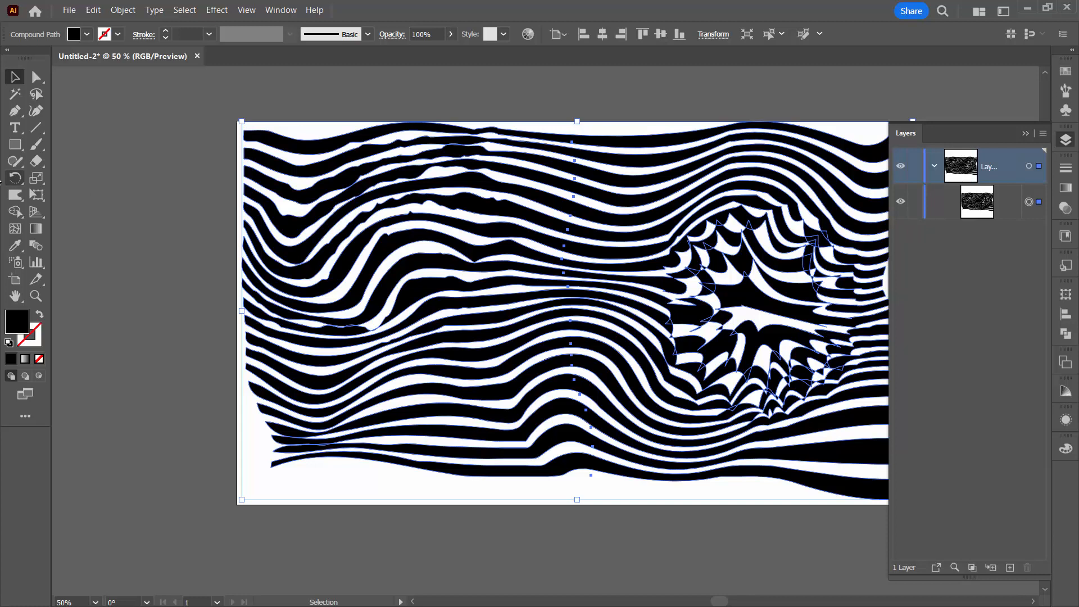
{"action": "mouse_move", "coordinate": [15, 144]}
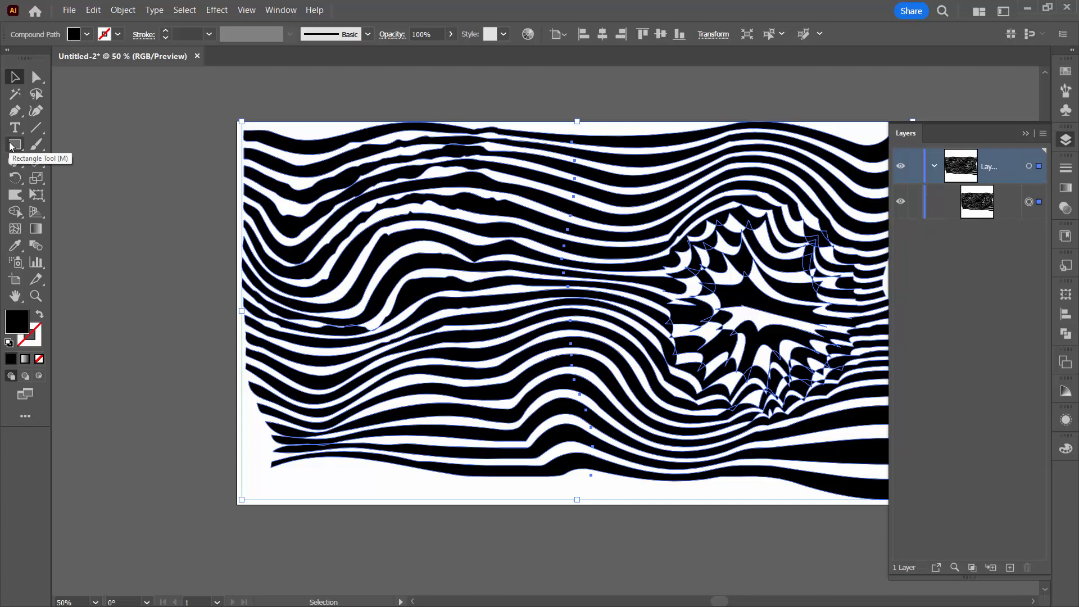
Draw a 1920 × 1080 rectangle filled teal #48BCB9 and send it behind the stripes.
{"action": "left_click", "coordinate": [15, 145]}
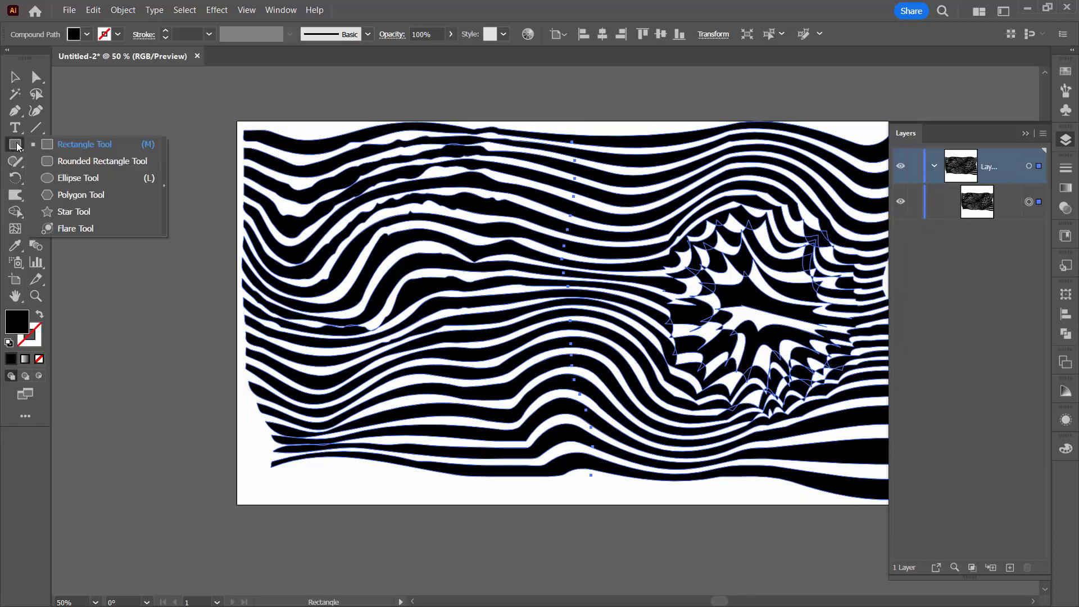
{"action": "left_click", "coordinate": [85, 144]}
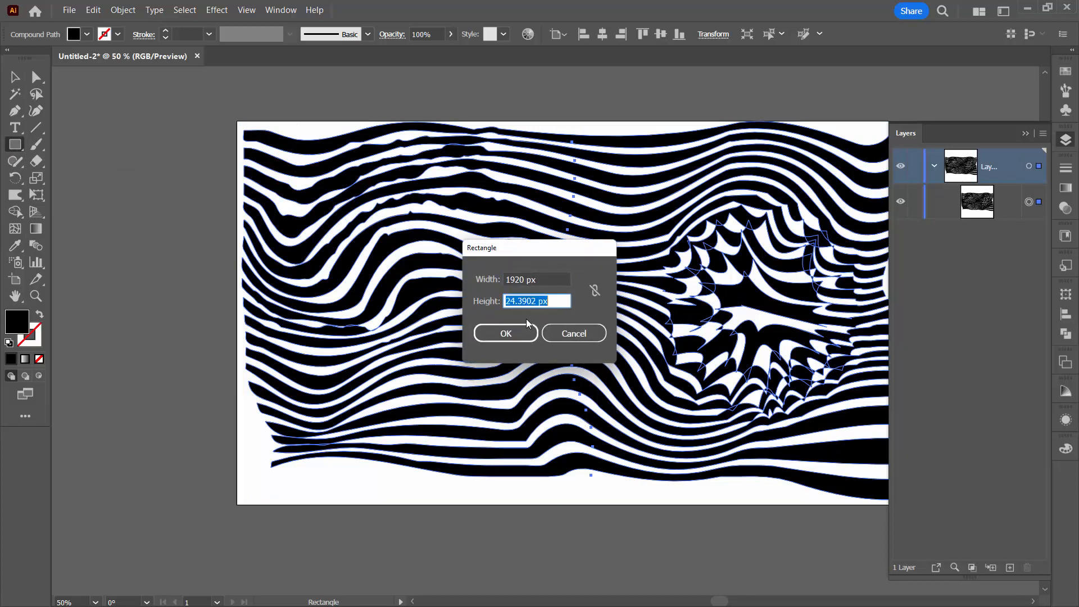
{"action": "type", "text": "1080"}
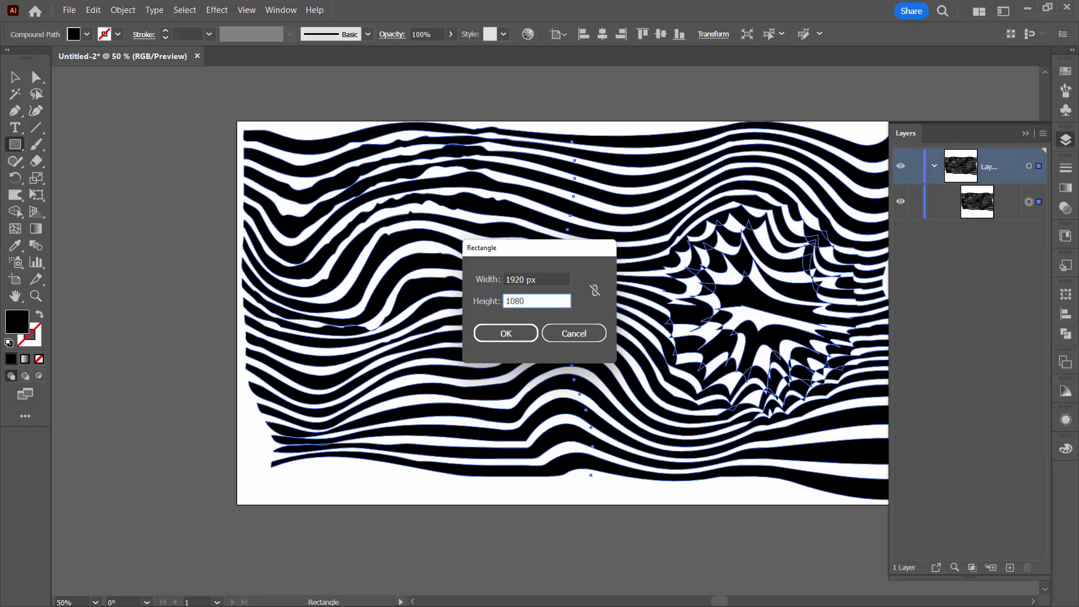
{"action": "left_click", "coordinate": [505, 333]}
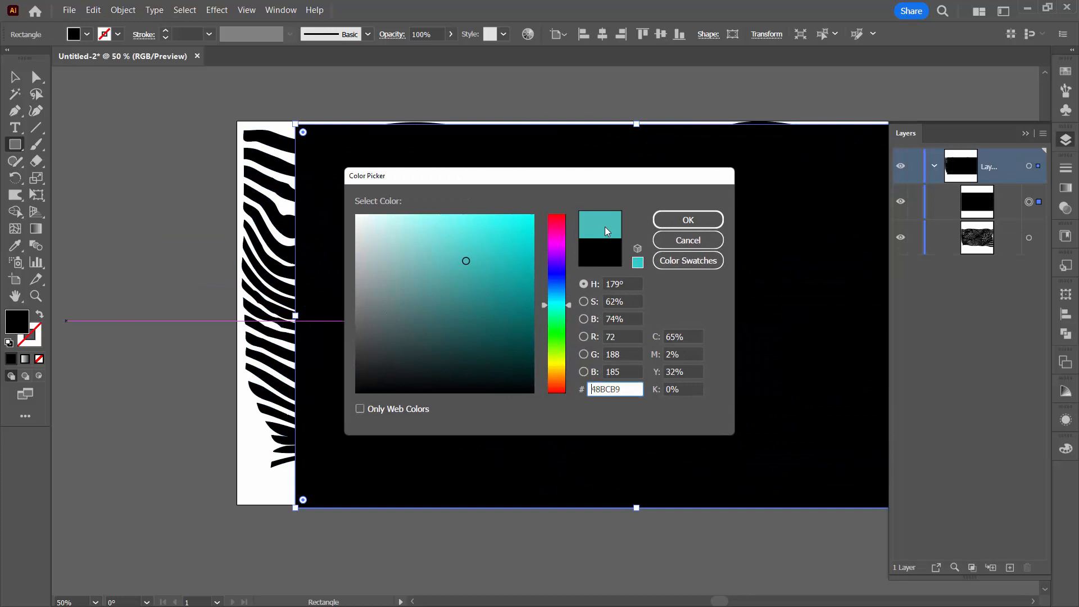
{"action": "left_click", "coordinate": [686, 220]}
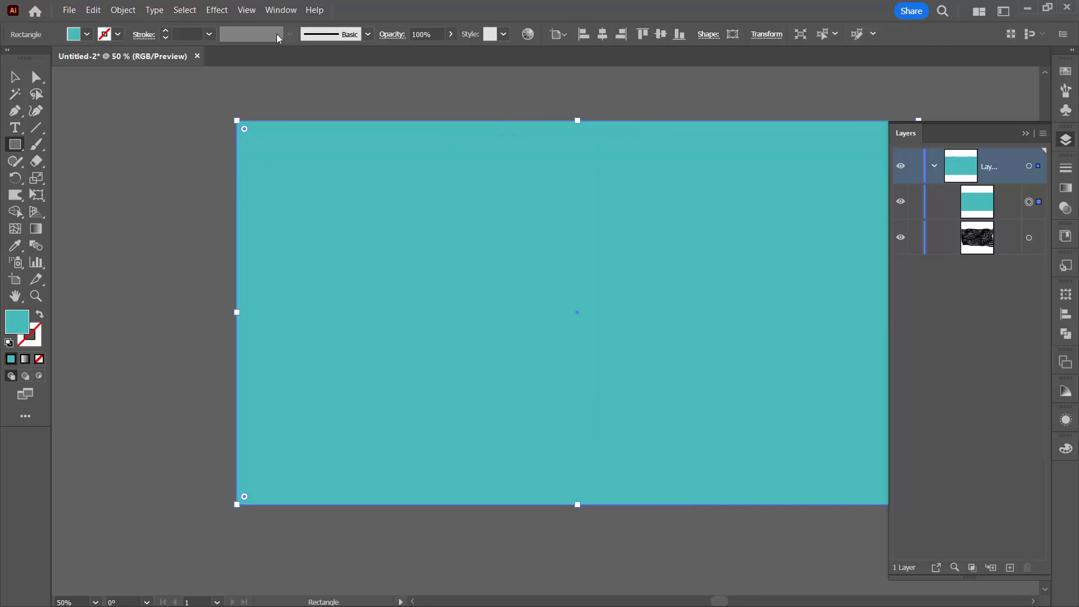
{"action": "left_click", "coordinate": [122, 10]}
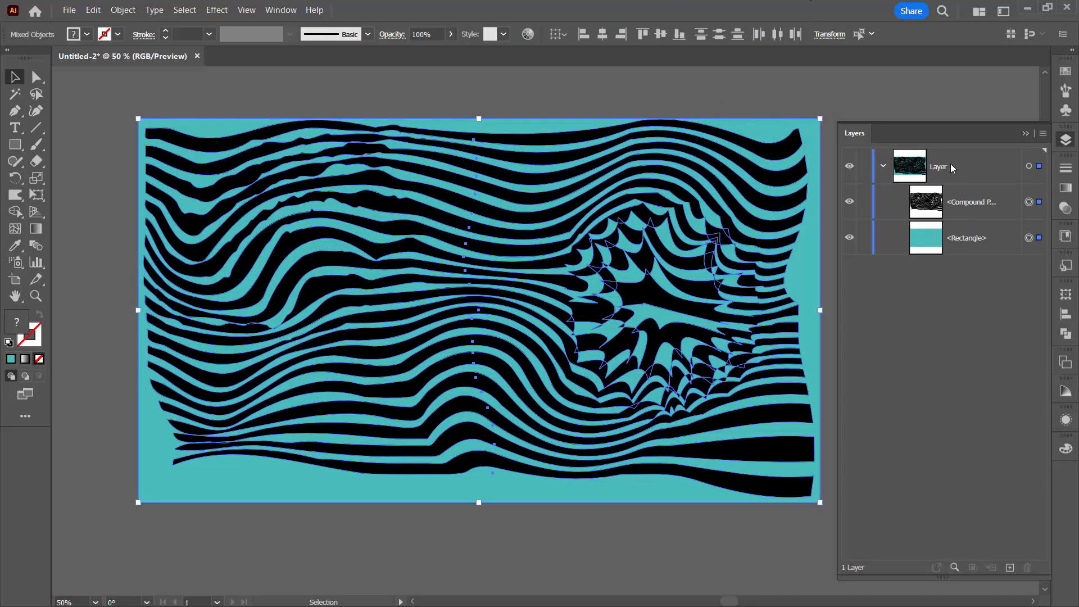
Use the Layers panel menu to make a clipping mask on Layer 1 from the stripes.
{"action": "left_click", "coordinate": [940, 167]}
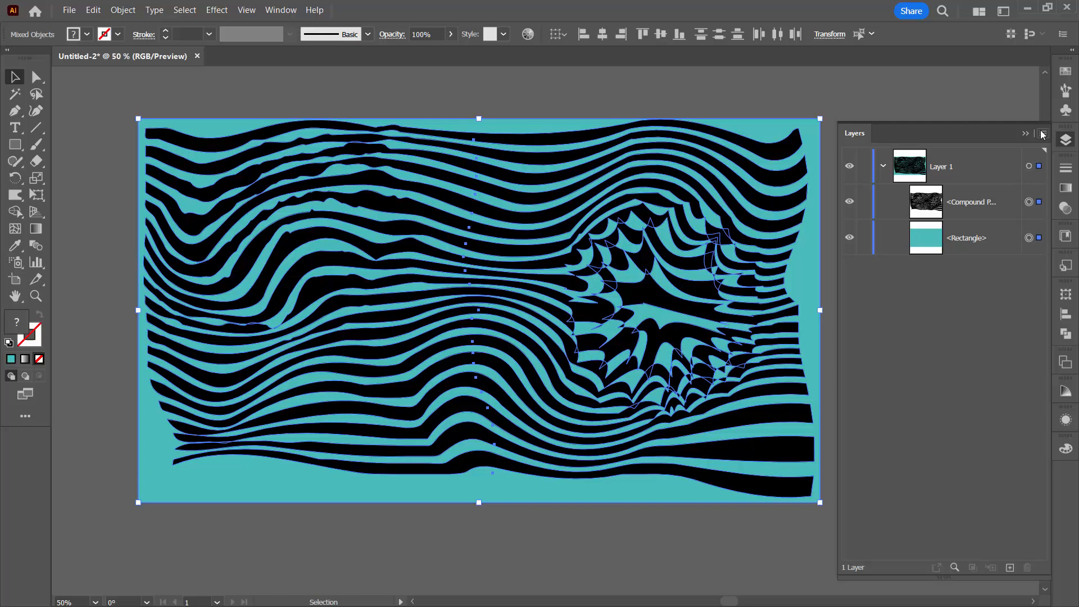
{"action": "left_click", "coordinate": [1025, 133]}
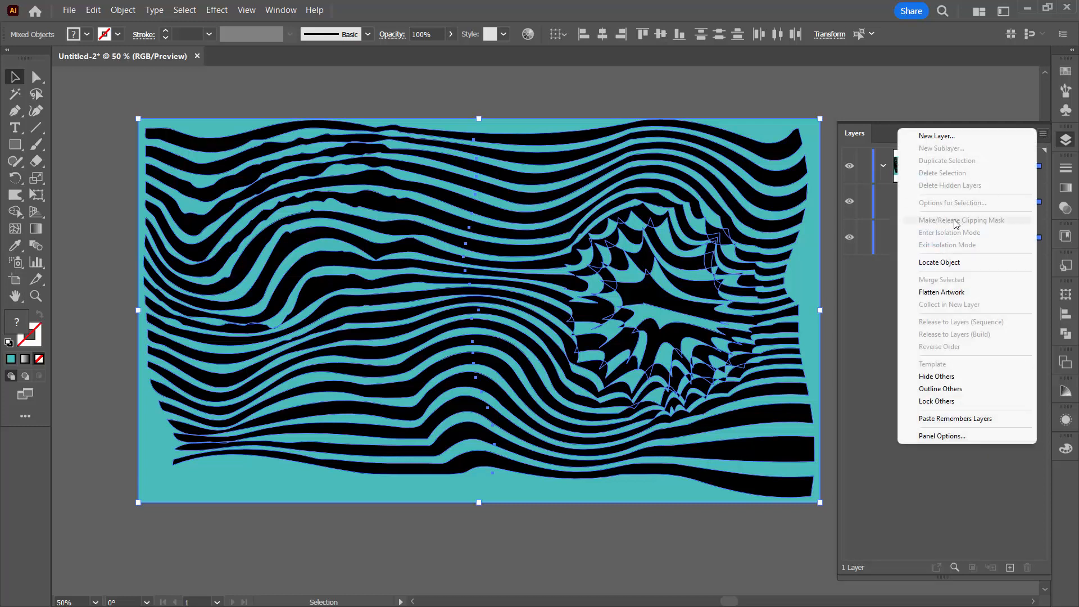
{"action": "mouse_move", "coordinate": [955, 223]}
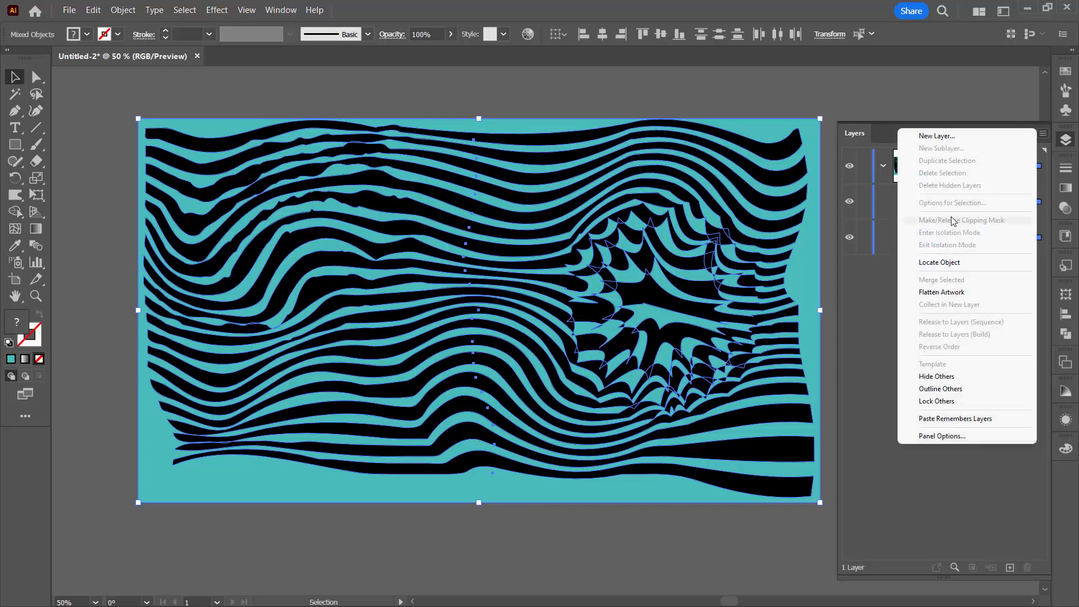
{"action": "mouse_move", "coordinate": [861, 314]}
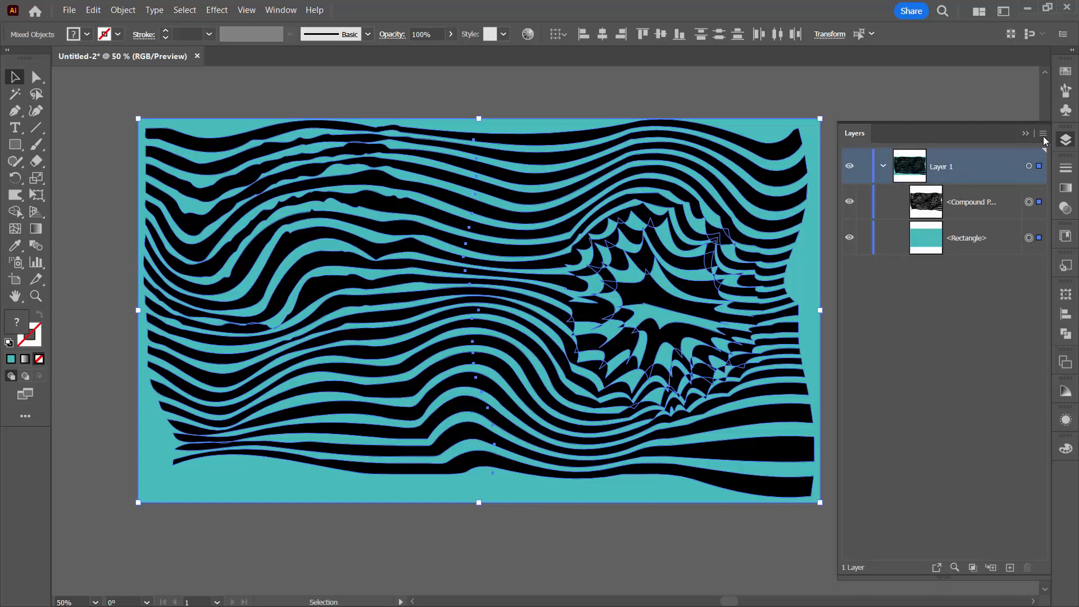
{"action": "left_click", "coordinate": [1043, 134]}
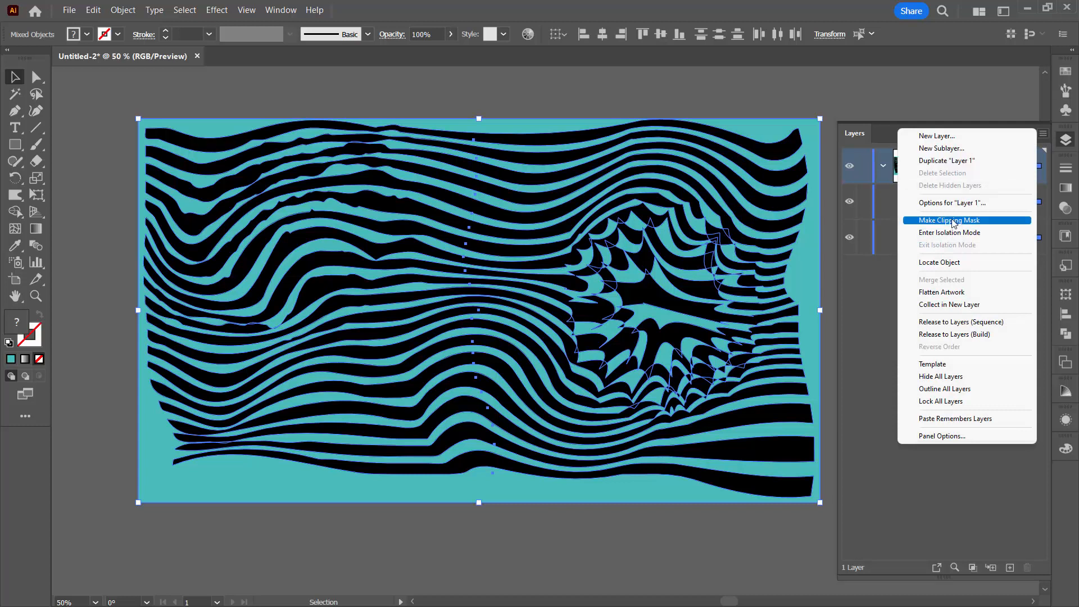
{"action": "left_click", "coordinate": [949, 220]}
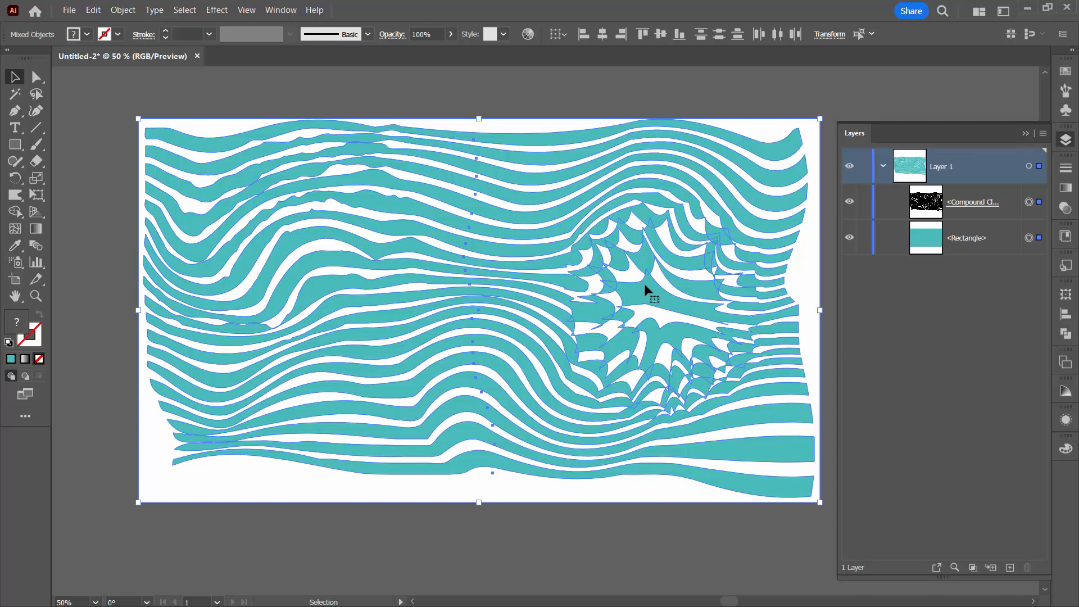
{"action": "mouse_move", "coordinate": [941, 162]}
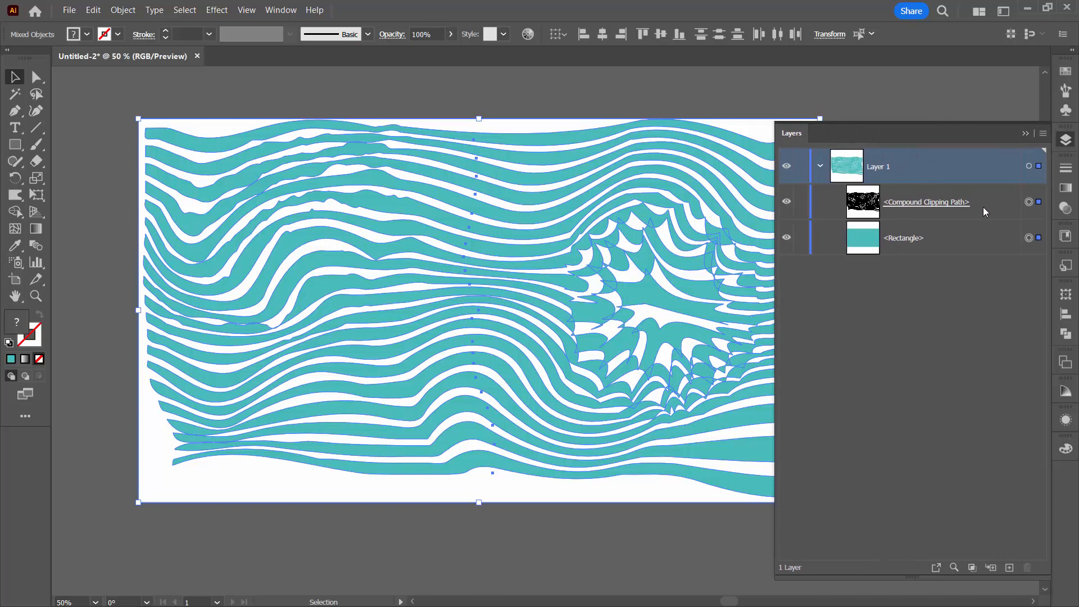
Drag the compound clipping path below the teal Rectangle and select the rectangle.
{"action": "left_click", "coordinate": [926, 201]}
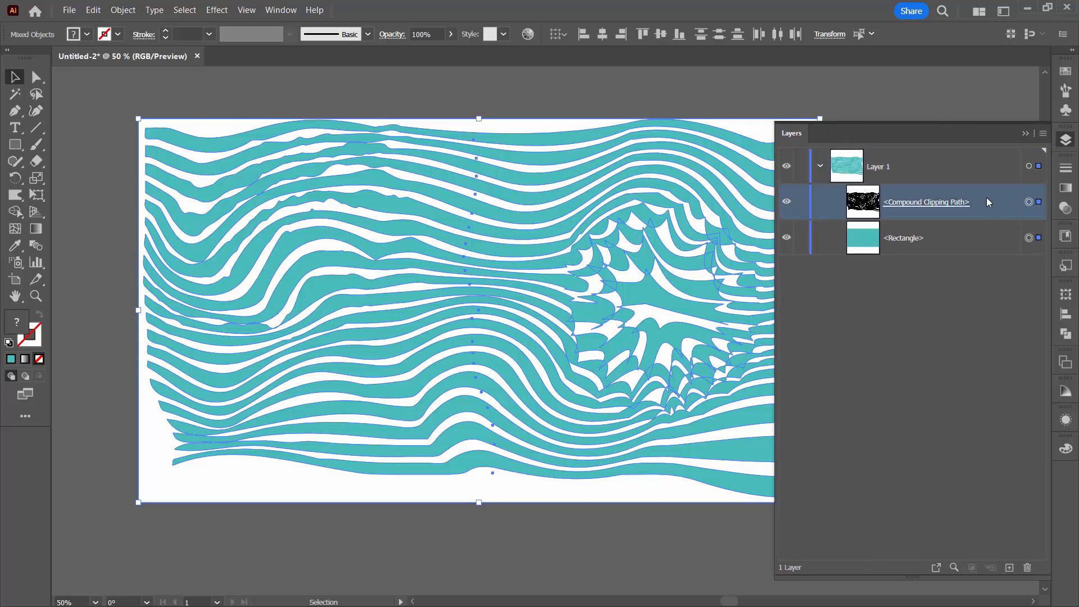
{"action": "left_click_drag", "start_coordinate": [902, 201], "coordinate": [901, 237]}
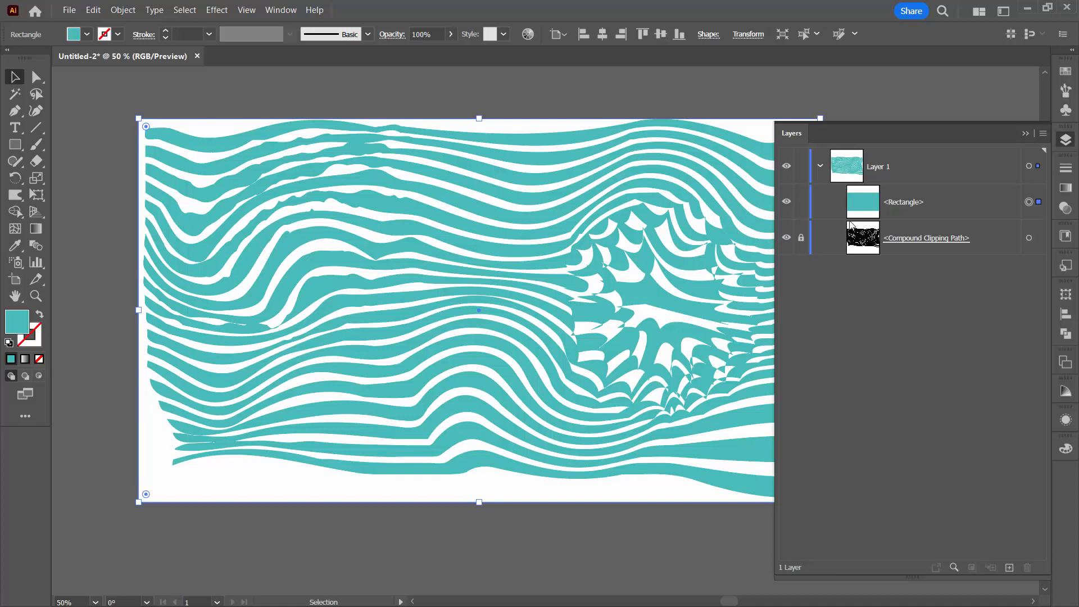
{"action": "left_click", "coordinate": [903, 201]}
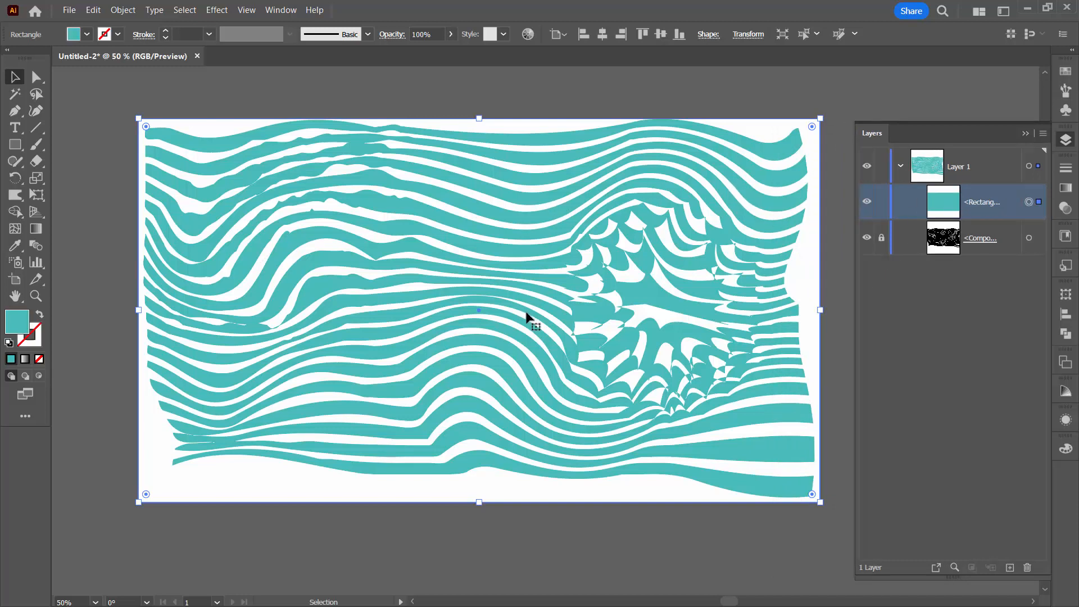
{"action": "mouse_move", "coordinate": [430, 250]}
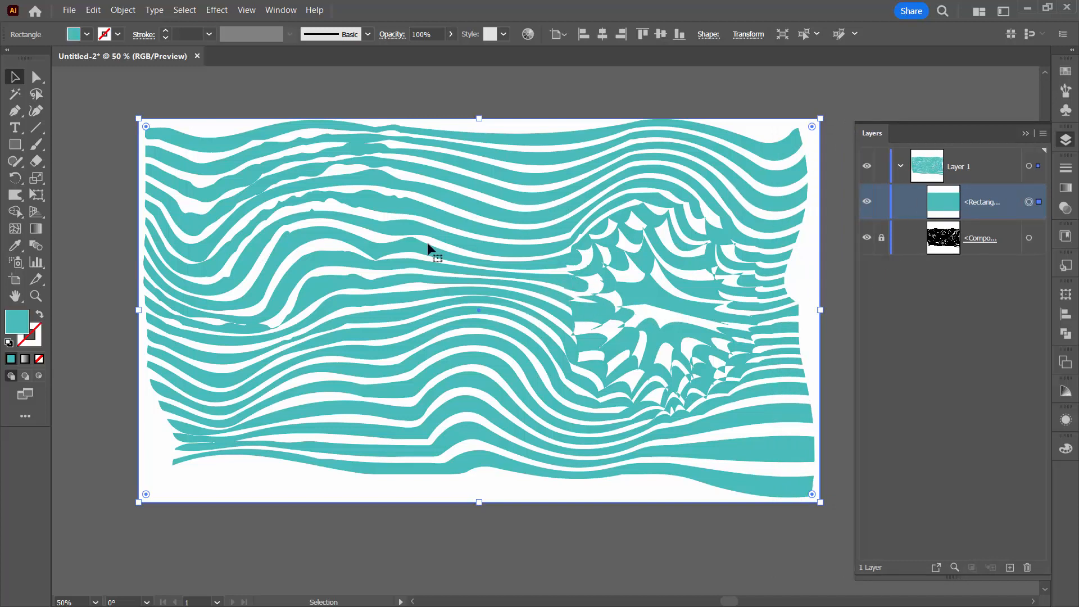
{"action": "mouse_move", "coordinate": [412, 229]}
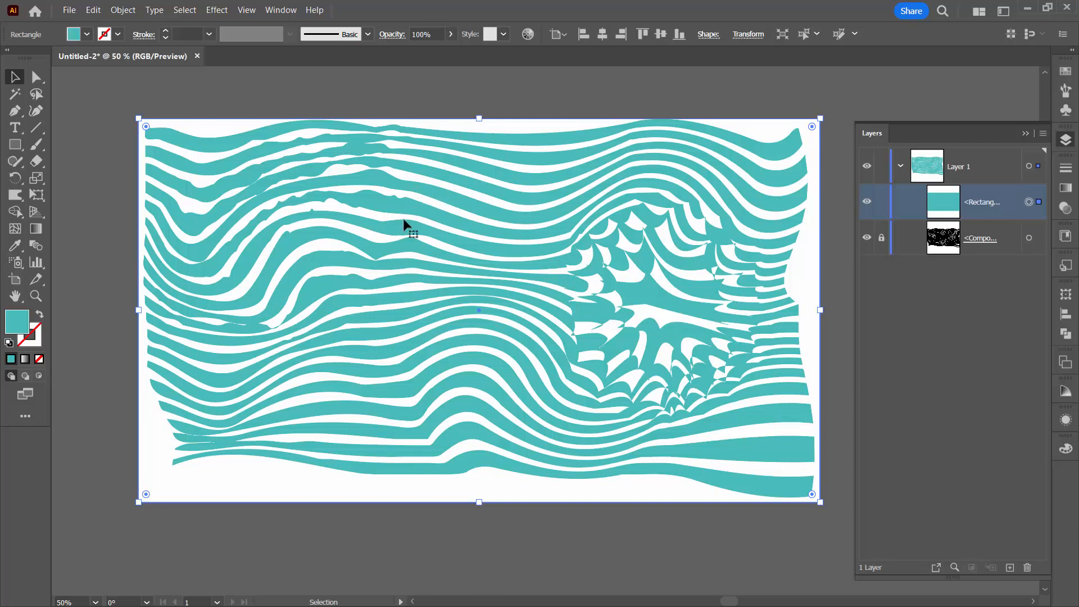
{"action": "mouse_move", "coordinate": [452, 226]}
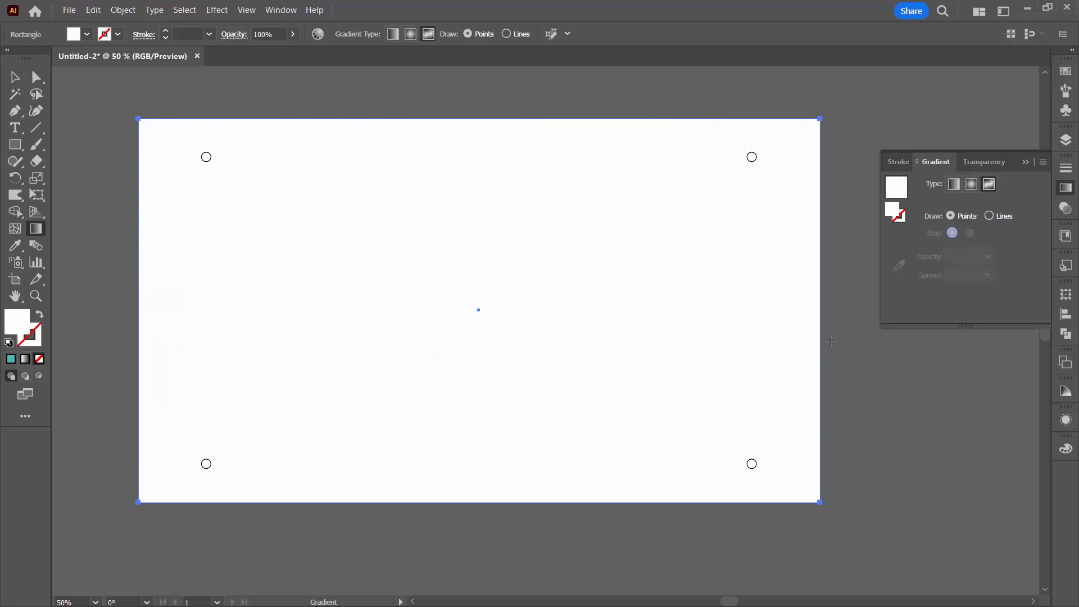
{"action": "mouse_move", "coordinate": [486, 246]}
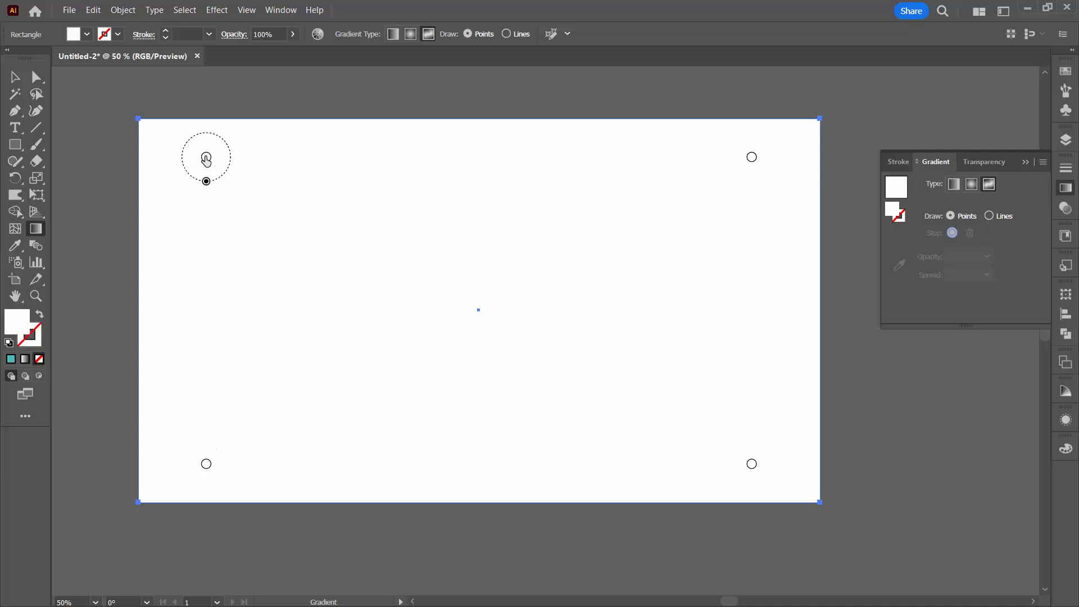
Set the freeform gradient points to pink top-left, blue bottom-left and yellow bottom-right from swatches.
{"action": "left_click", "coordinate": [206, 158]}
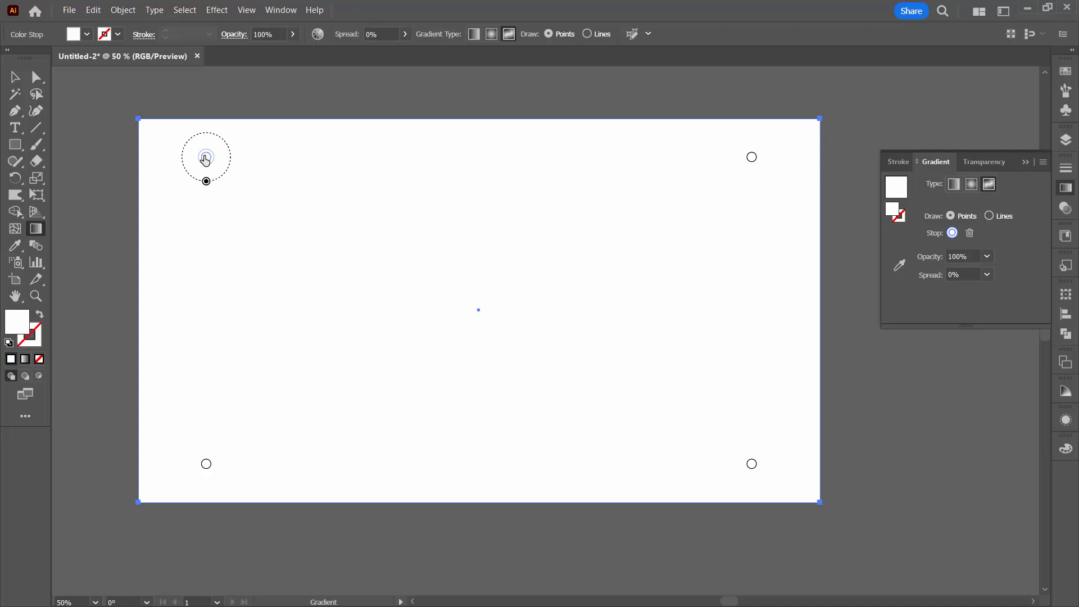
{"action": "double_click", "coordinate": [206, 158]}
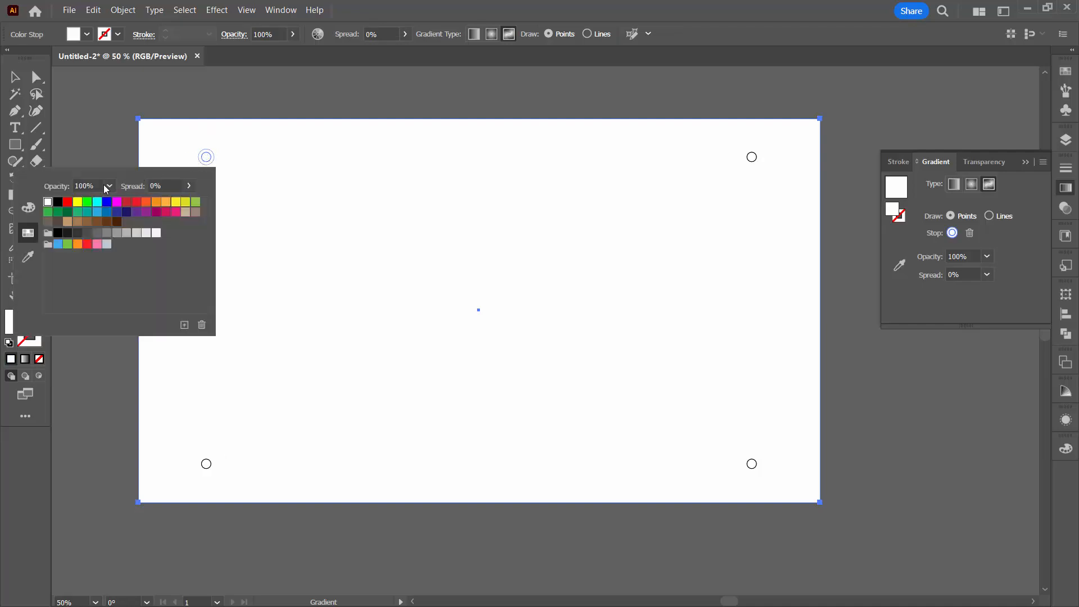
{"action": "left_click", "coordinate": [28, 208]}
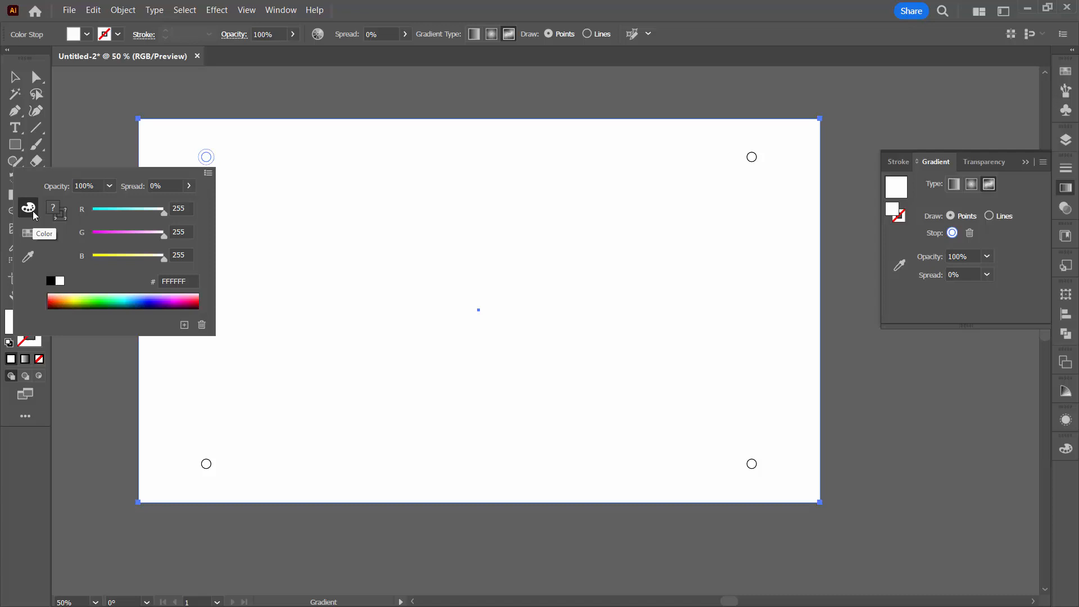
{"action": "left_click", "coordinate": [29, 233]}
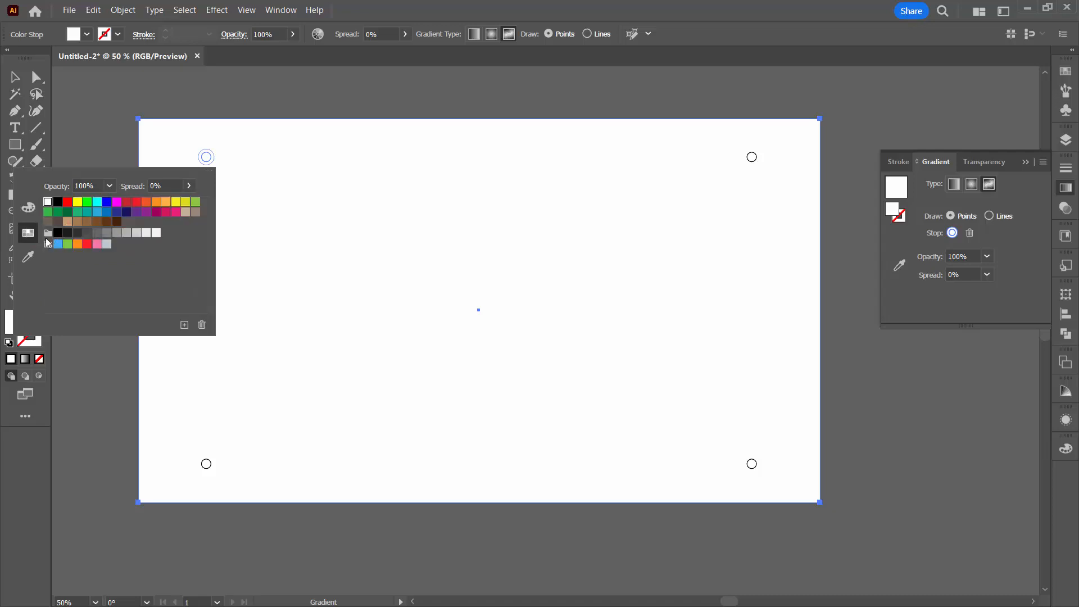
{"action": "mouse_move", "coordinate": [164, 201]}
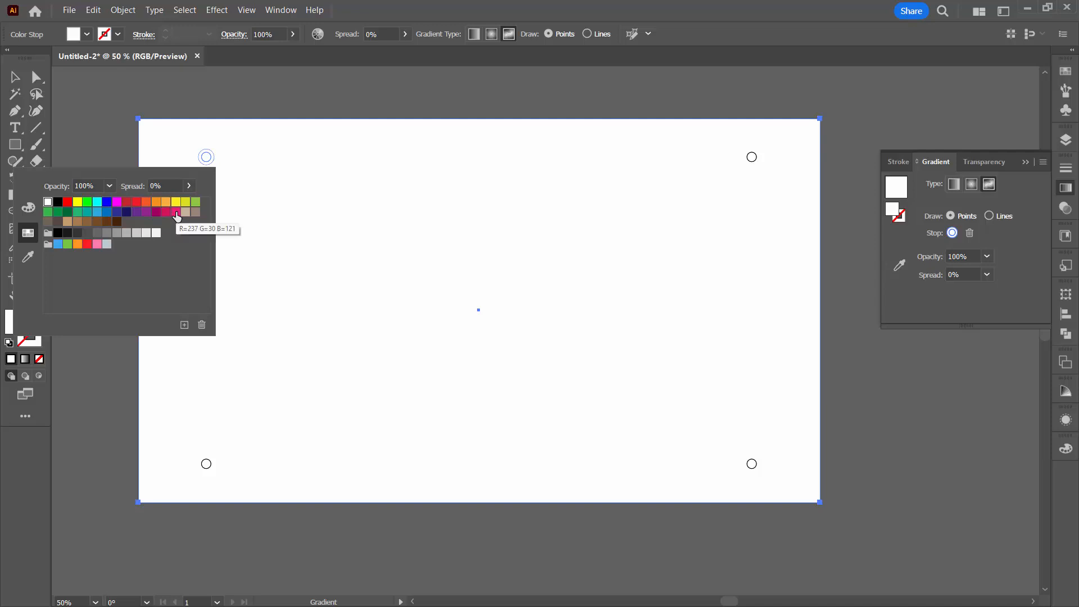
{"action": "left_click", "coordinate": [175, 212]}
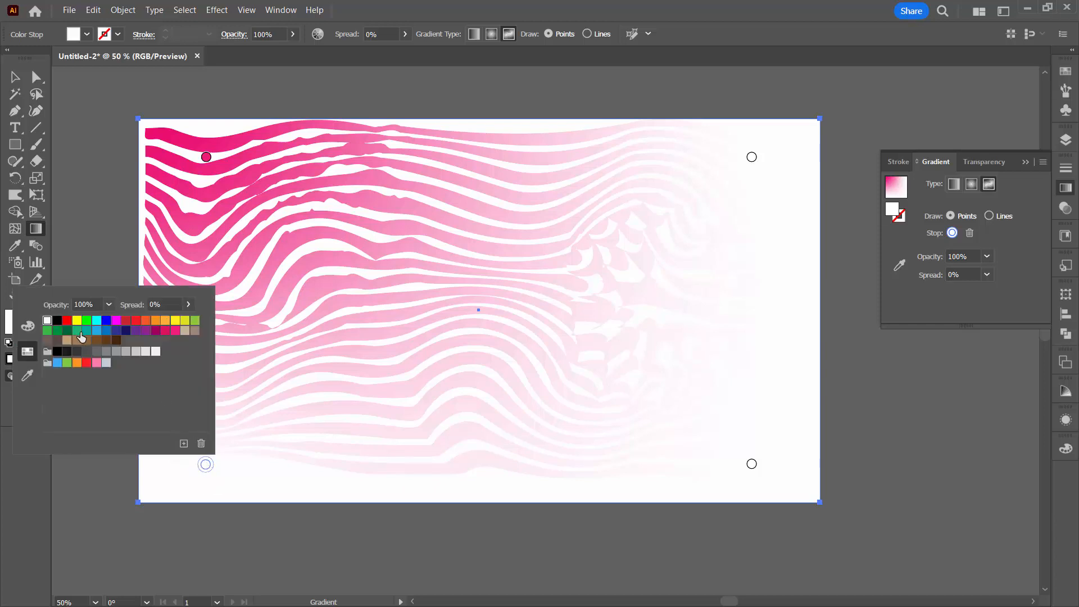
{"action": "left_click", "coordinate": [99, 331]}
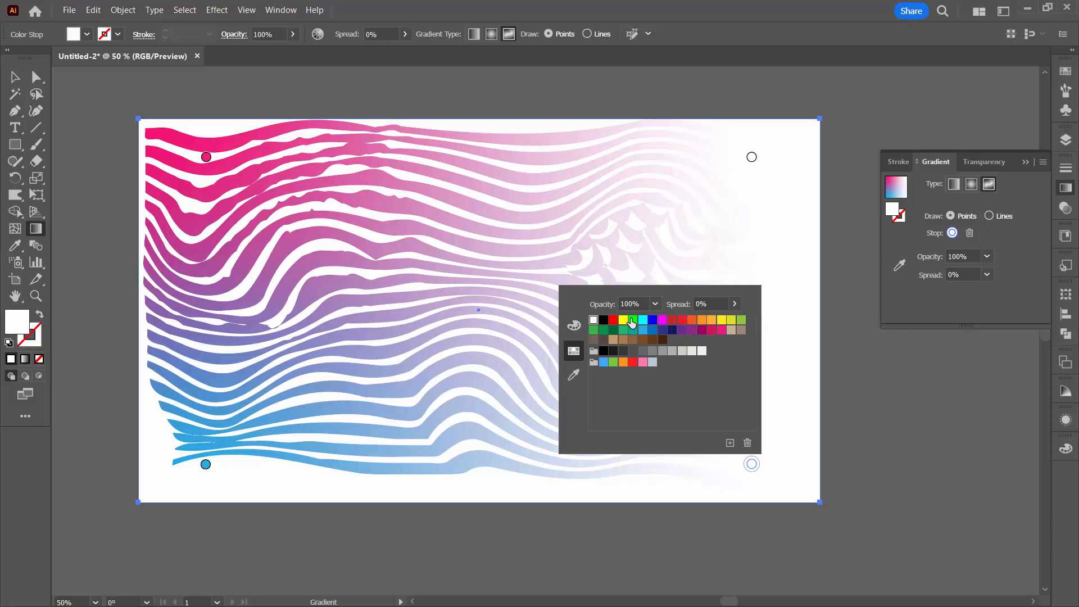
{"action": "left_click", "coordinate": [623, 319]}
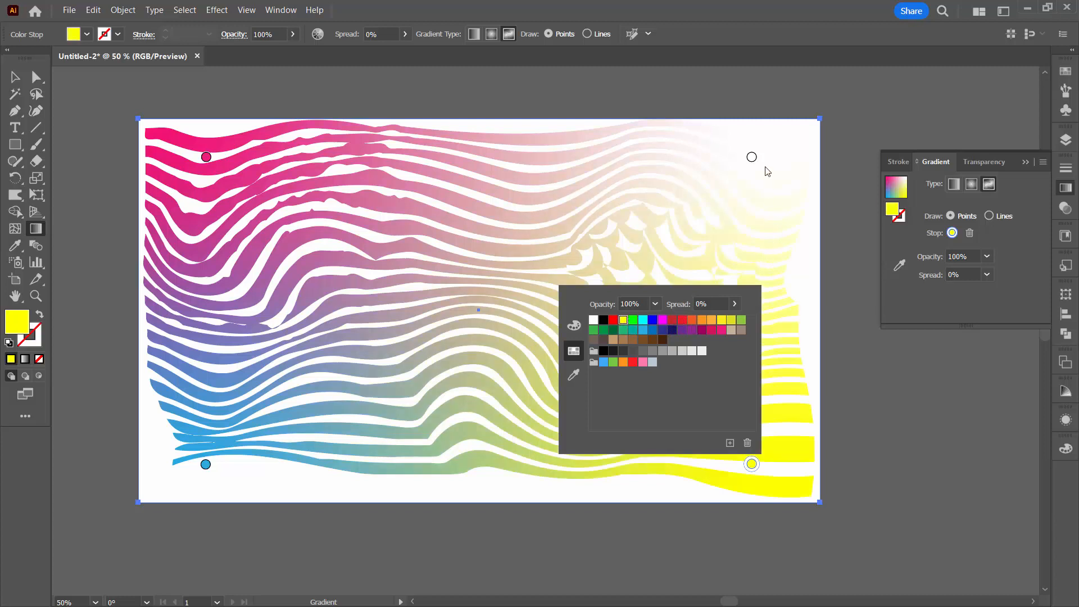
Drag the purple top-right point inward and recolor the bottom-right point teal.
{"action": "left_click", "coordinate": [682, 213]}
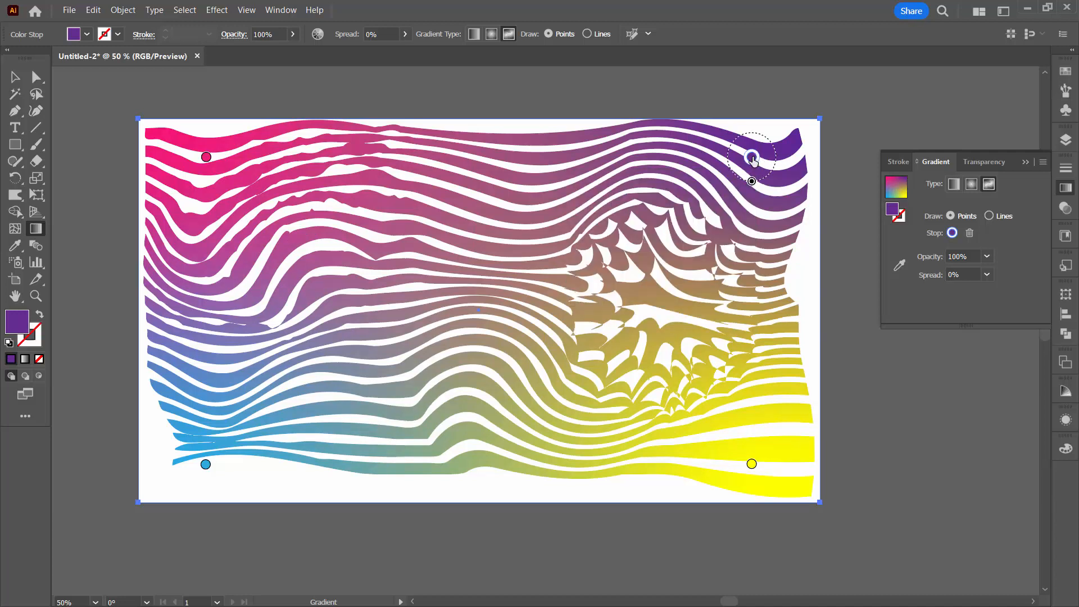
{"action": "left_click_drag", "start_coordinate": [752, 181], "coordinate": [736, 203]}
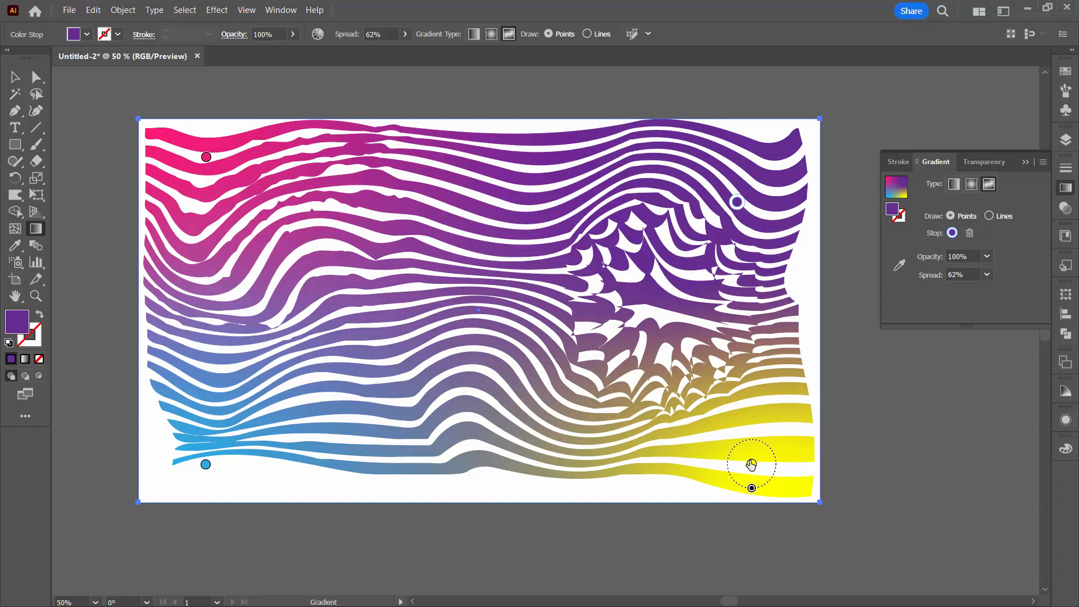
{"action": "double_click", "coordinate": [752, 469]}
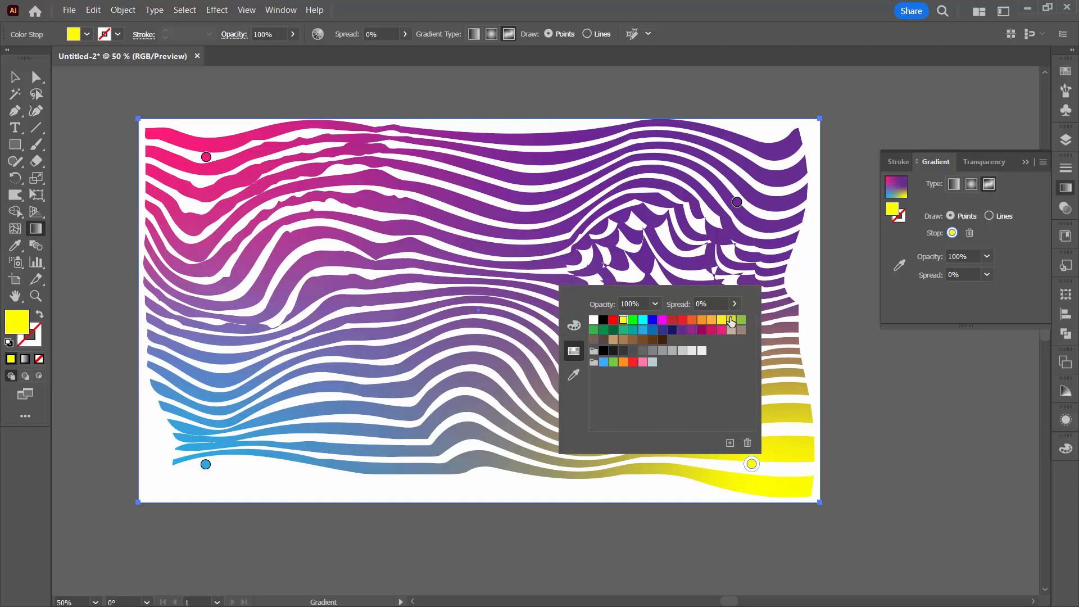
{"action": "mouse_move", "coordinate": [654, 322]}
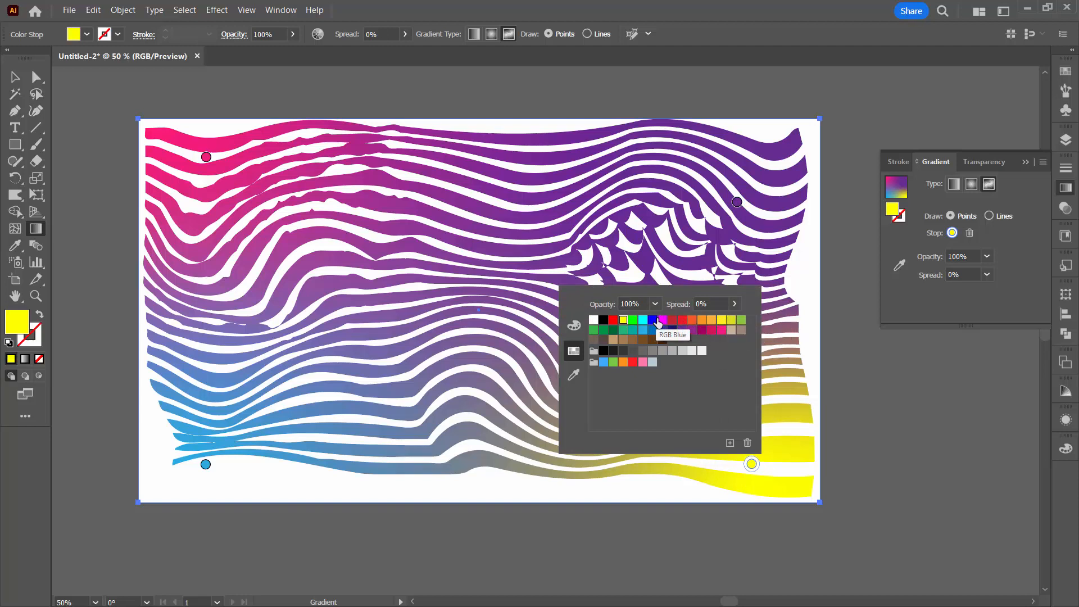
{"action": "left_click", "coordinate": [631, 330]}
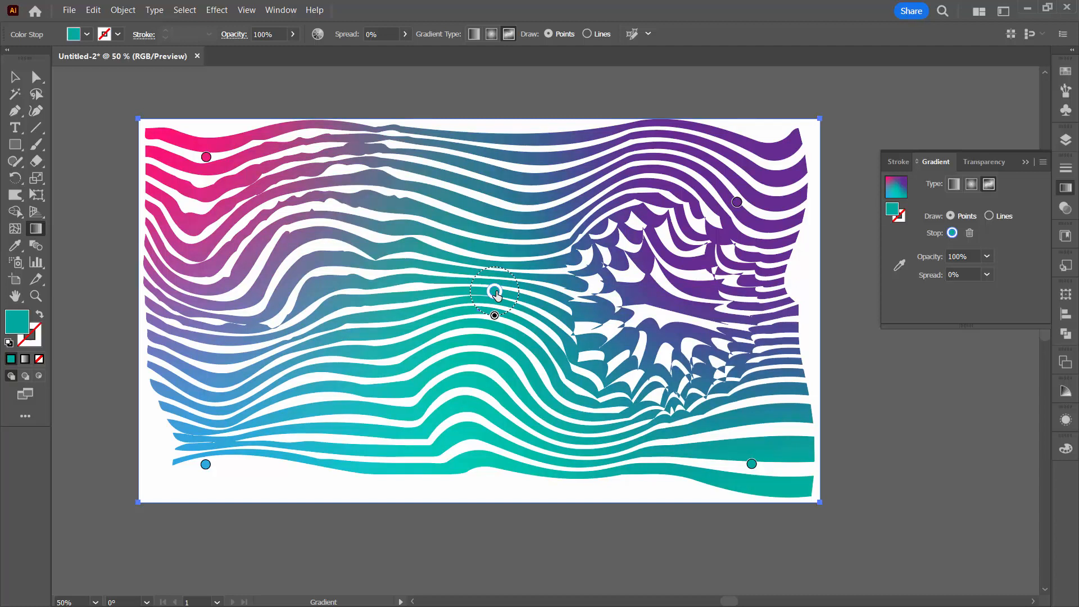
Recolor the center gradient point so green tones replace the purple.
{"action": "double_click", "coordinate": [495, 291]}
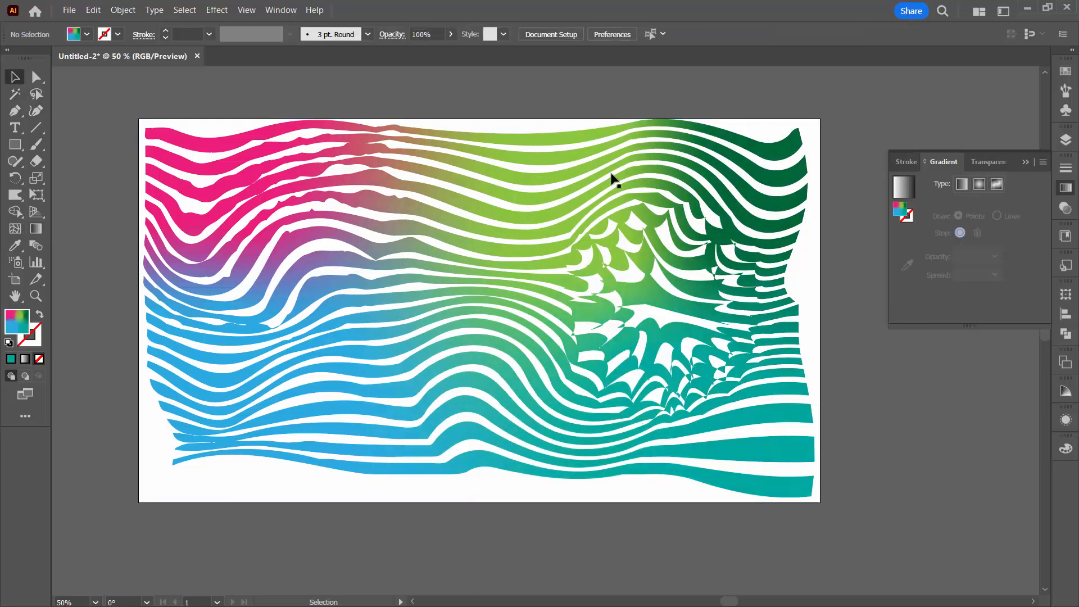
{"action": "mouse_move", "coordinate": [651, 291]}
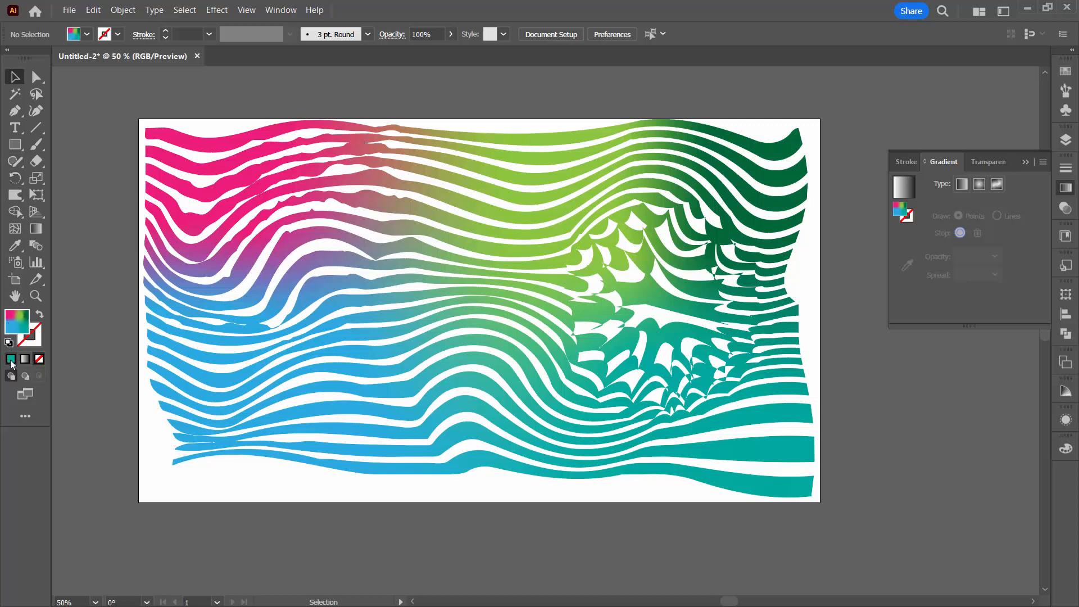
Add a black 1920 × 1080 px rectangle and position it to cover the artboard.
{"action": "left_click", "coordinate": [11, 359]}
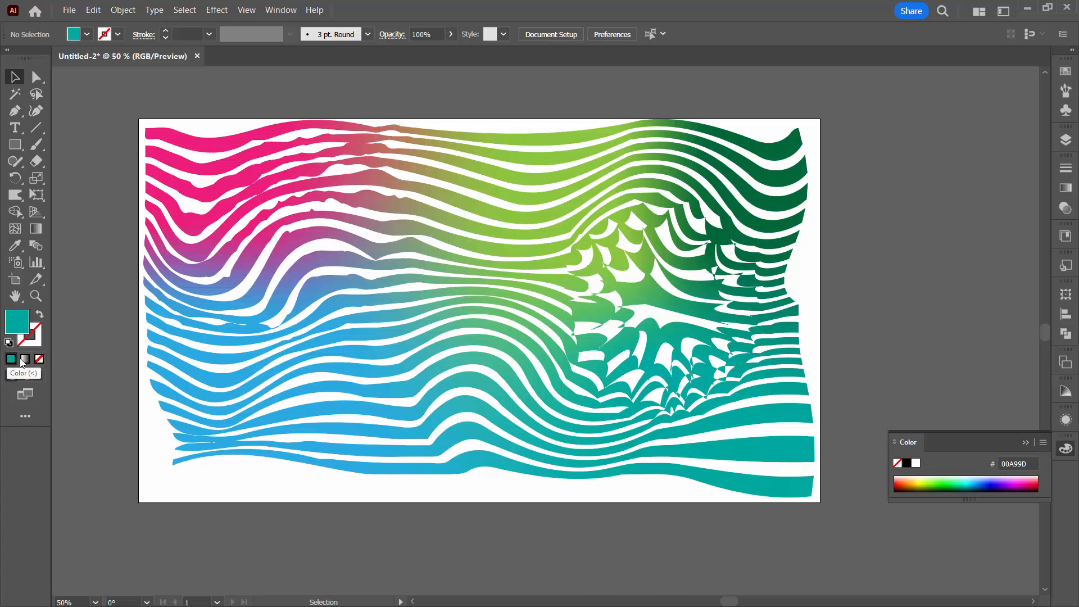
{"action": "left_click", "coordinate": [11, 358]}
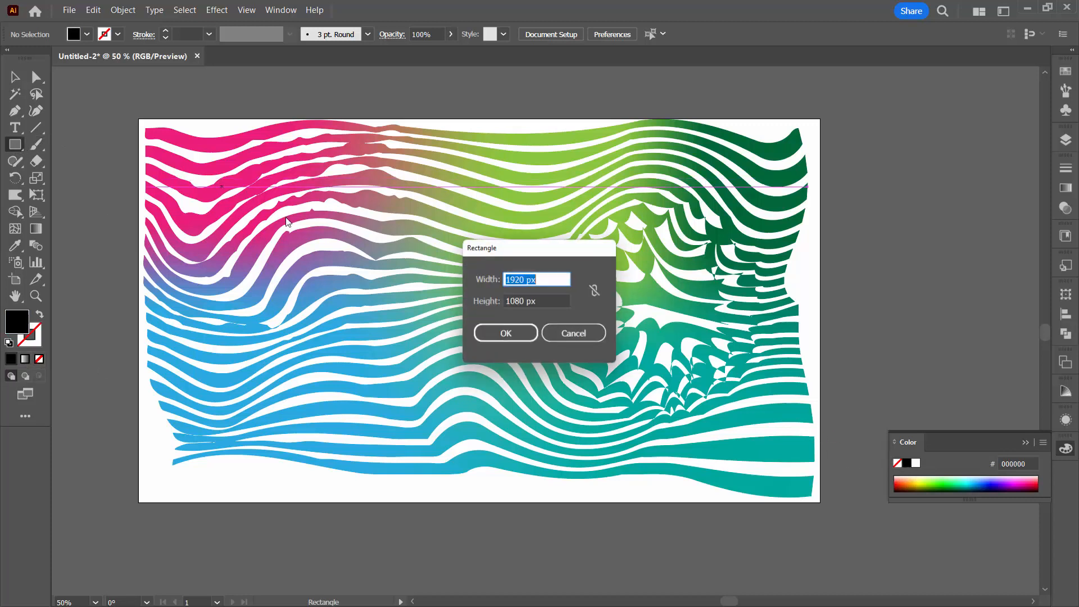
{"action": "left_click", "coordinate": [505, 333]}
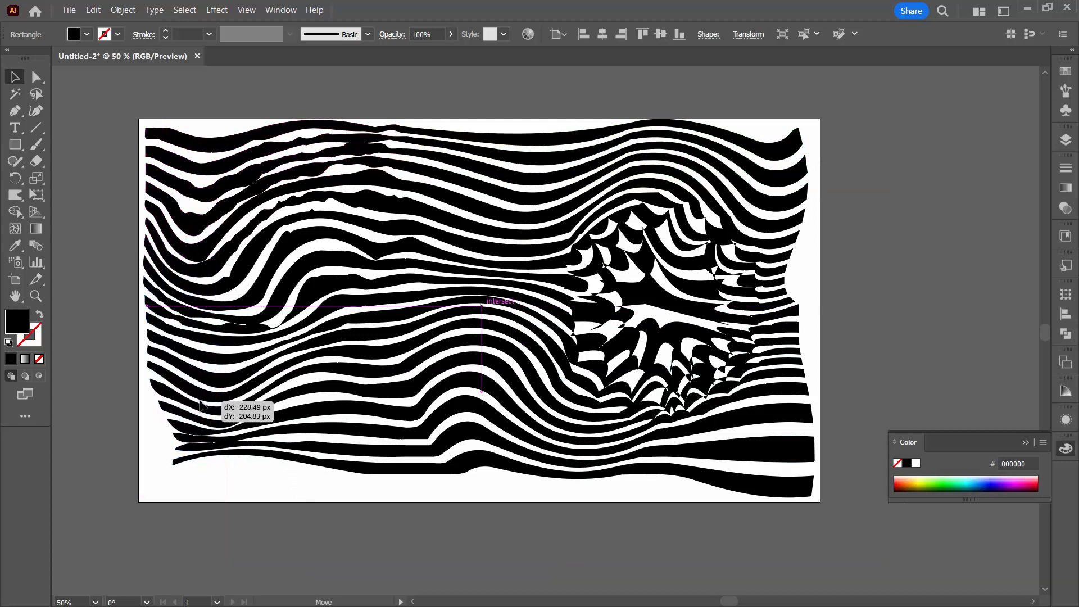
{"action": "left_click", "coordinate": [642, 34]}
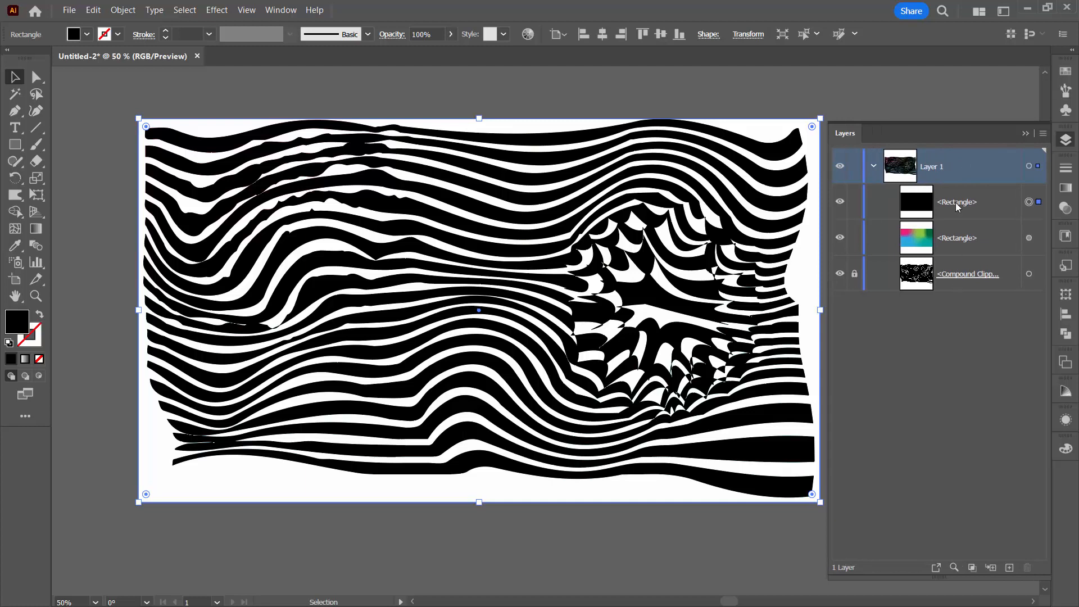
Move the black rectangle out of Layer 1 into a new Layer 2.
{"action": "left_click", "coordinate": [956, 202]}
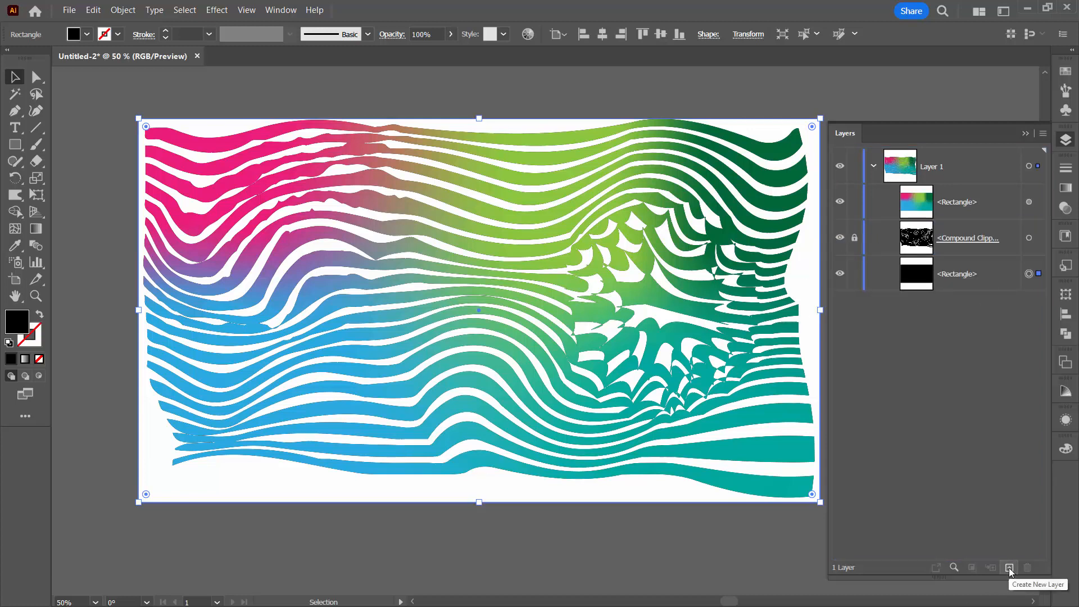
{"action": "left_click", "coordinate": [1010, 567]}
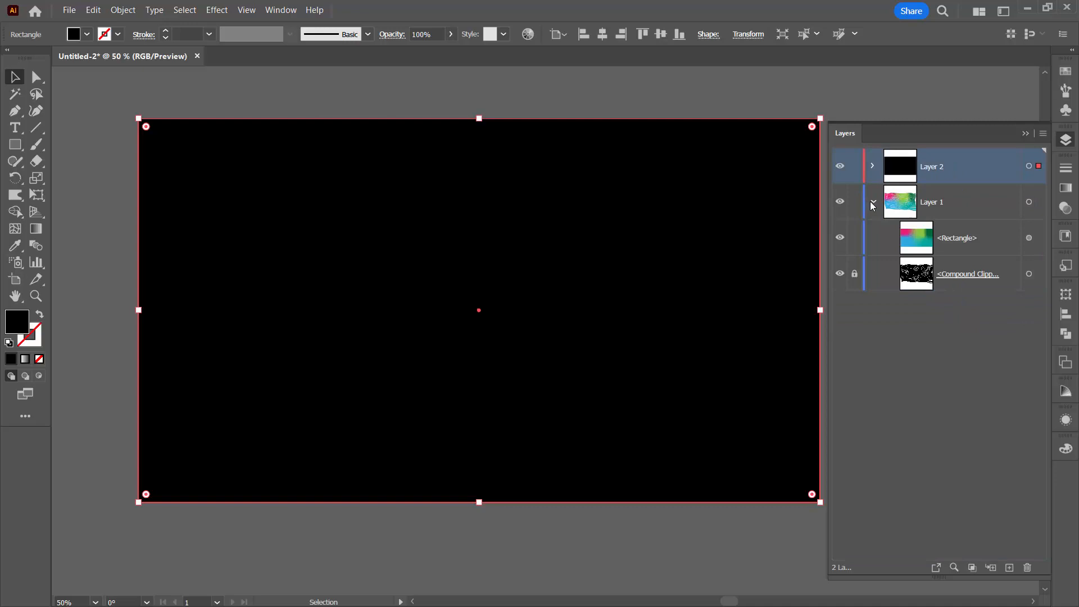
Drag Layer 1 above the black Layer 2 so the gradient stripes sit on black, then expand it.
{"action": "left_click", "coordinate": [873, 201]}
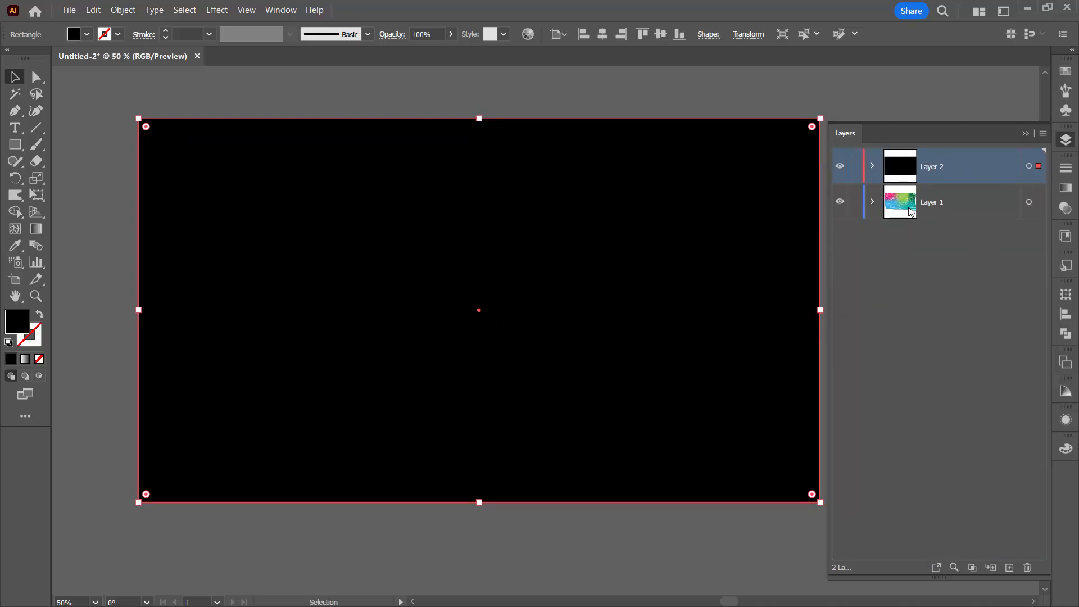
{"action": "left_click", "coordinate": [932, 201]}
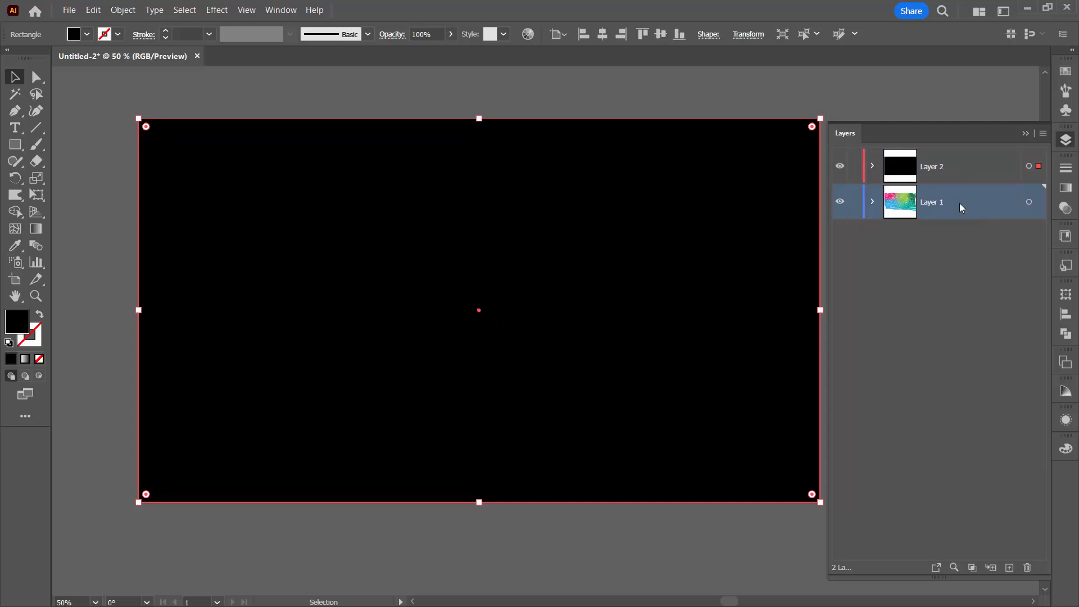
{"action": "left_click_drag", "start_coordinate": [931, 202], "coordinate": [931, 166]}
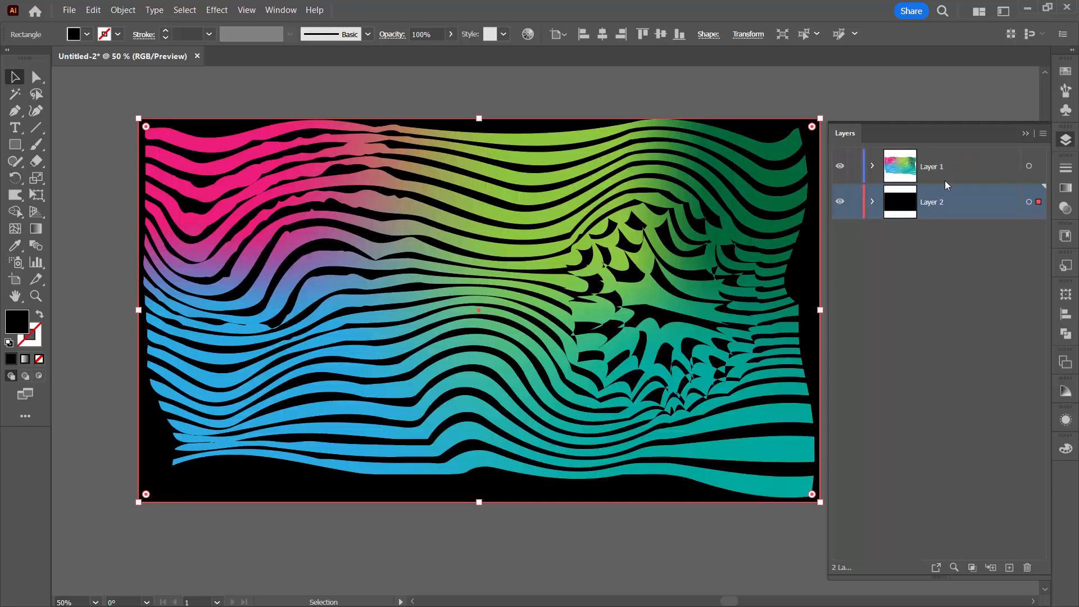
{"action": "mouse_move", "coordinate": [84, 283]}
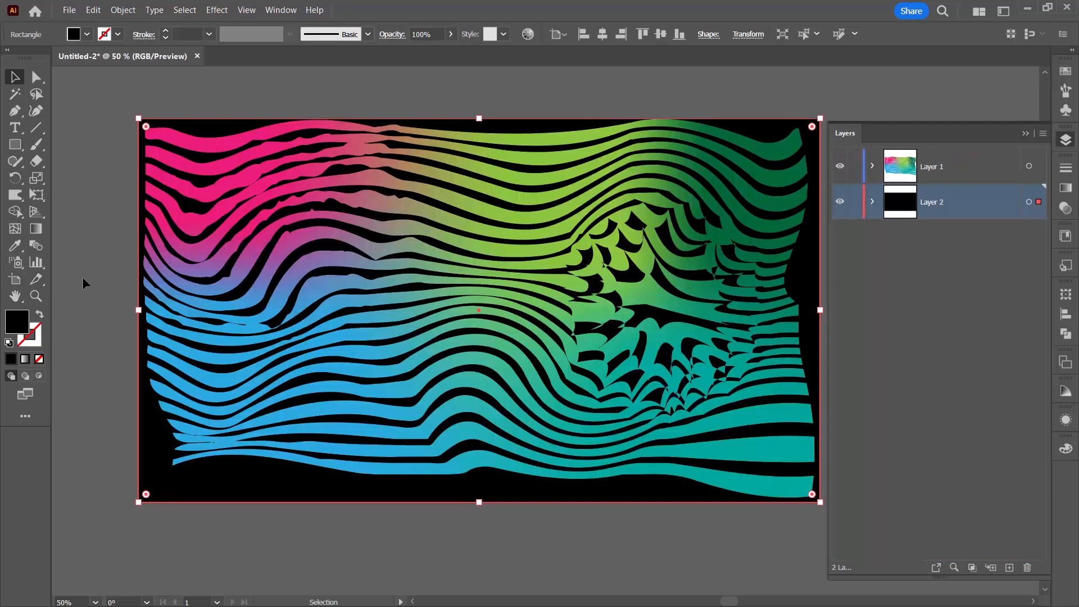
{"action": "left_click", "coordinate": [675, 341]}
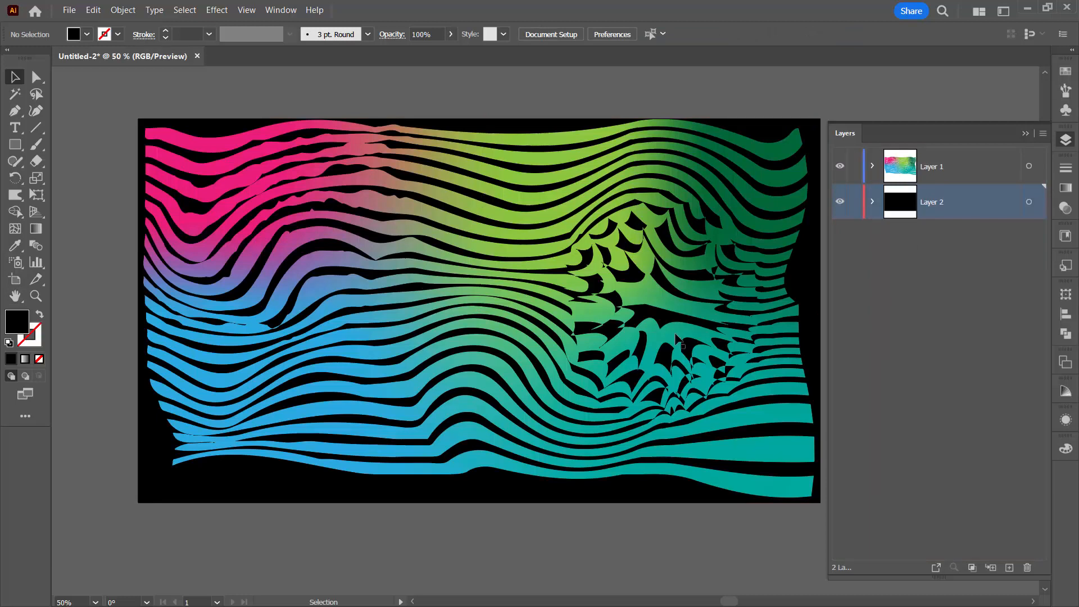
{"action": "mouse_move", "coordinate": [419, 396]}
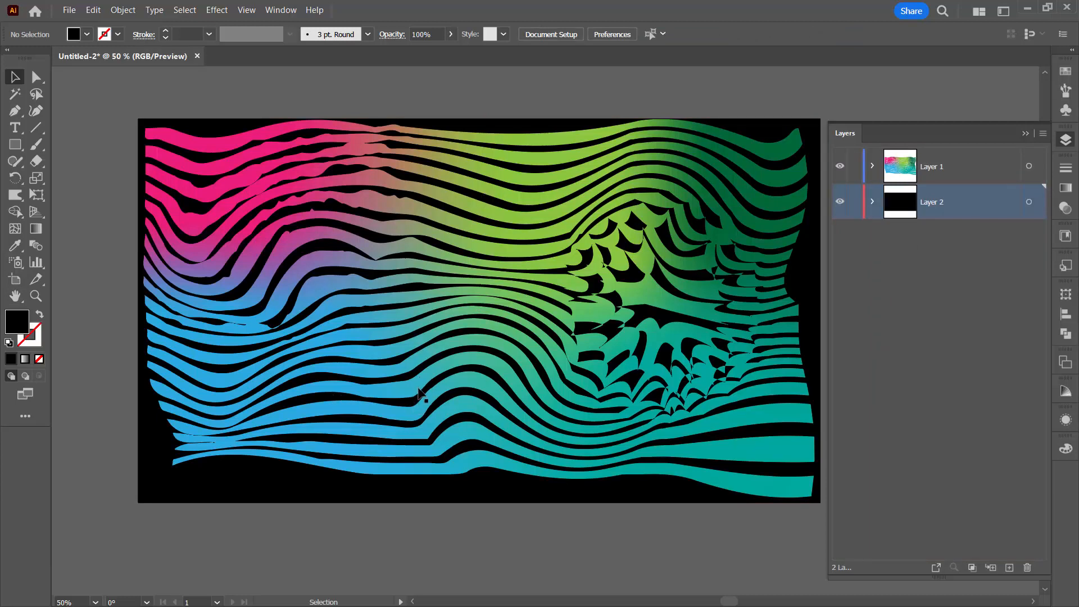
{"action": "left_click", "coordinate": [956, 166]}
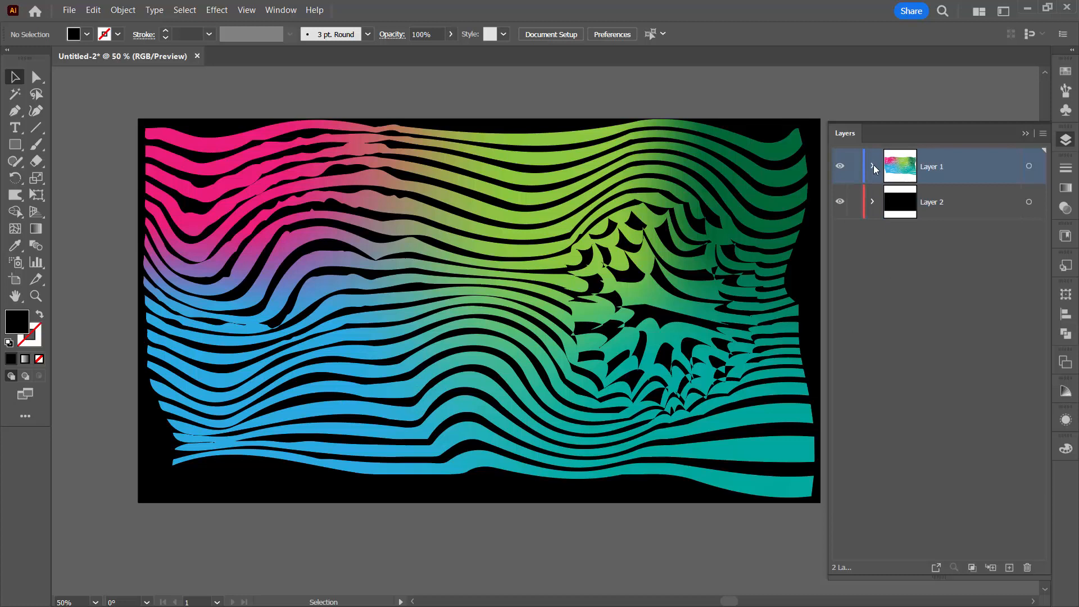
{"action": "left_click", "coordinate": [872, 166]}
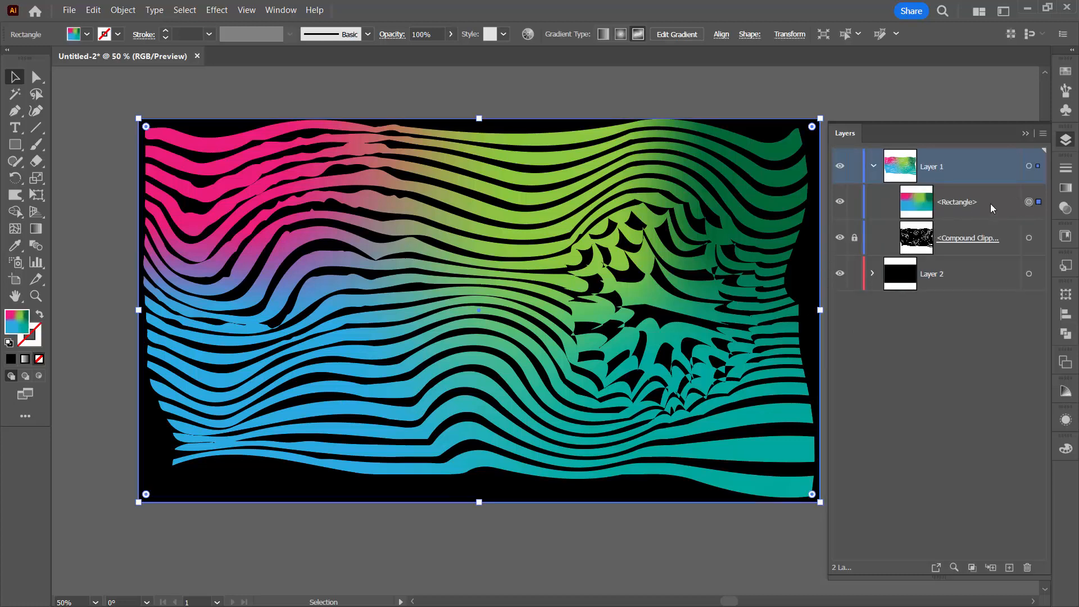
Target Layer 1 and choose Effect > Stylize > Outer Glow for it.
{"action": "left_click", "coordinate": [936, 166]}
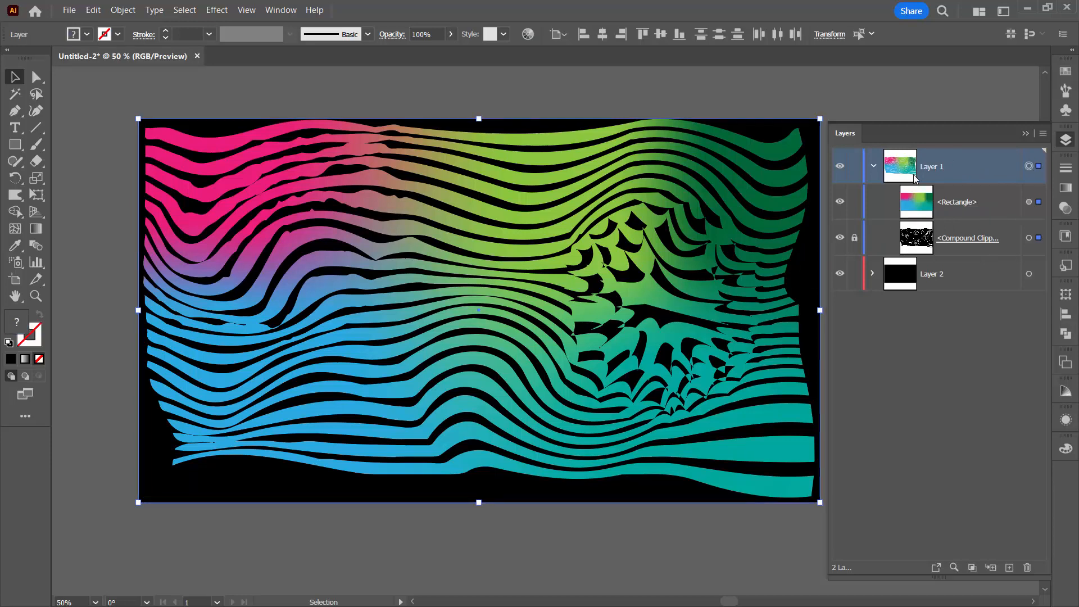
{"action": "mouse_move", "coordinate": [211, 245]}
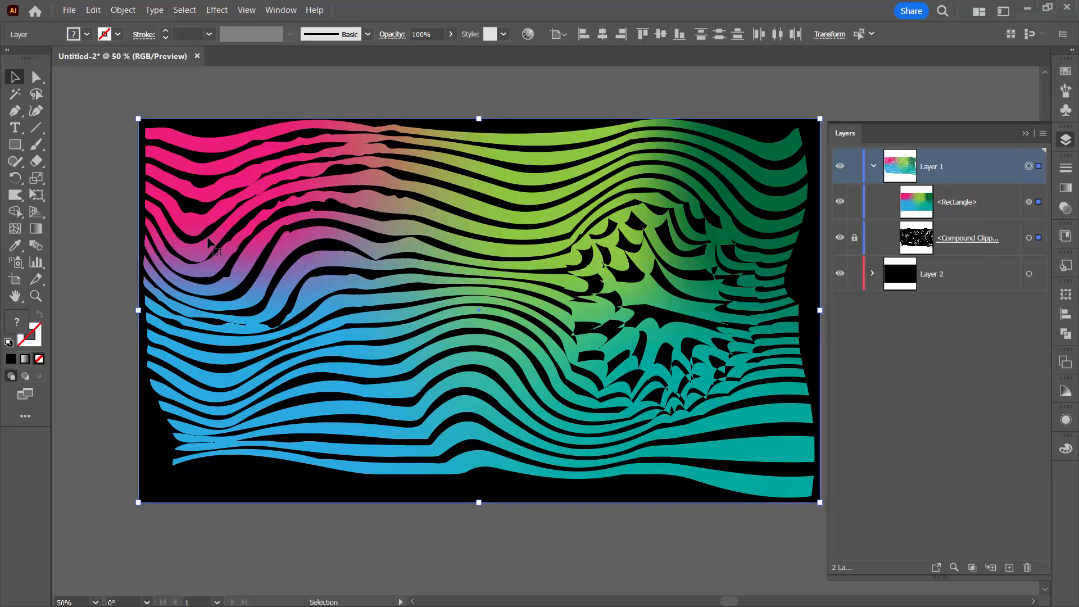
{"action": "mouse_move", "coordinate": [458, 327]}
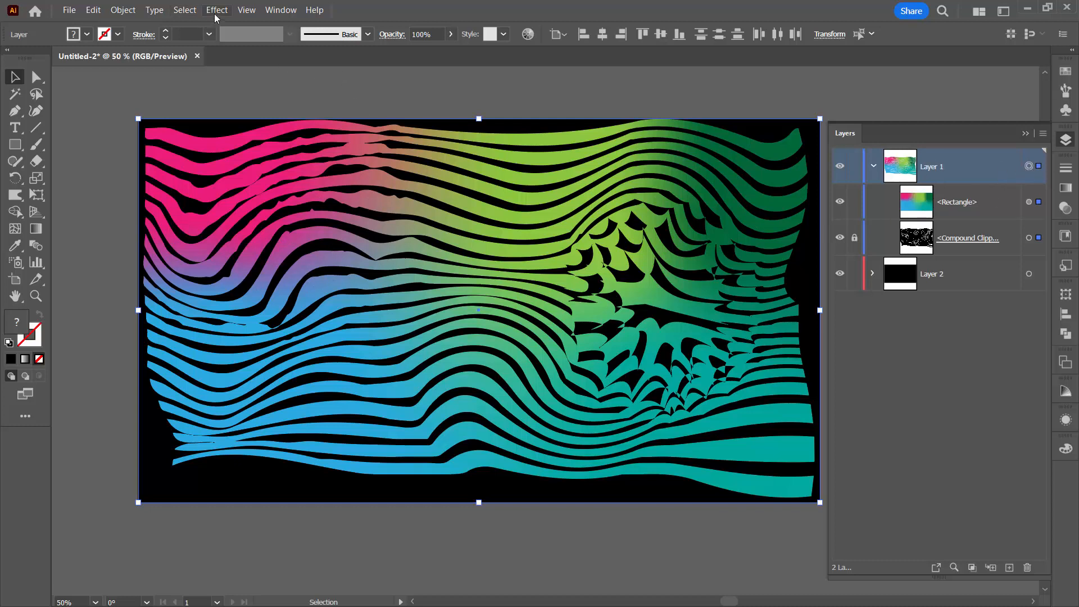
{"action": "left_click", "coordinate": [217, 10]}
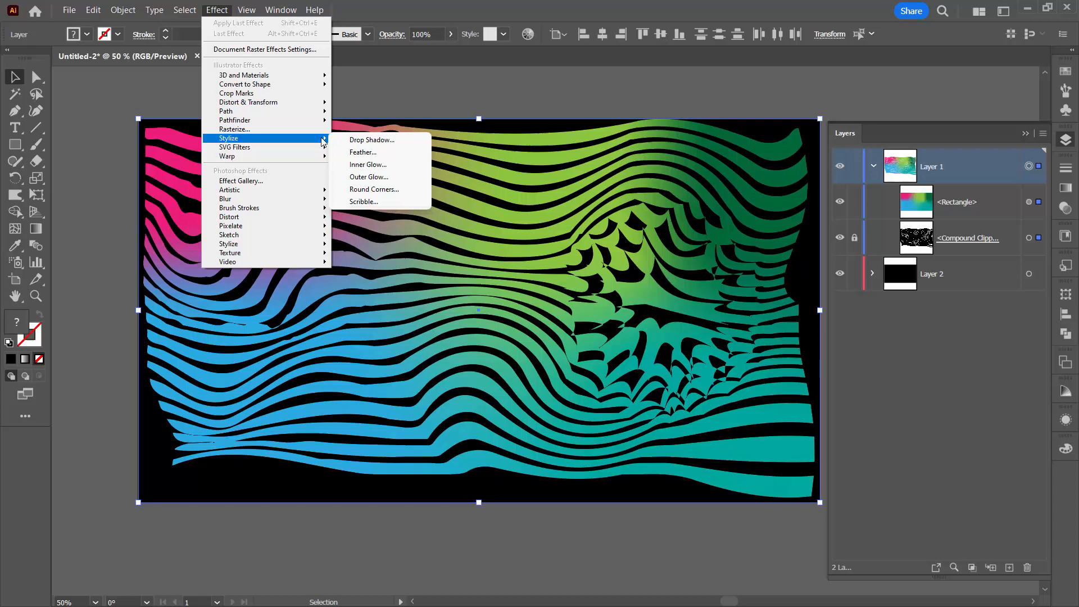
{"action": "left_click", "coordinate": [369, 177]}
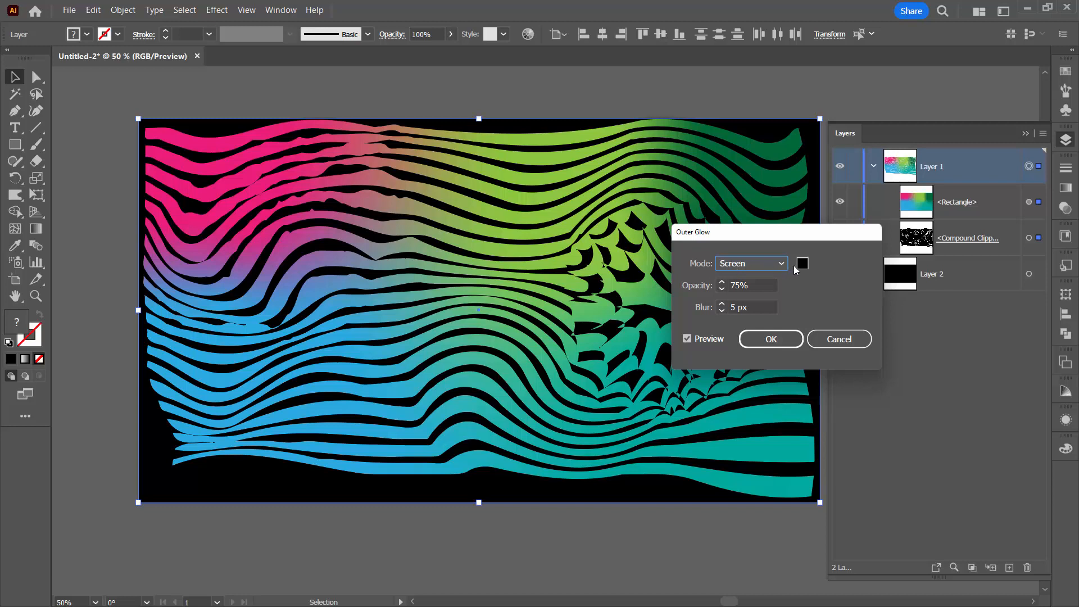
Set the glow colour to golden yellow (F2C819).
{"action": "left_click", "coordinate": [802, 263]}
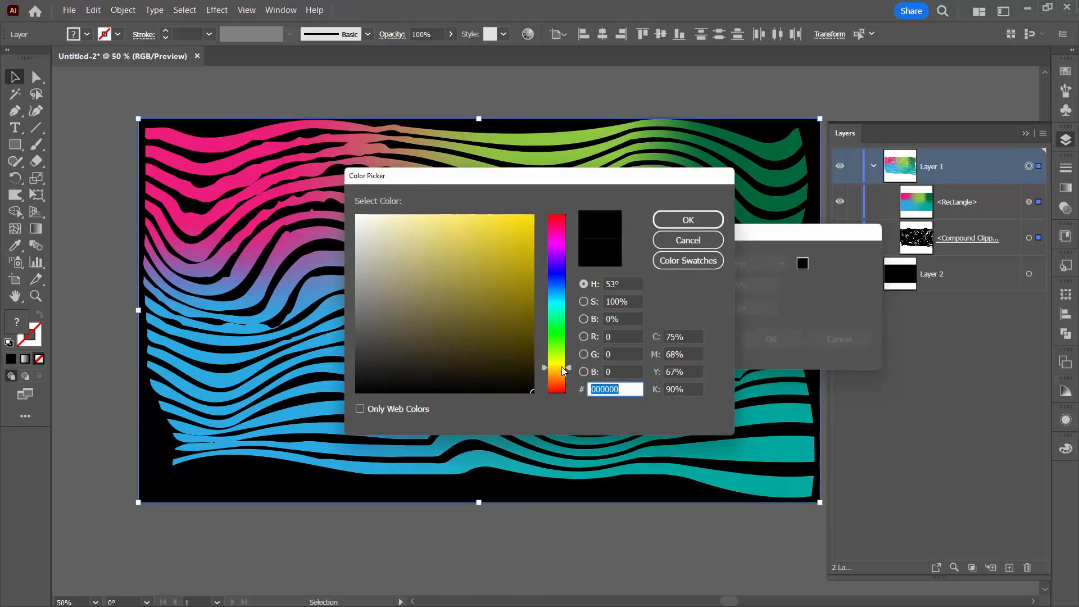
{"action": "left_click", "coordinate": [516, 222]}
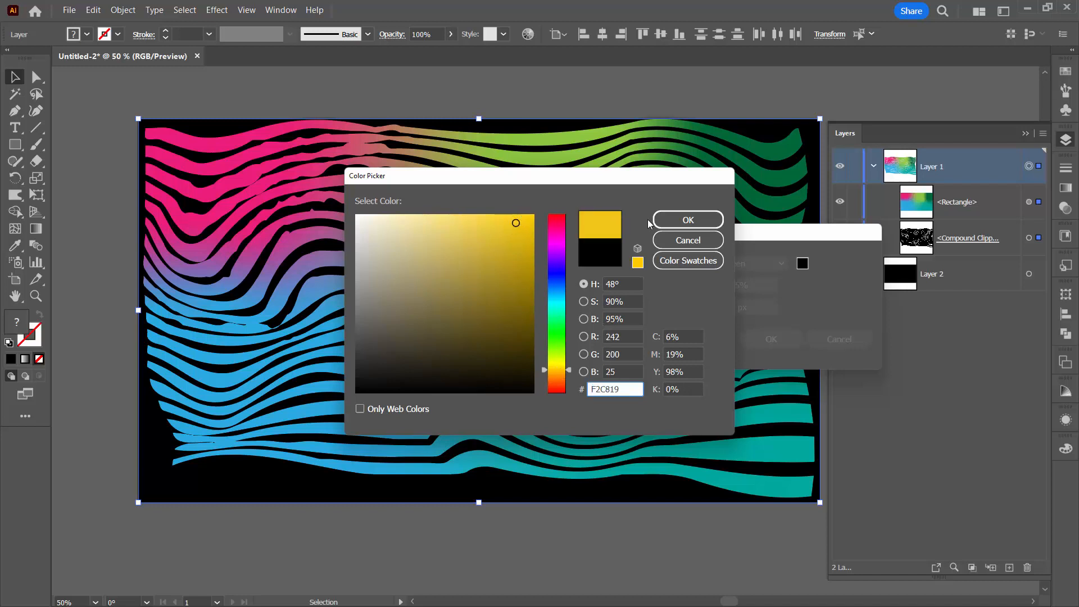
{"action": "left_click", "coordinate": [686, 220]}
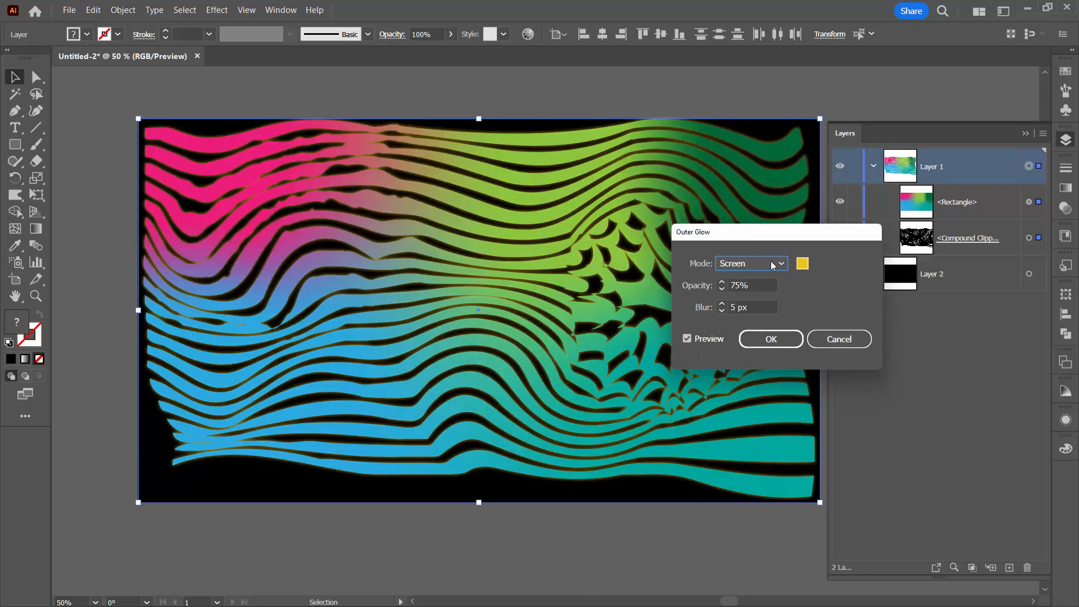
Apply the outer glow with 80% opacity and 4 px blur, then deselect.
{"action": "left_click", "coordinate": [750, 263]}
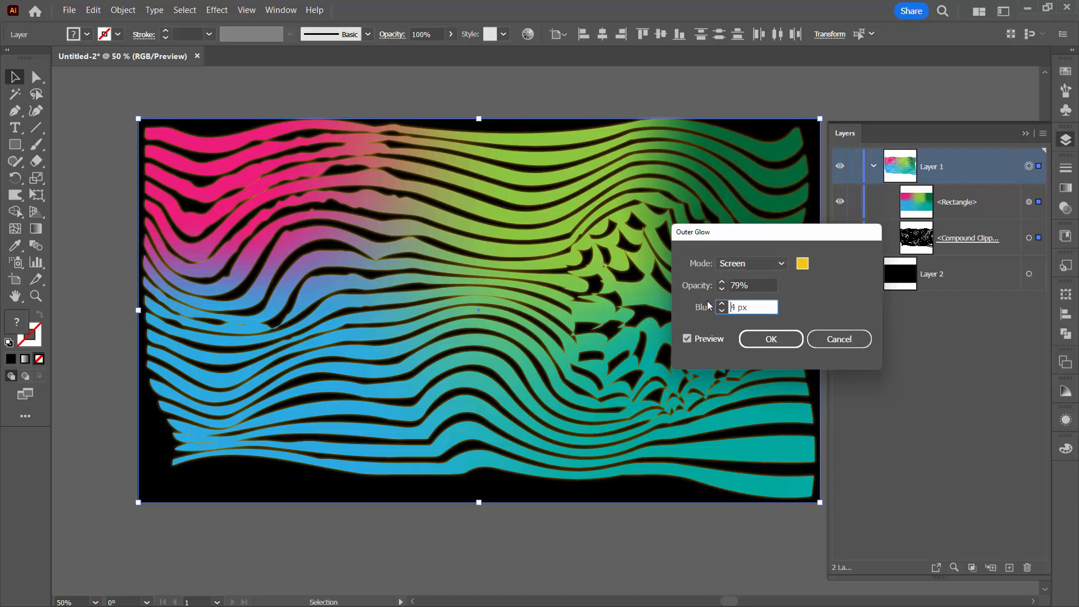
{"action": "mouse_move", "coordinate": [736, 277]}
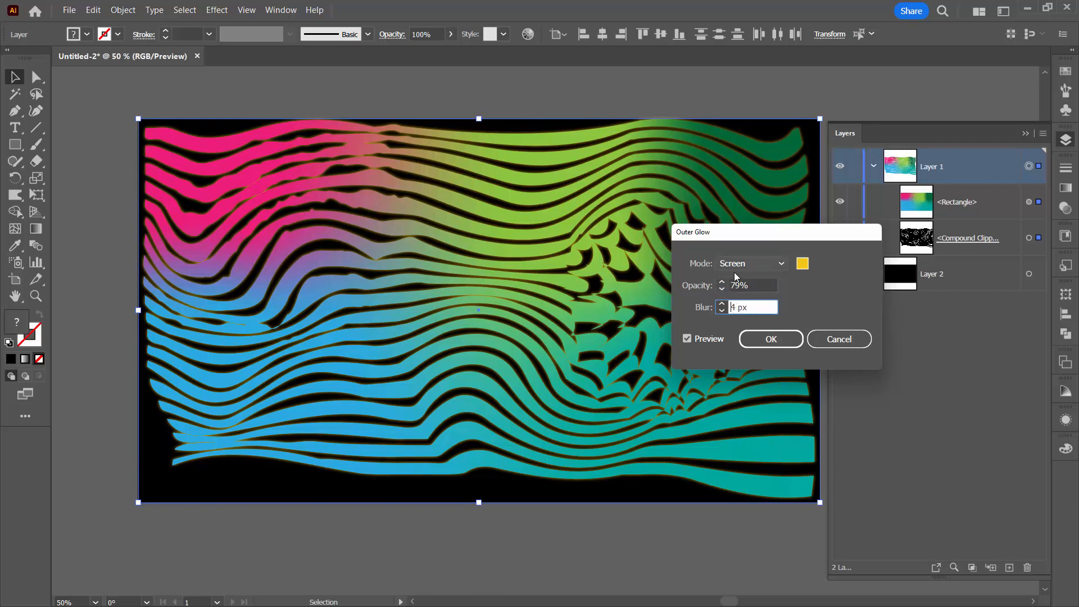
{"action": "left_click", "coordinate": [721, 282]}
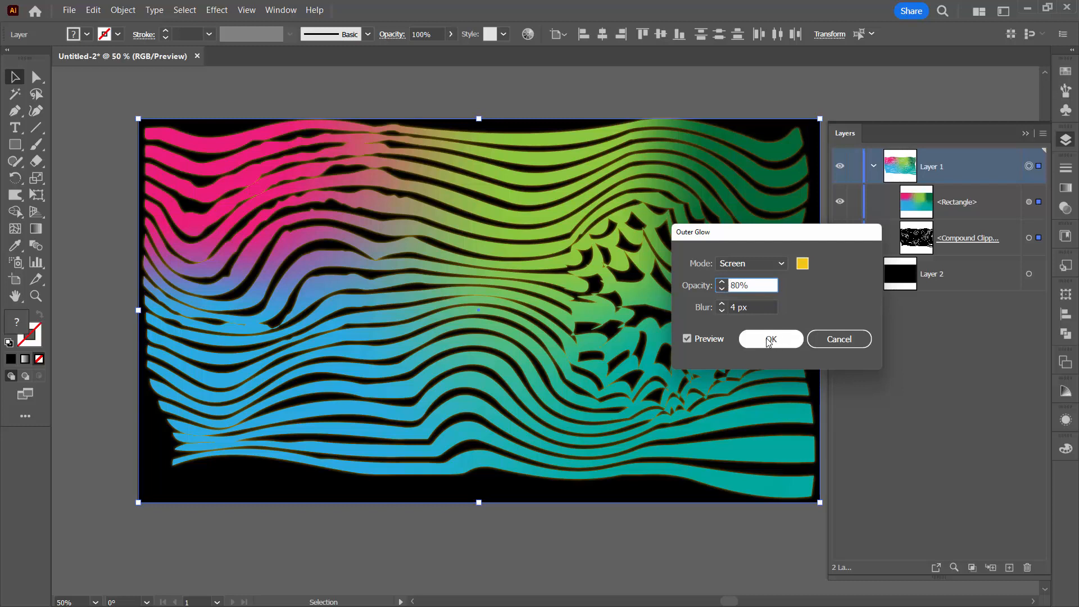
{"action": "left_click", "coordinate": [770, 339]}
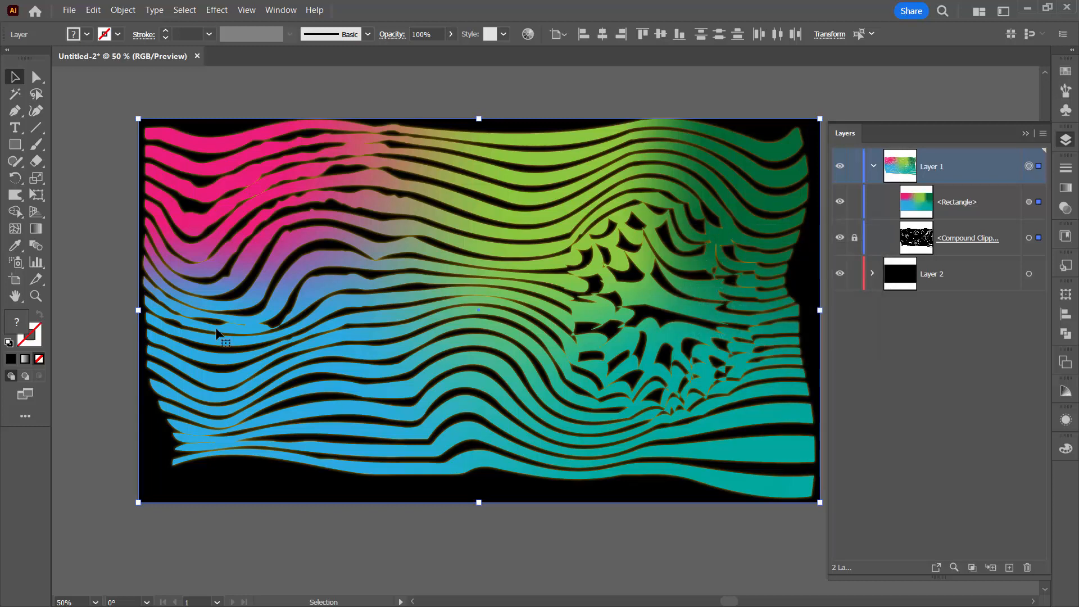
{"action": "left_click", "coordinate": [593, 171]}
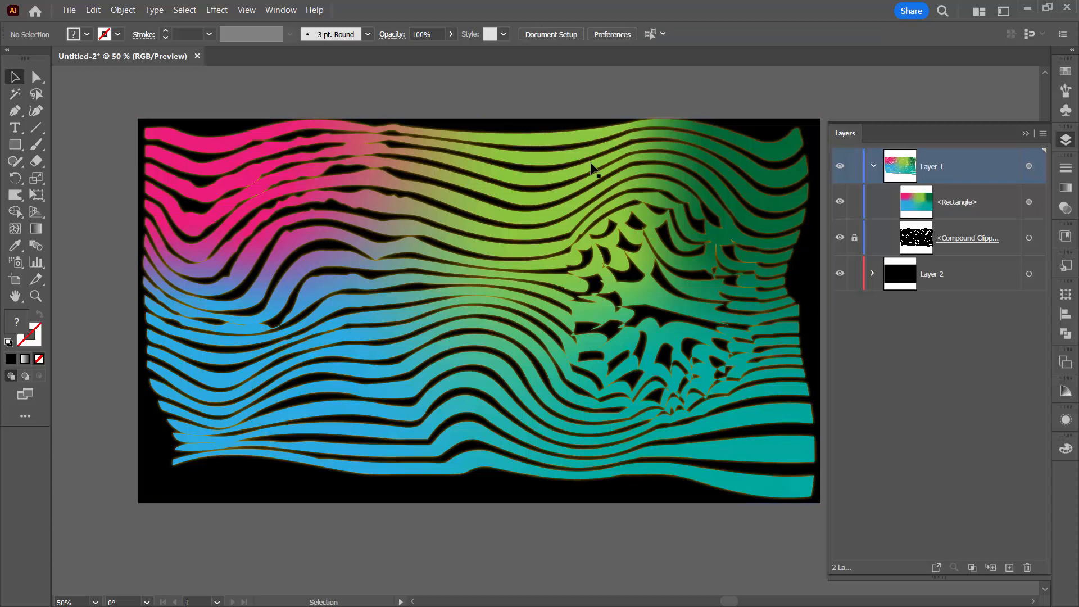